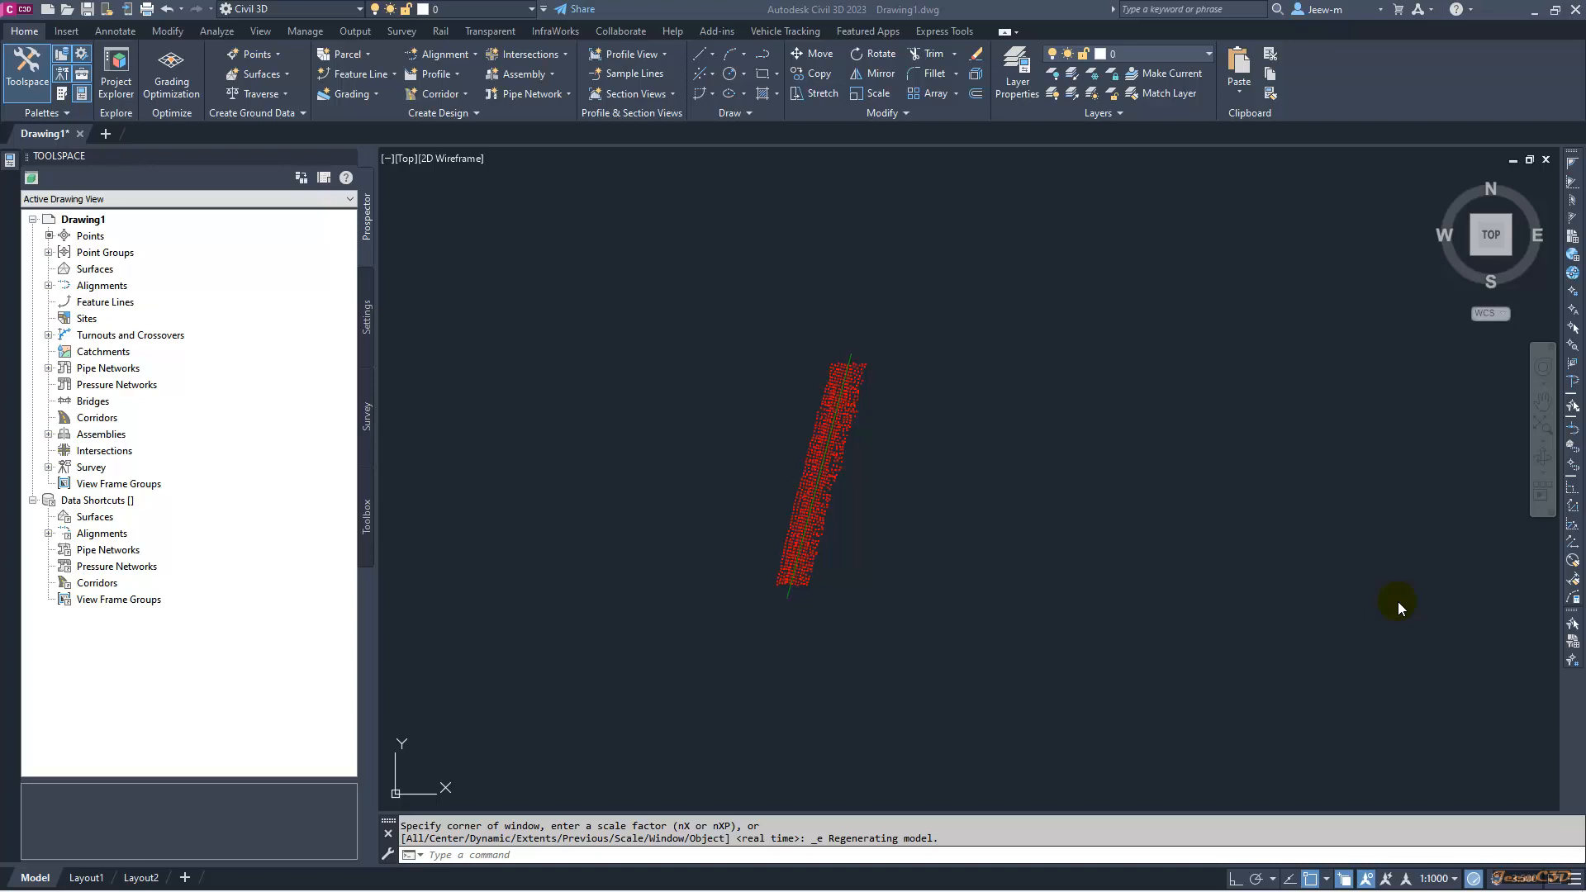
{"action": "mouse_move", "coordinate": [1410, 606]}
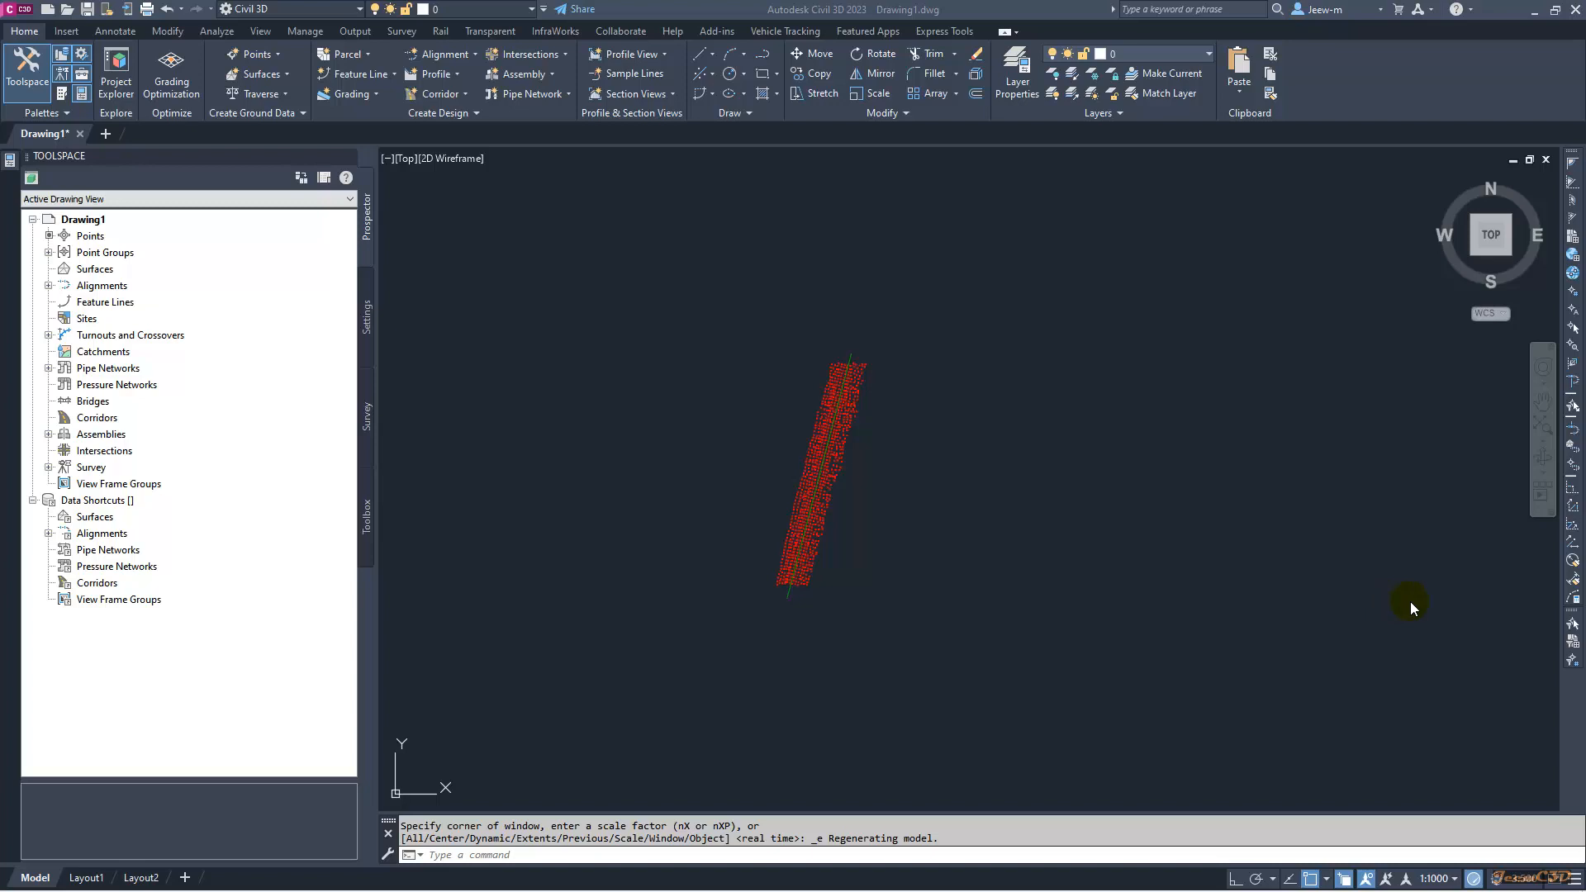
{"action": "mouse_move", "coordinate": [215, 139]}
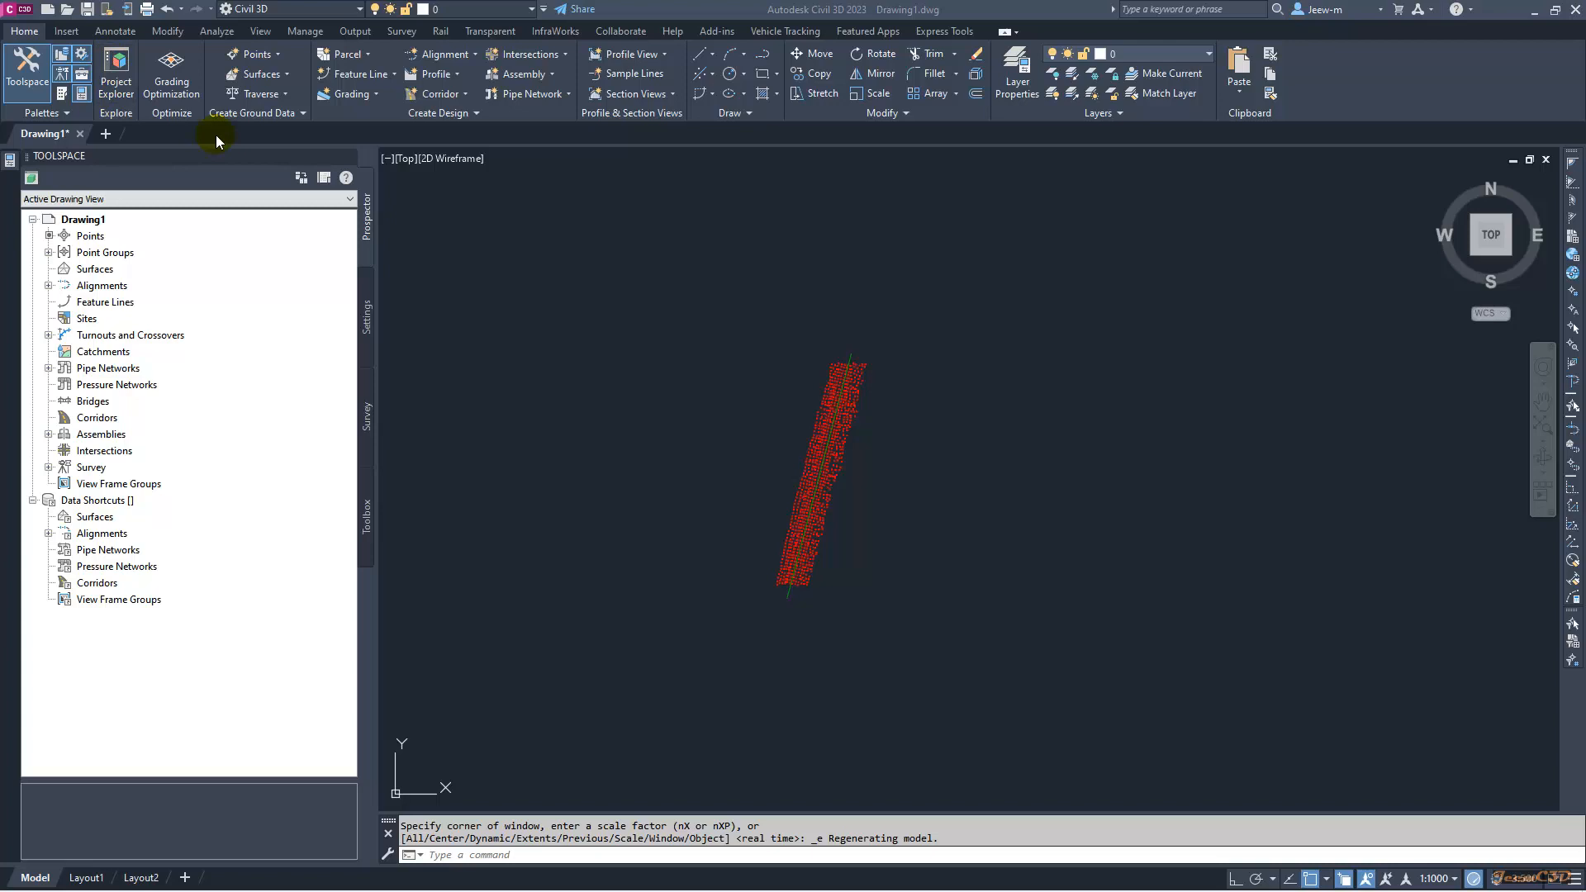
{"action": "mouse_move", "coordinate": [665, 420]}
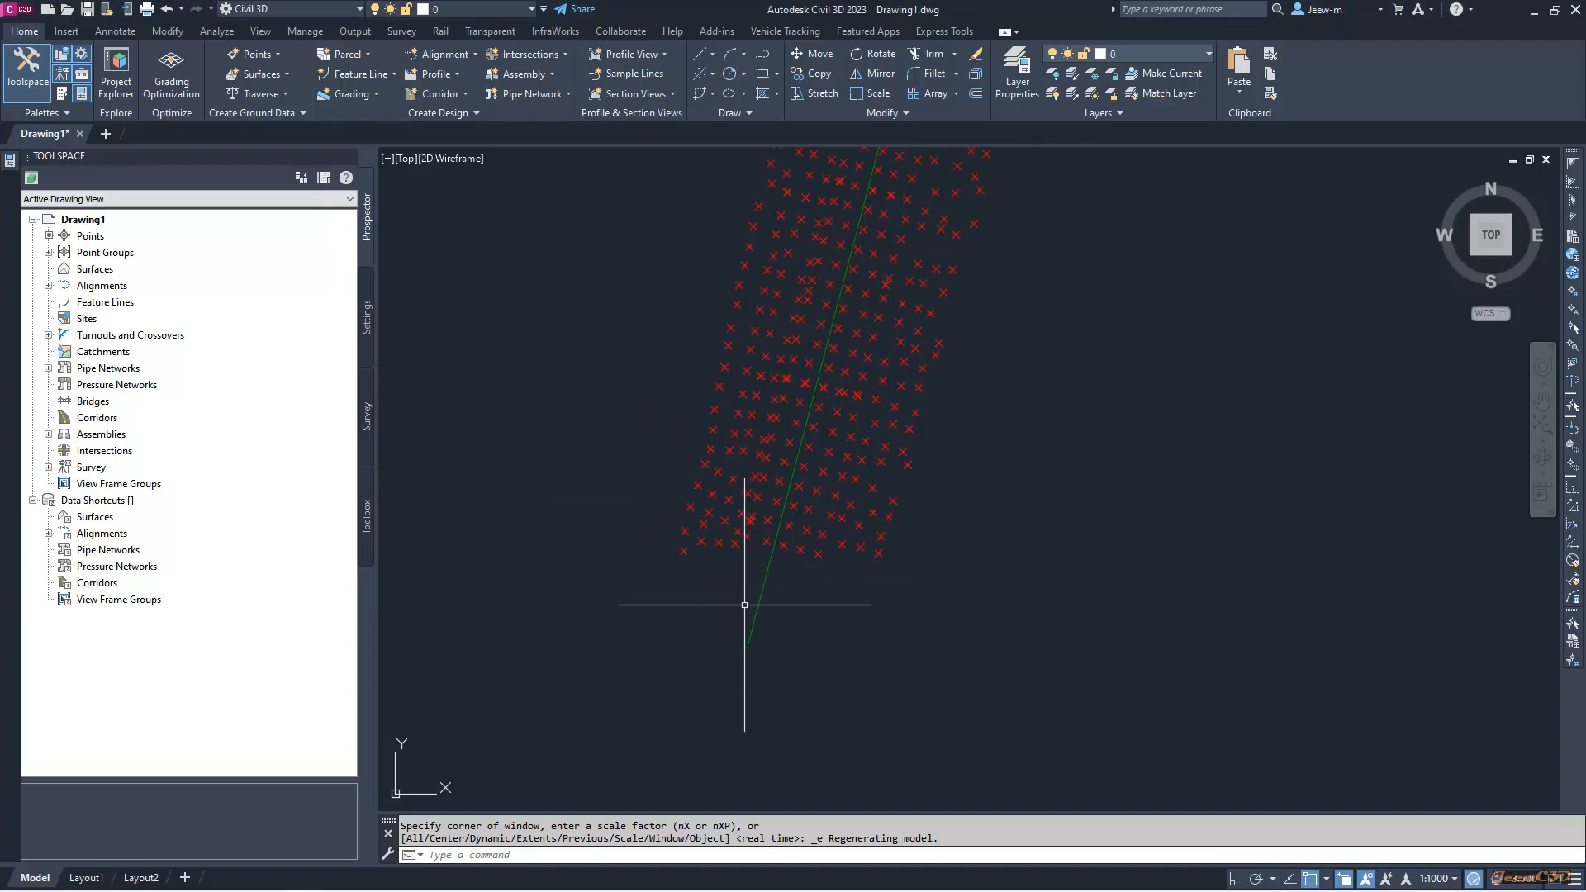
{"action": "mouse_move", "coordinate": [744, 605]}
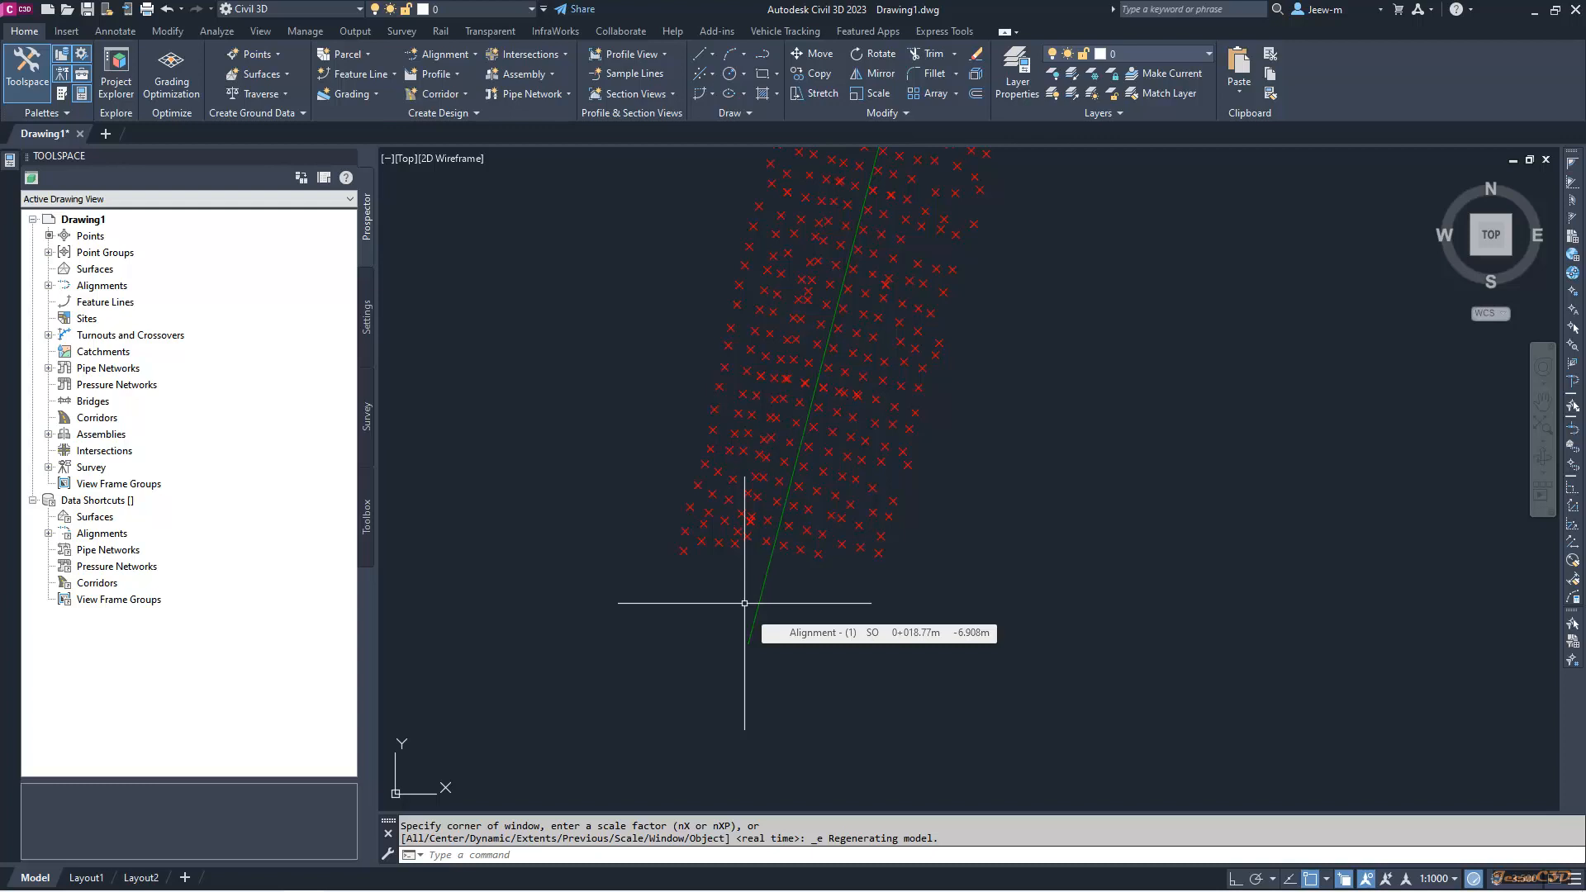
{"action": "mouse_move", "coordinate": [431, 518]}
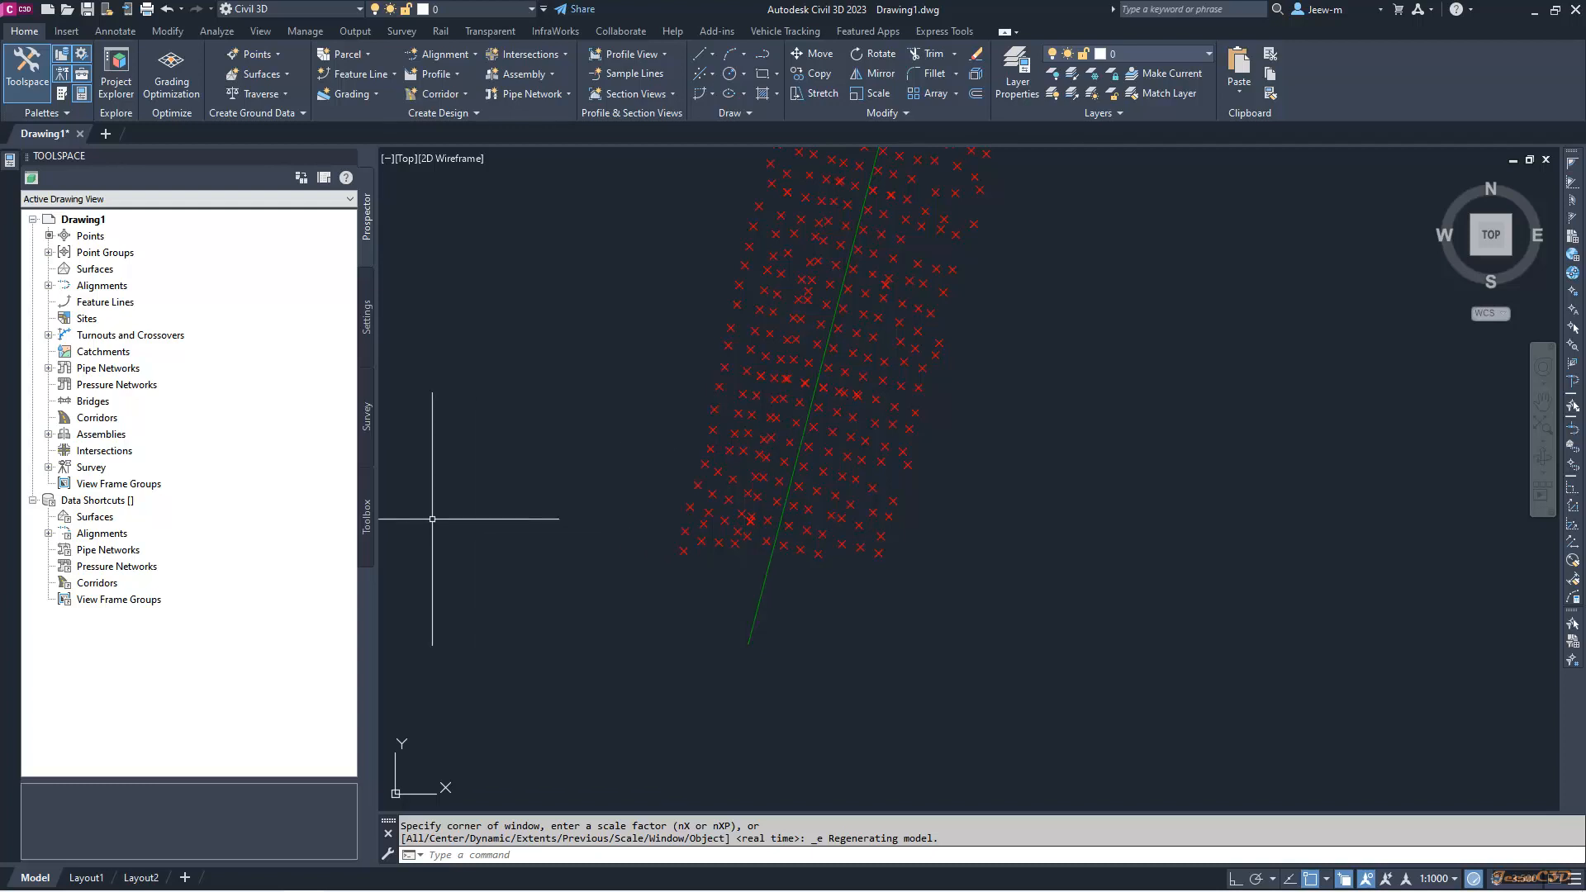
{"action": "mouse_move", "coordinate": [366, 506]}
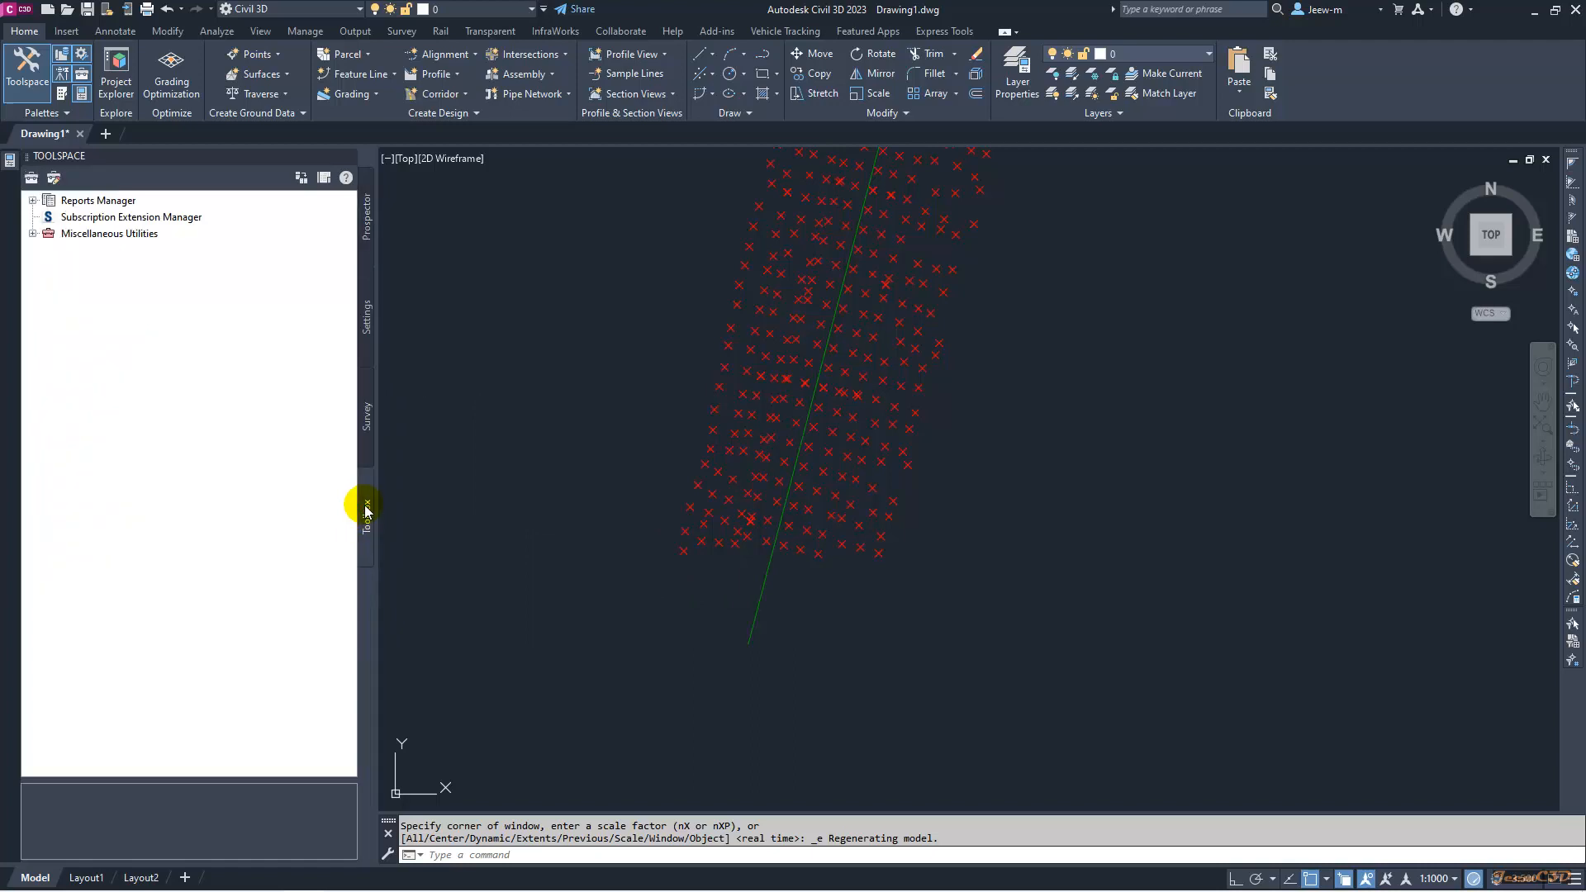
{"action": "mouse_move", "coordinate": [372, 531]}
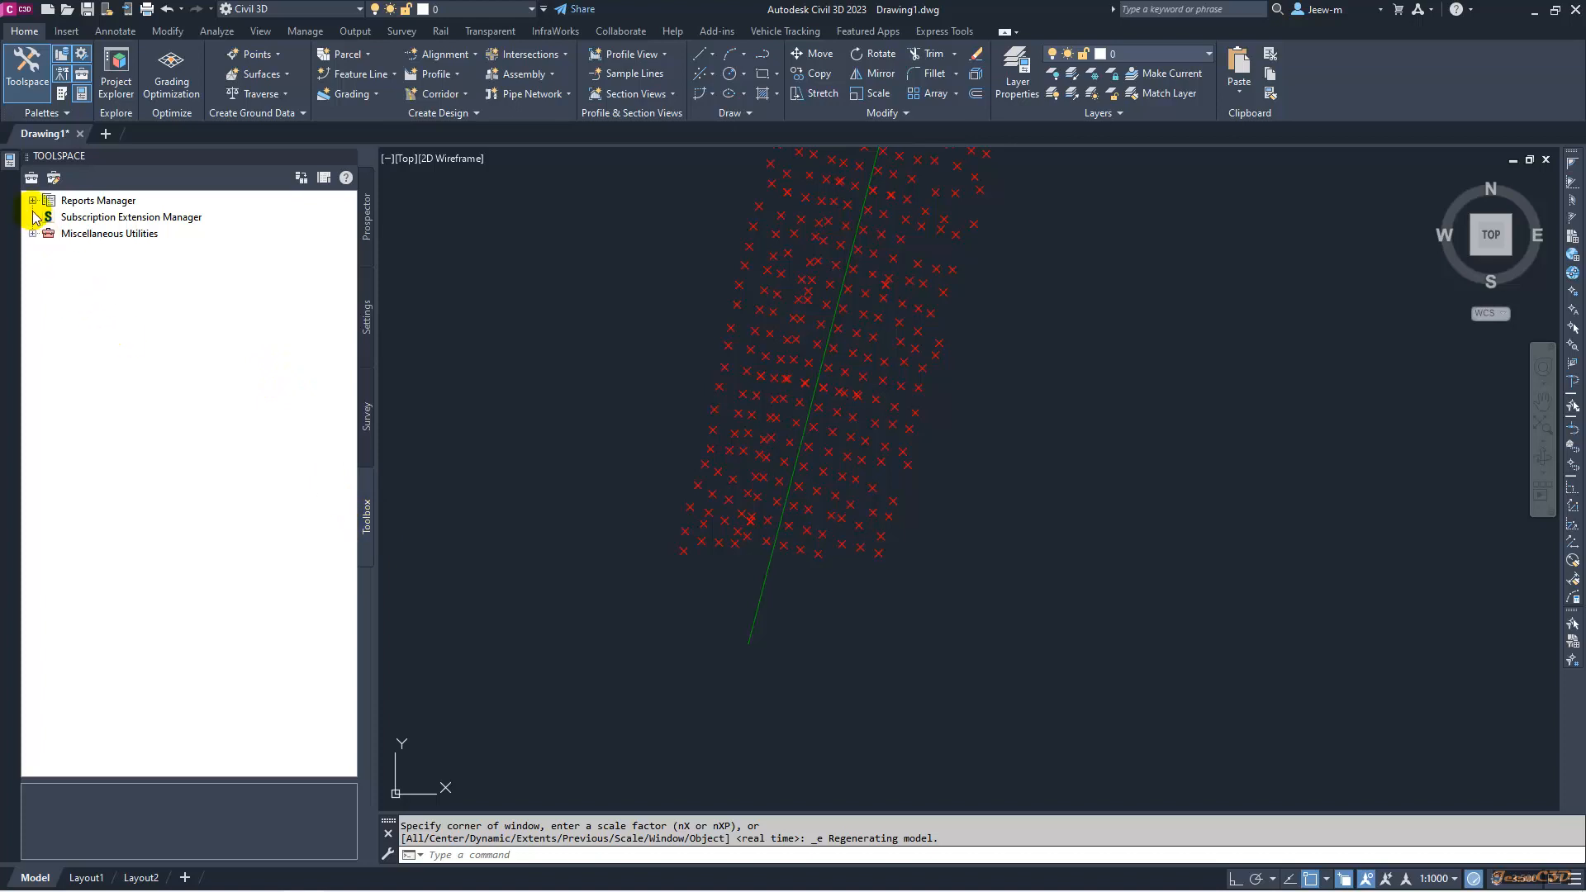
- Expand Reports Manager > Points in the Toolbox and select the Station Offset to Points report
{"action": "left_click", "coordinate": [33, 200]}
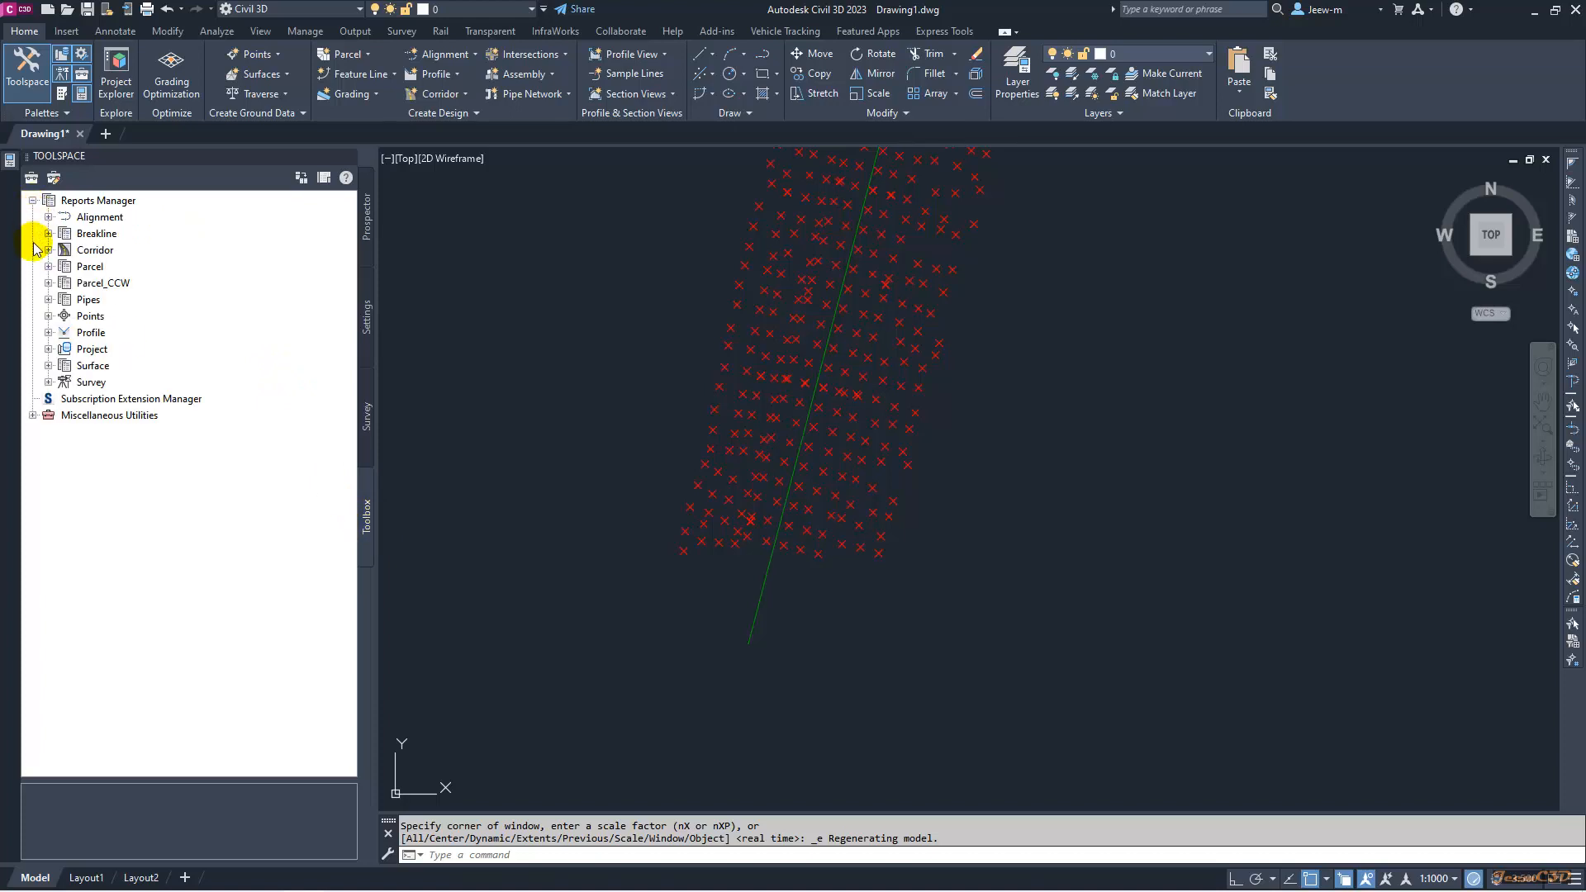
{"action": "left_click", "coordinate": [48, 316]}
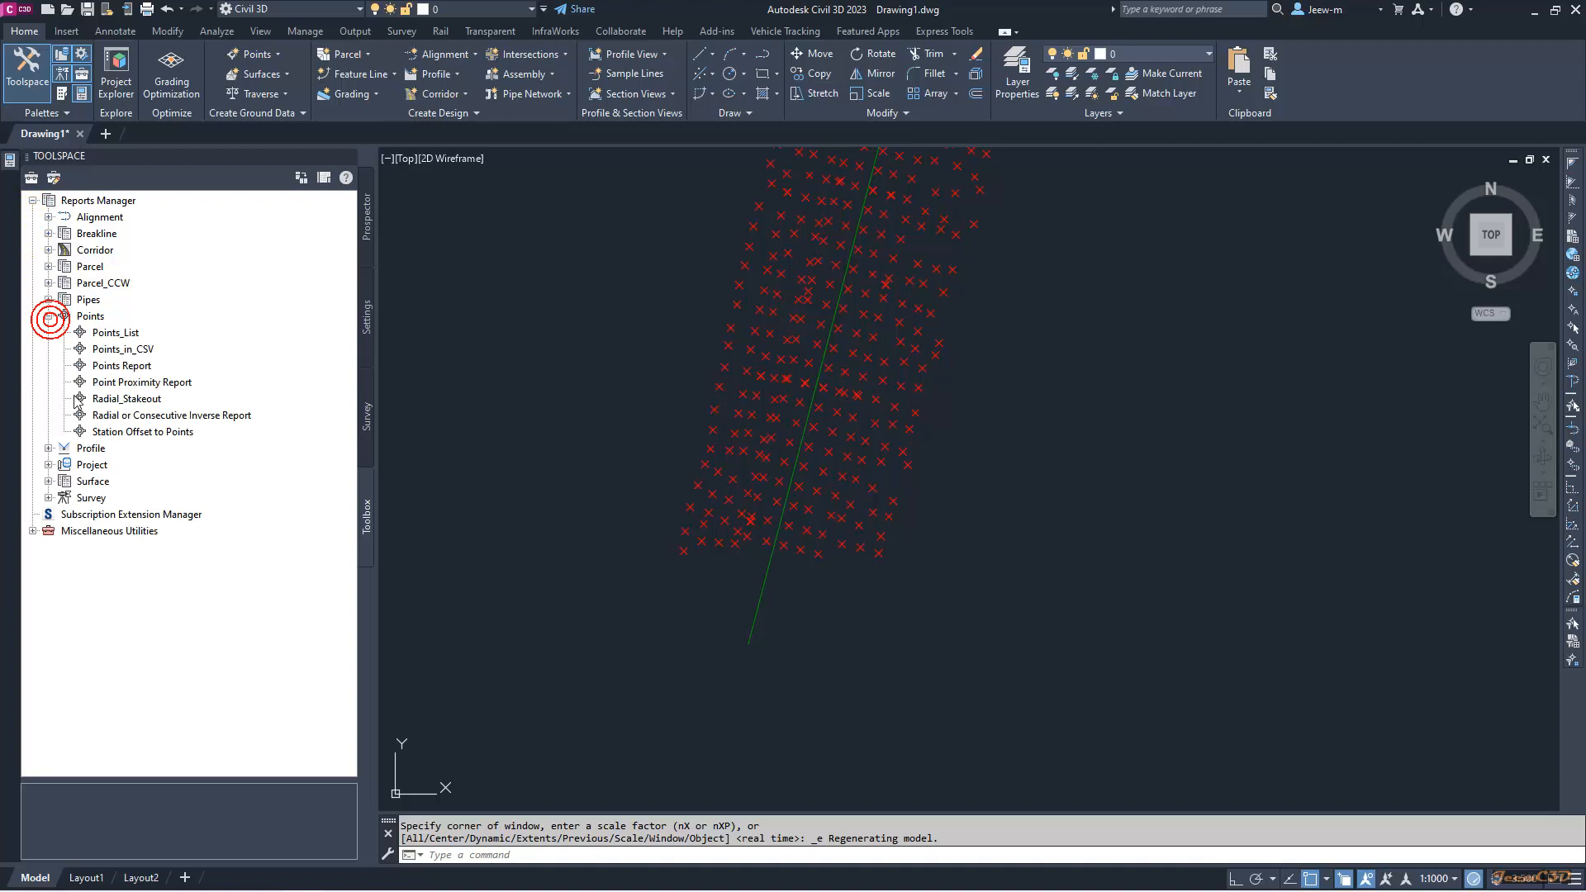
{"action": "left_click", "coordinate": [142, 431]}
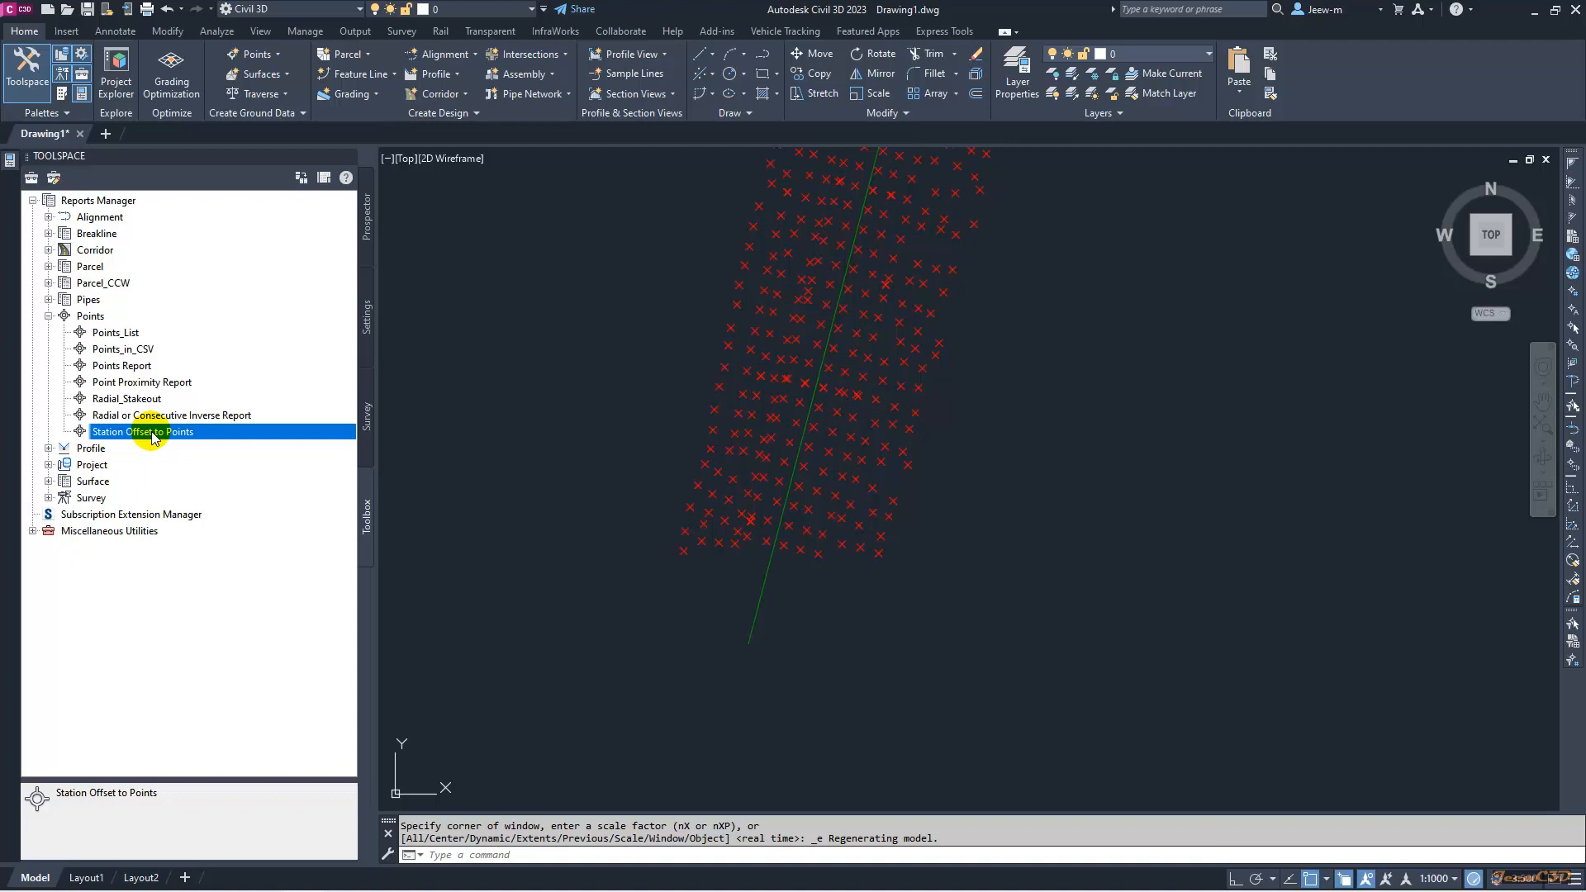
{"action": "mouse_move", "coordinate": [568, 446]}
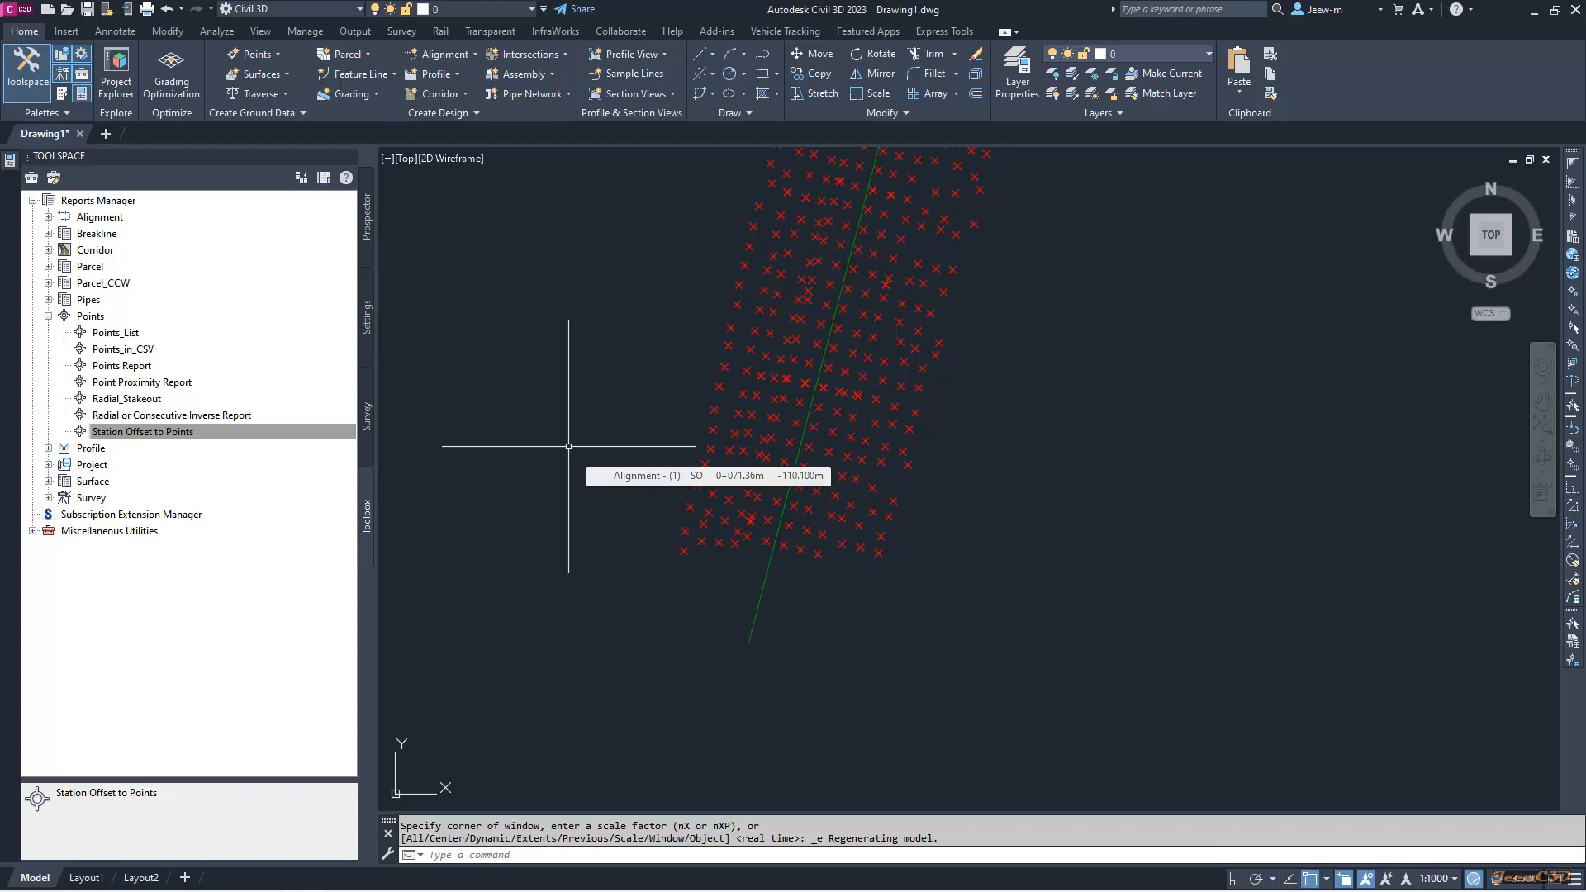
{"action": "mouse_move", "coordinate": [565, 471]}
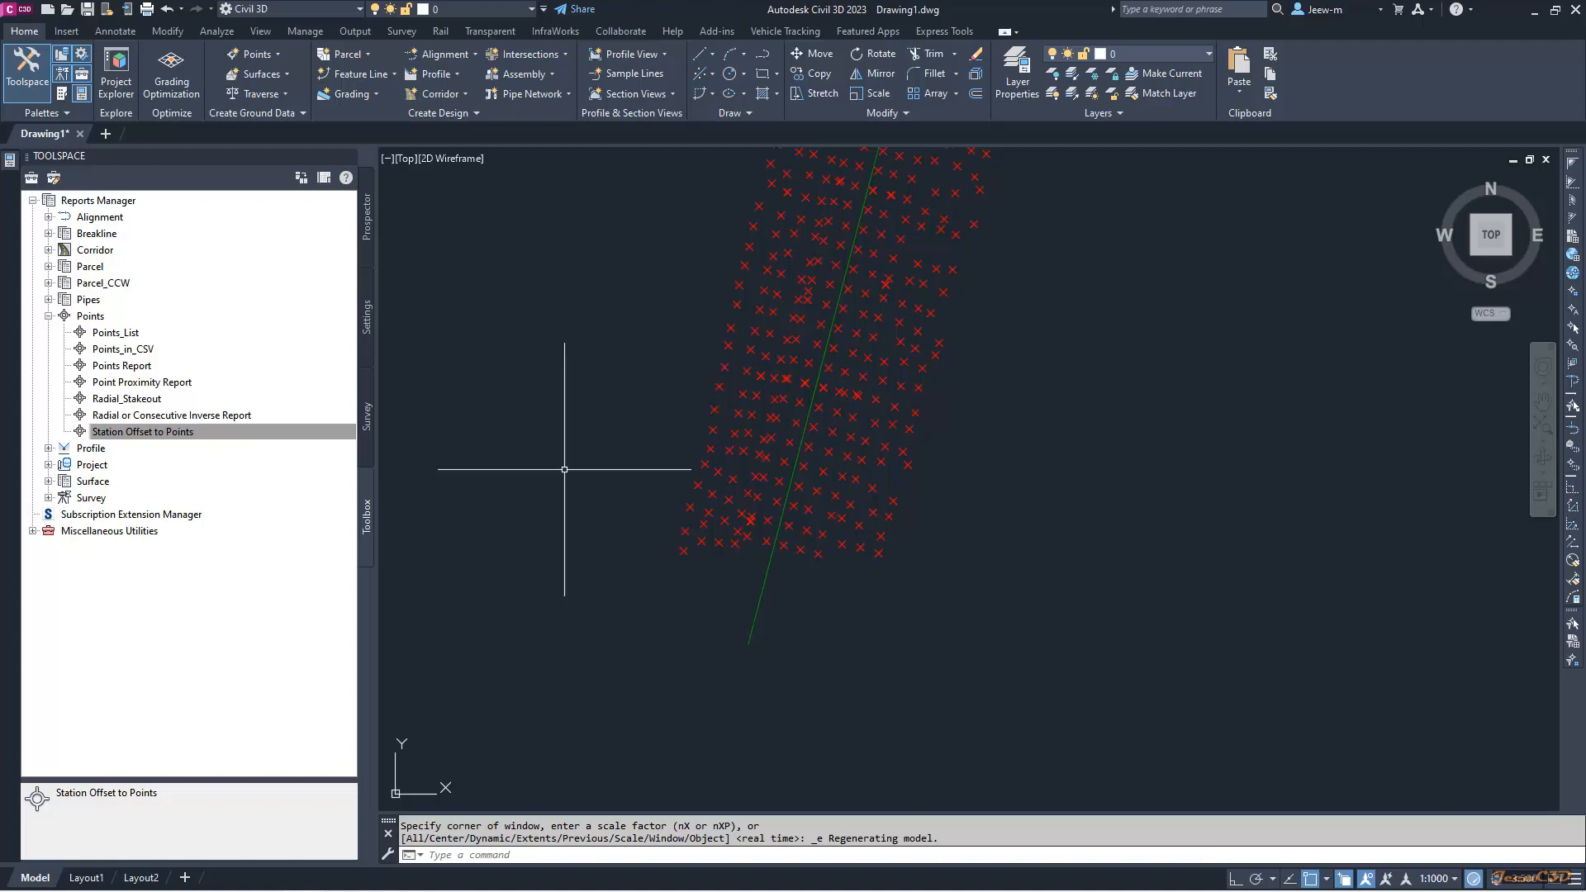
{"action": "mouse_move", "coordinate": [829, 623]}
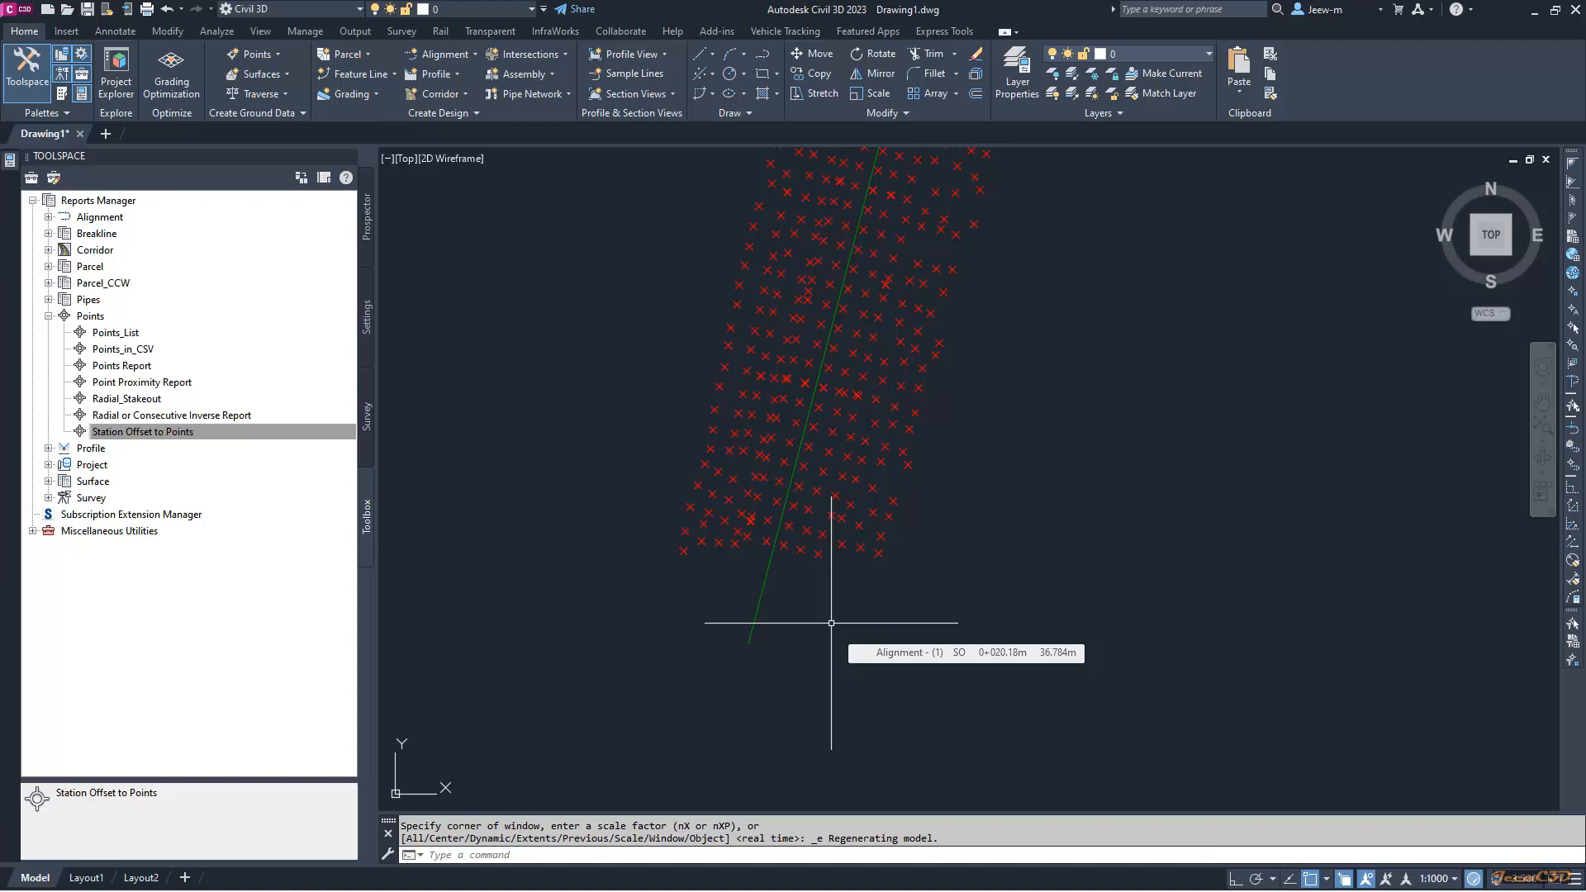
{"action": "mouse_move", "coordinate": [659, 436]}
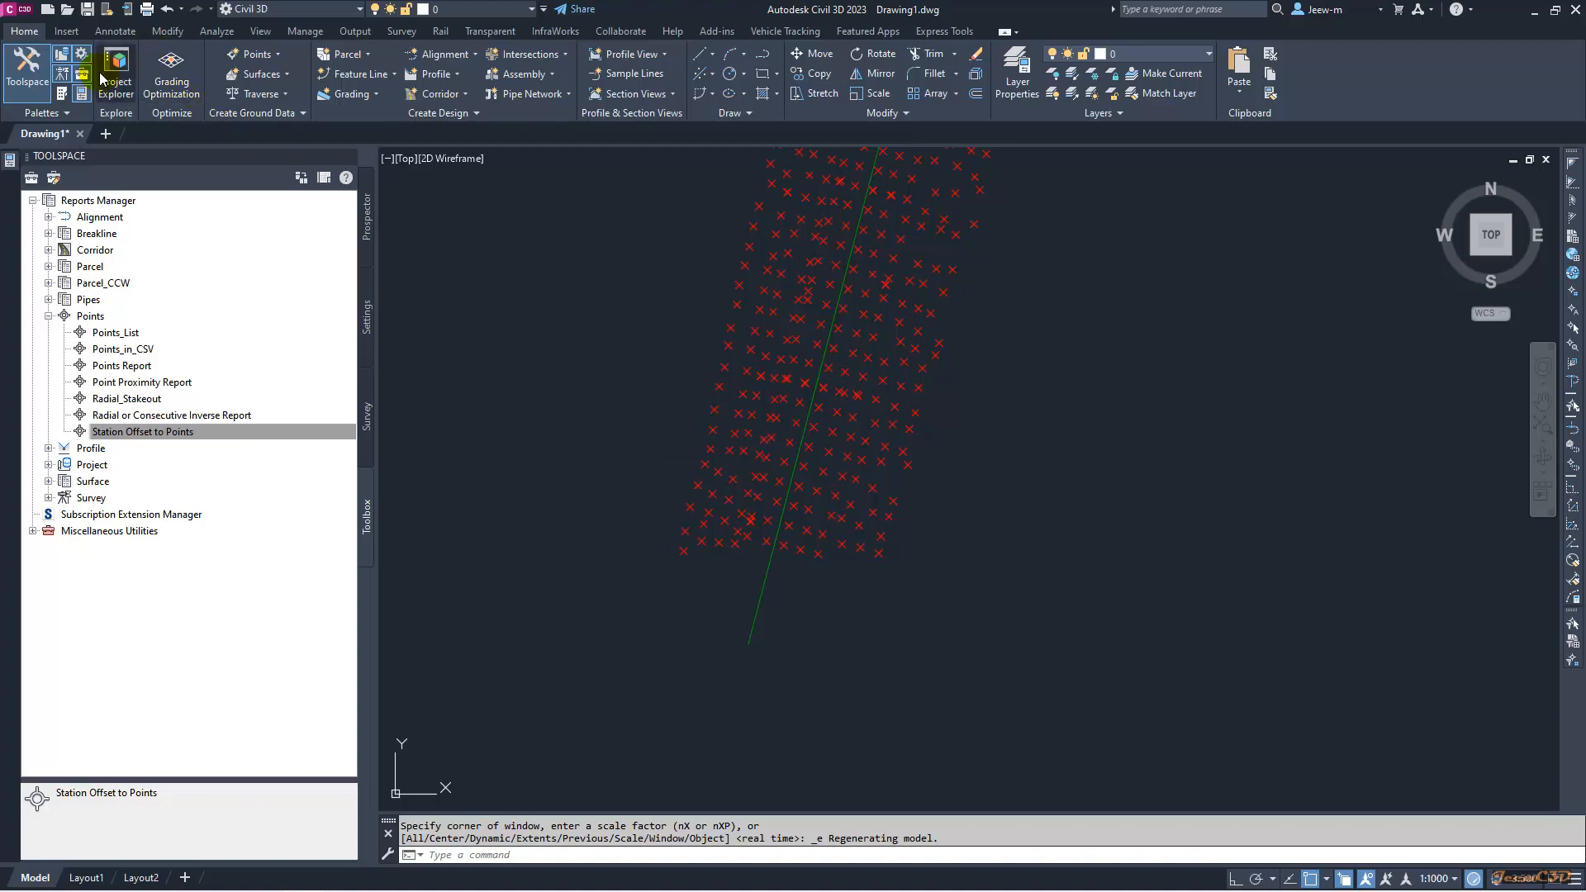
{"action": "mouse_move", "coordinate": [116, 73]}
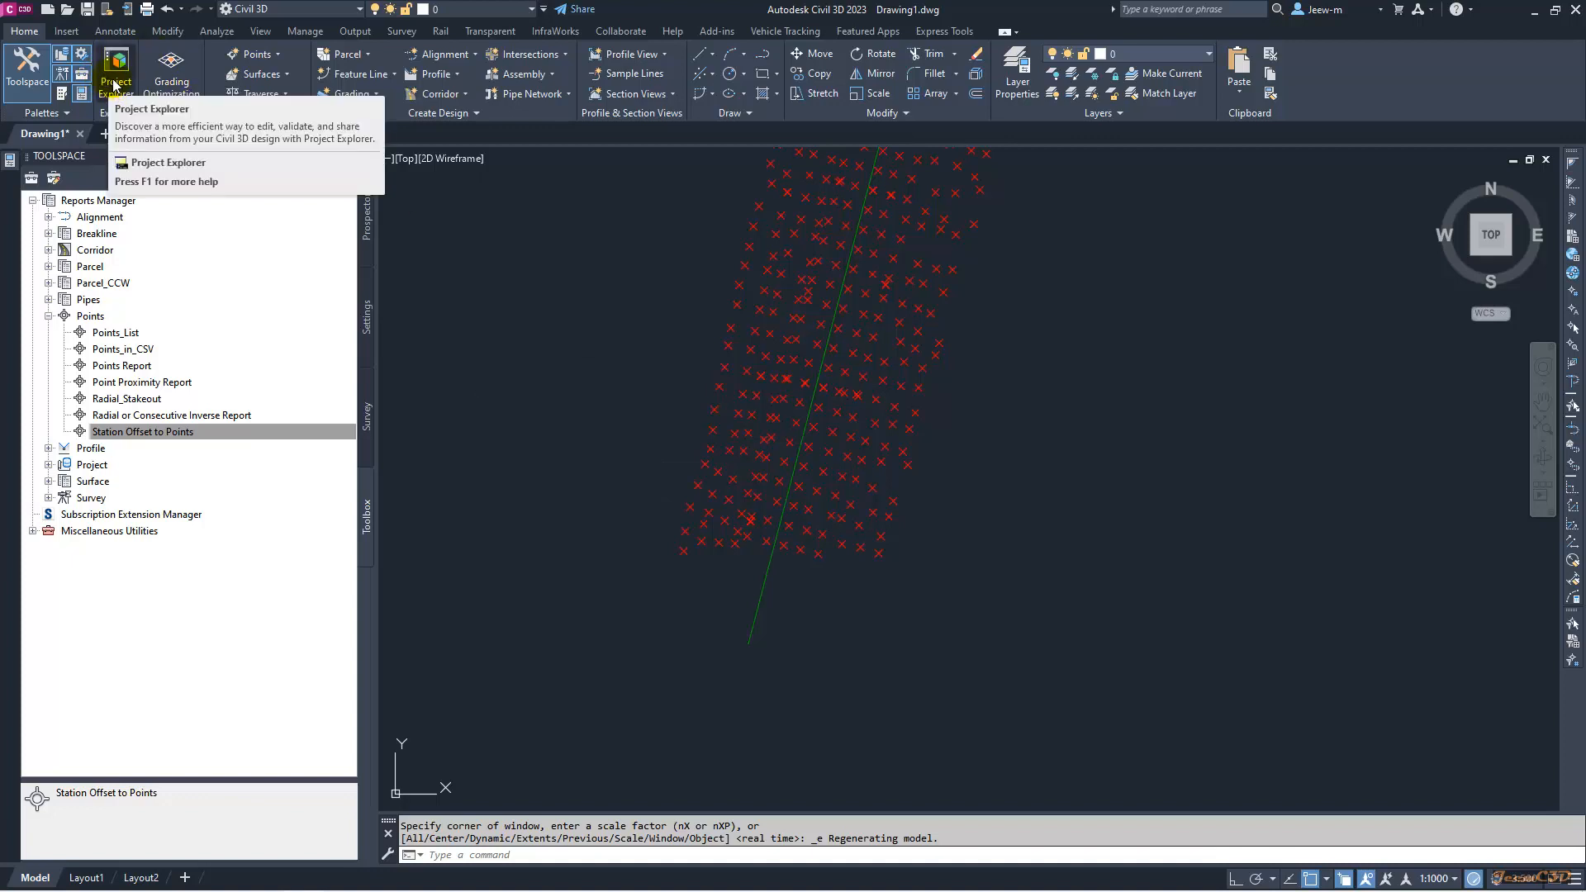
{"action": "mouse_move", "coordinate": [463, 309]}
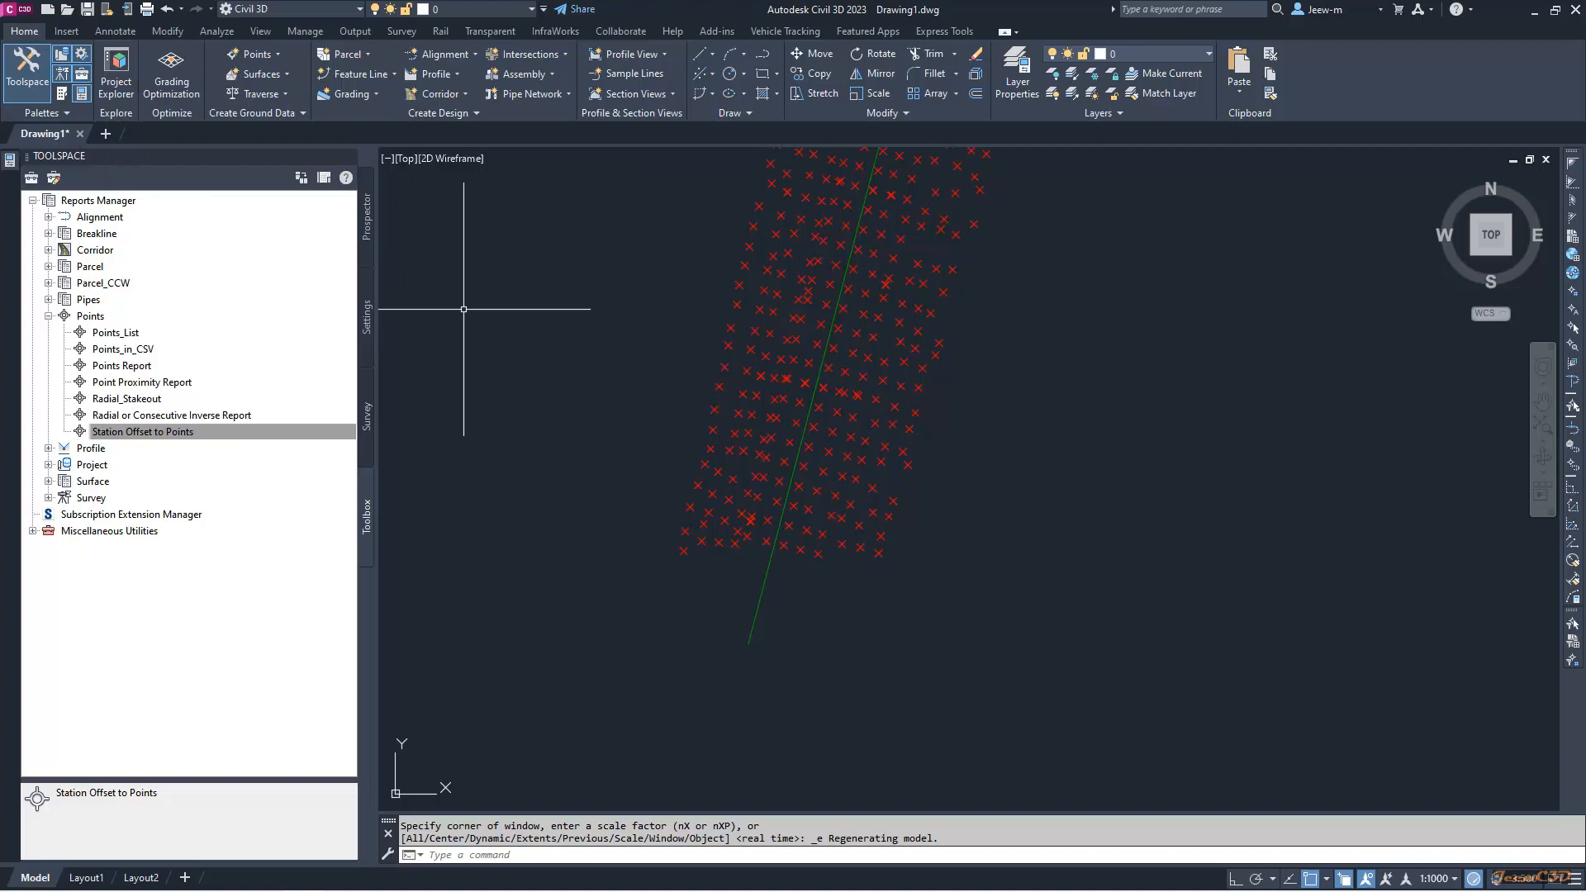
{"action": "mouse_move", "coordinate": [591, 390]}
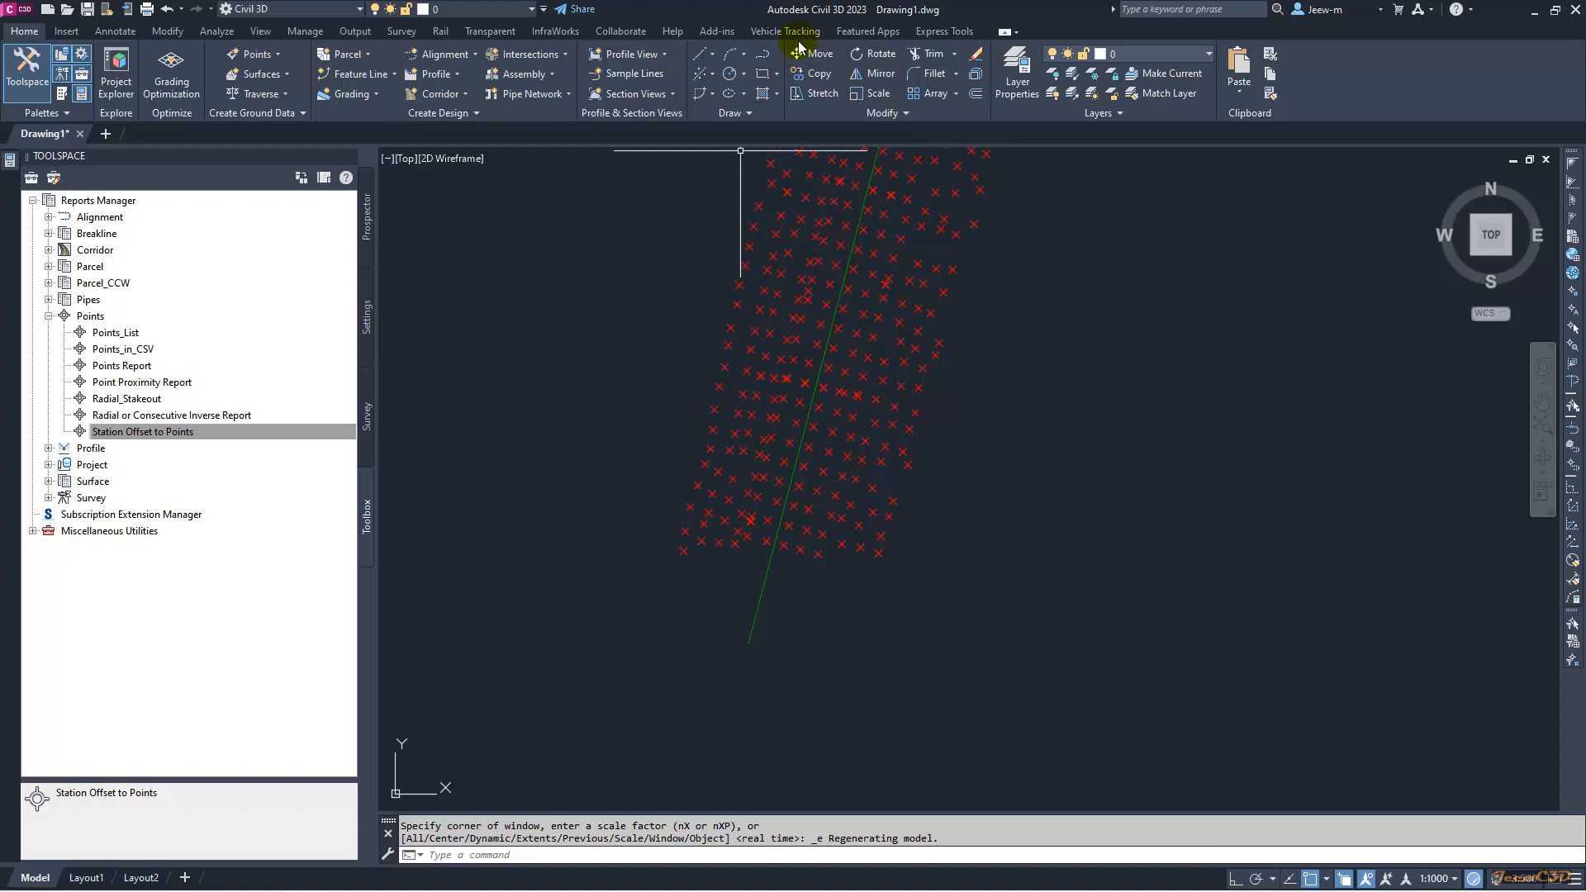
{"action": "mouse_move", "coordinate": [648, 364]}
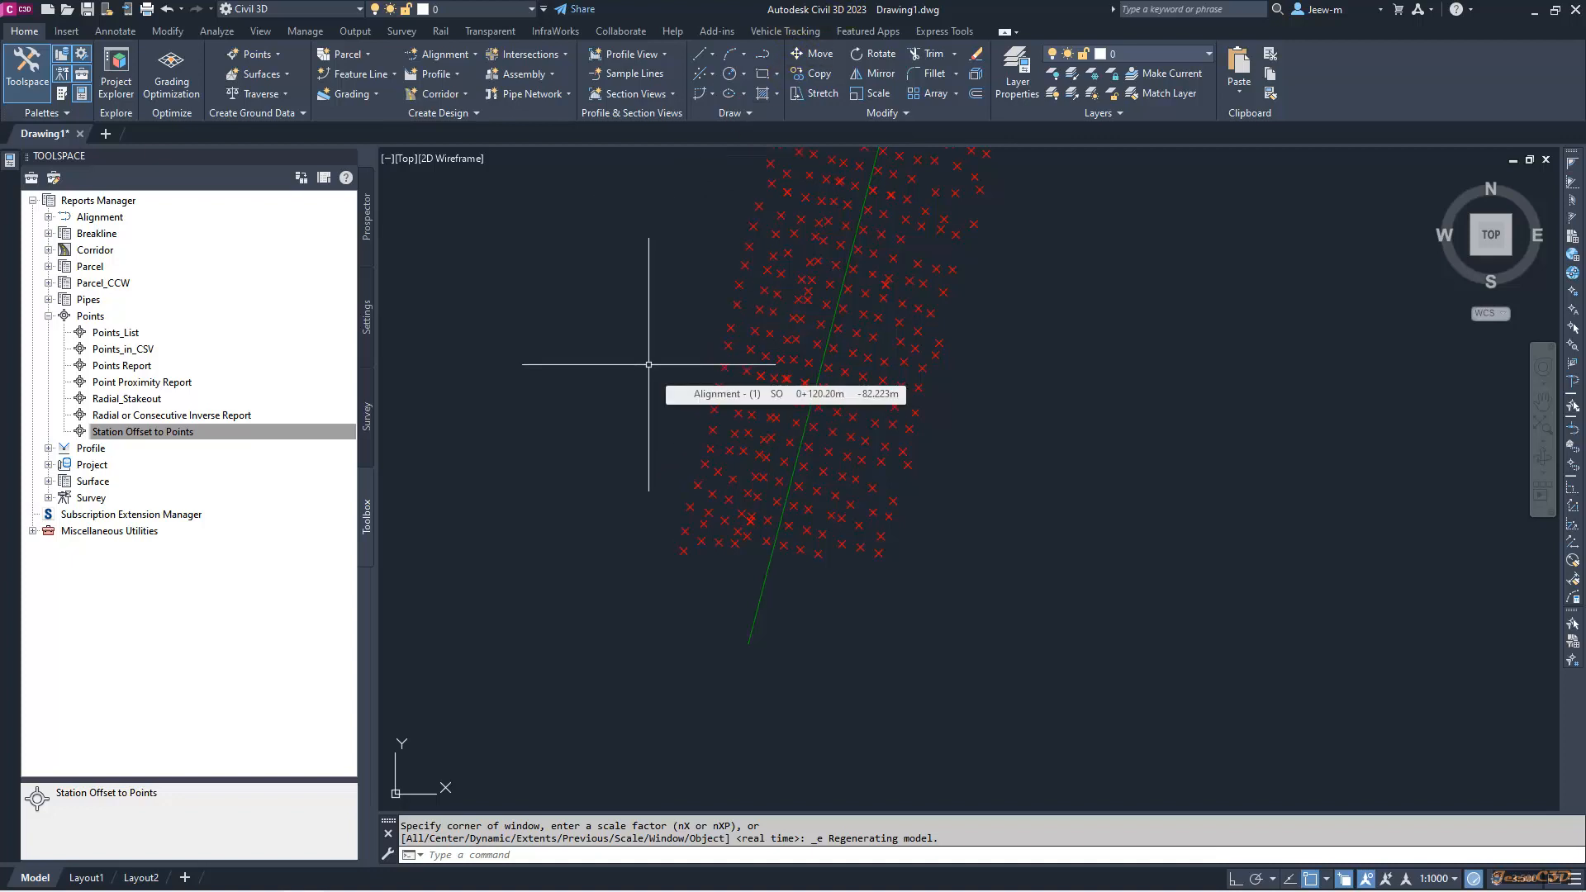
{"action": "mouse_move", "coordinate": [615, 421]}
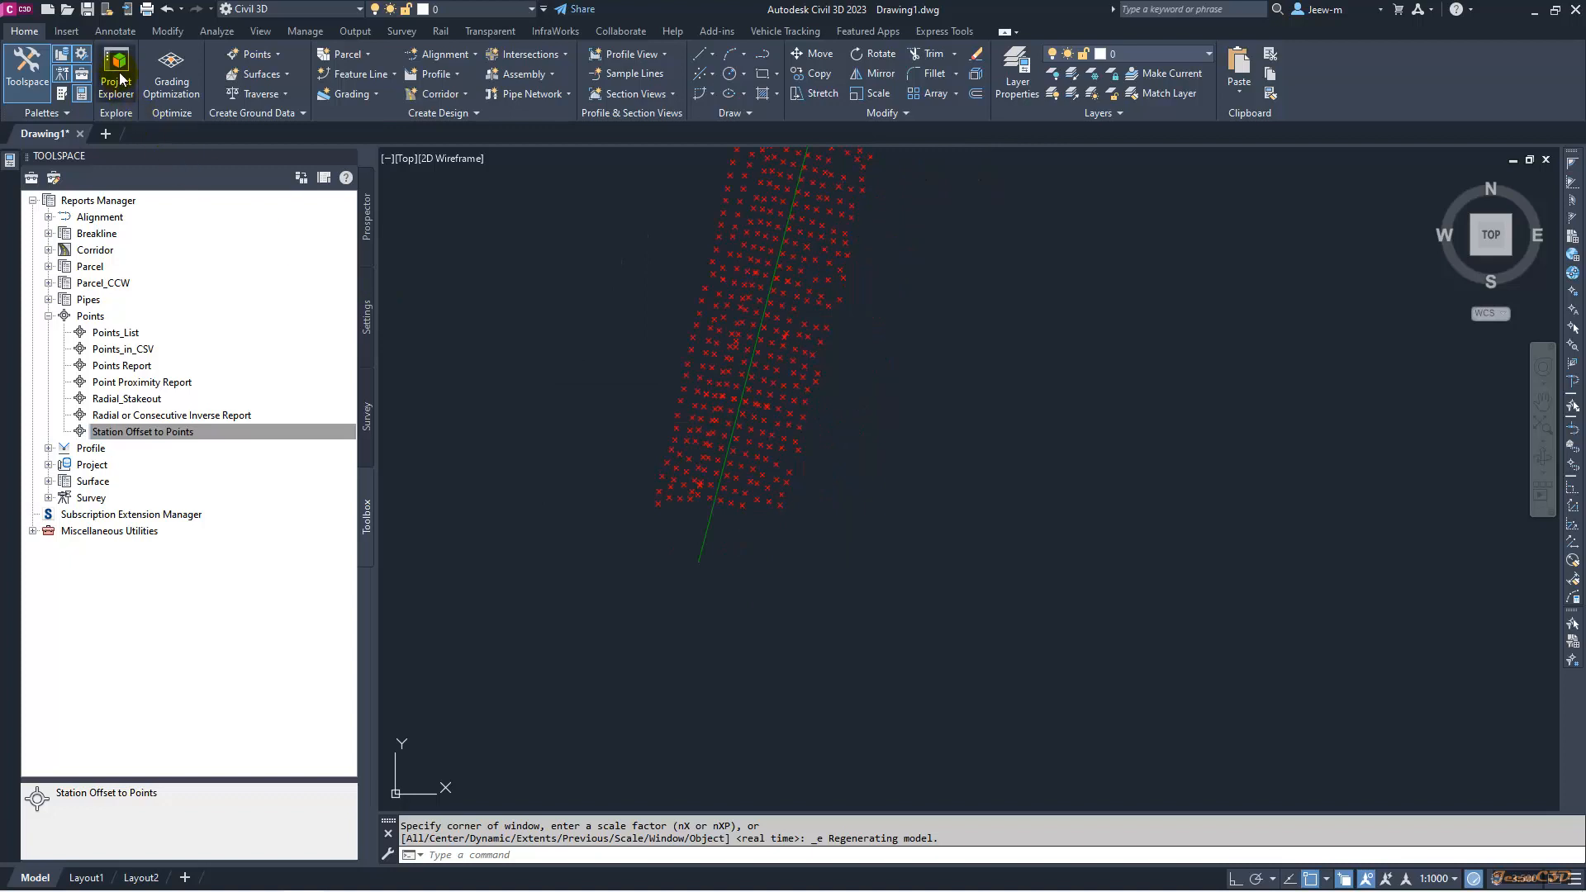
{"action": "mouse_move", "coordinate": [624, 315]}
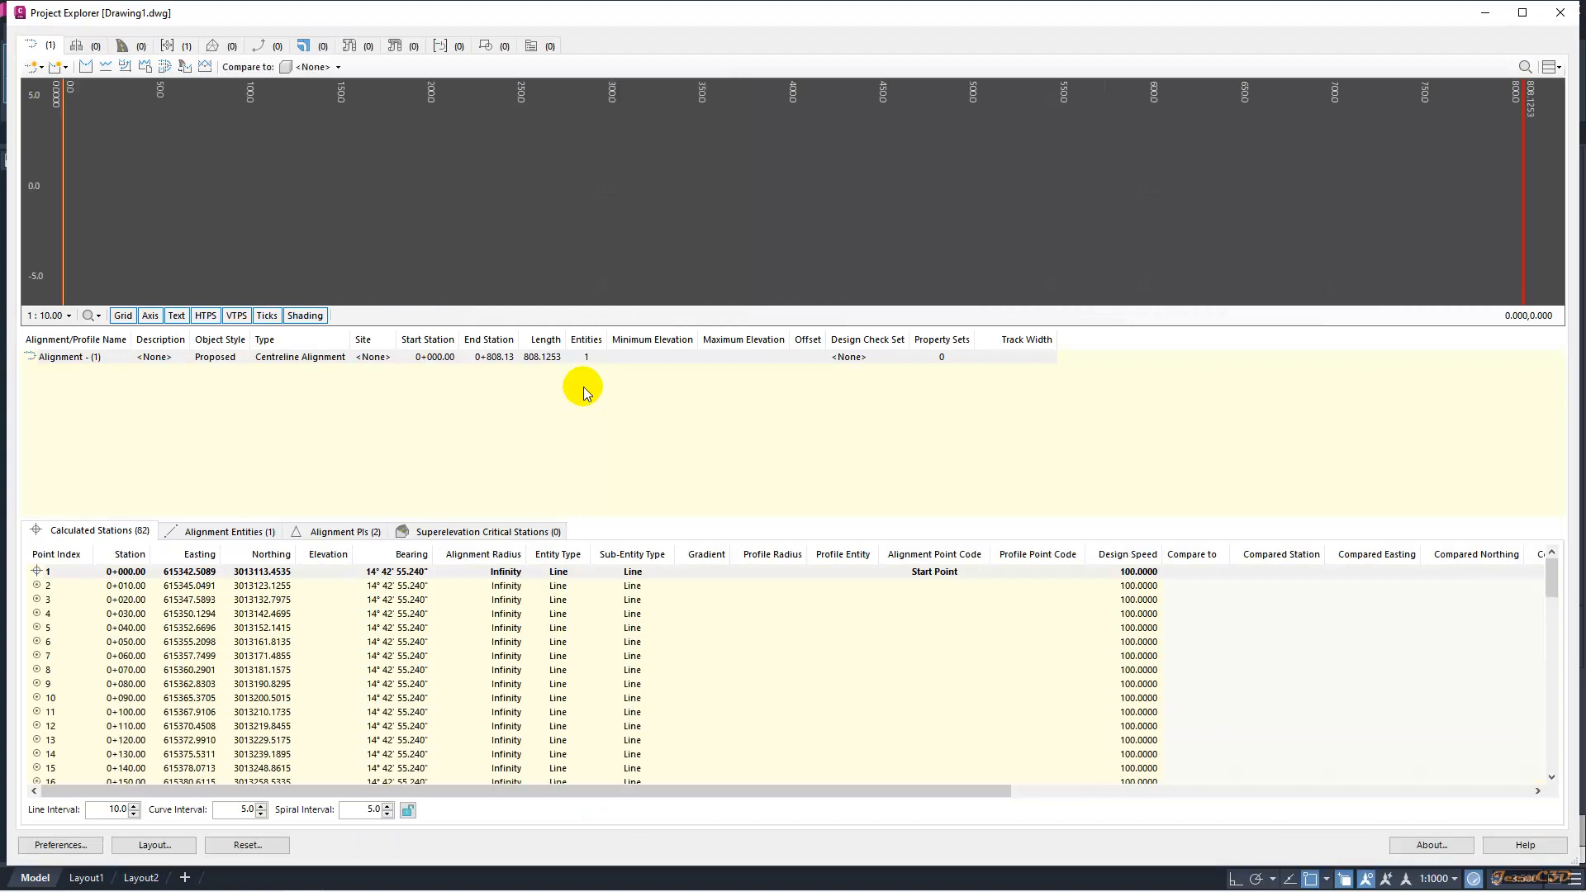
{"action": "mouse_move", "coordinate": [754, 720]}
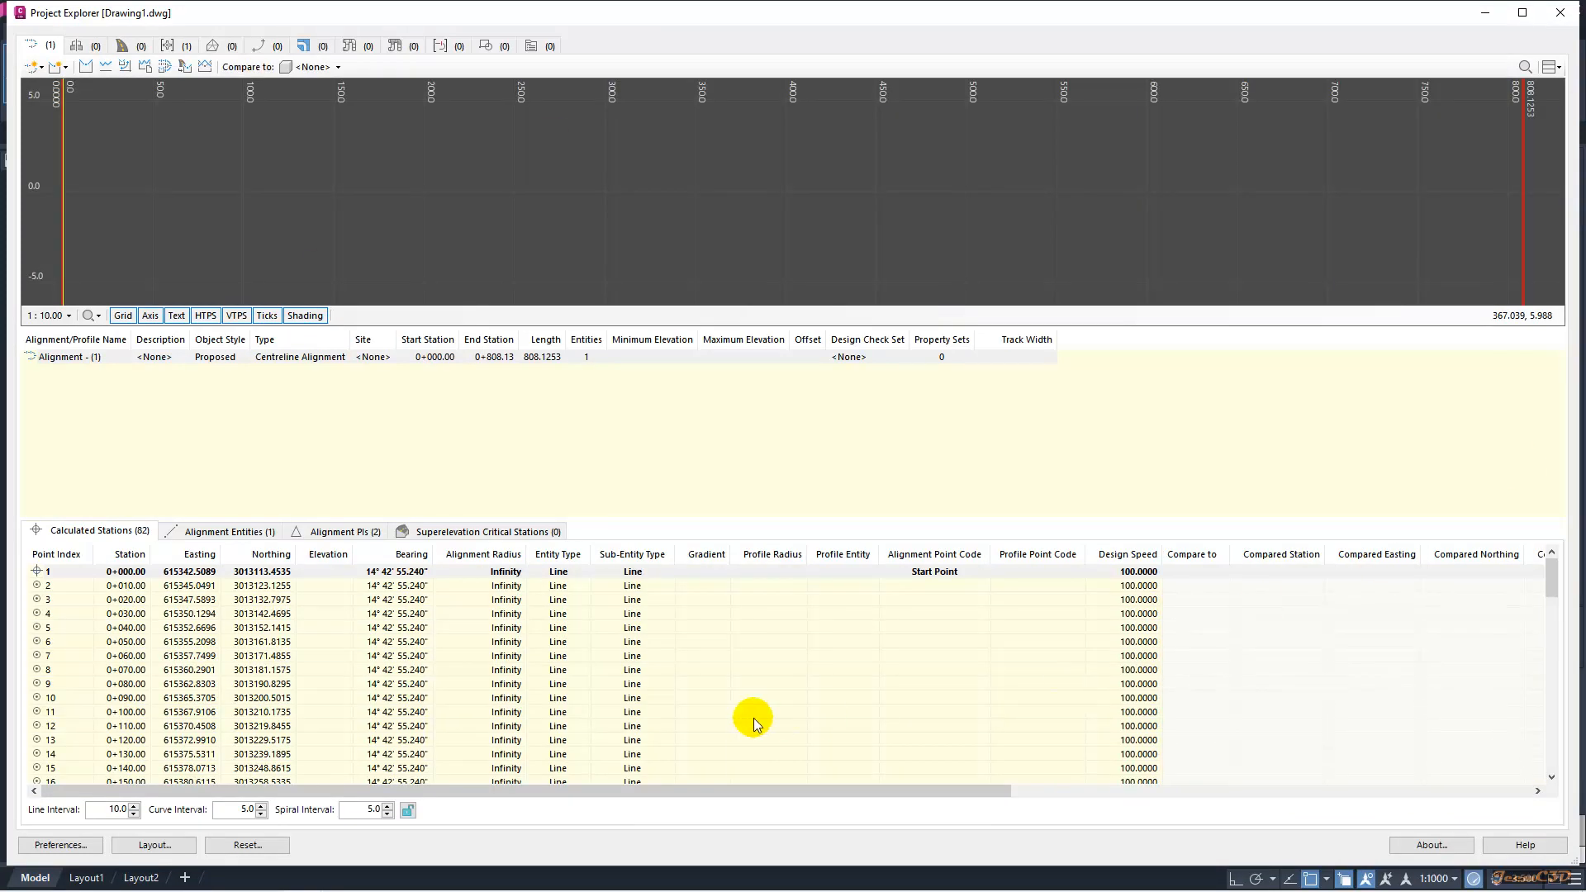
{"action": "mouse_move", "coordinate": [89, 48]}
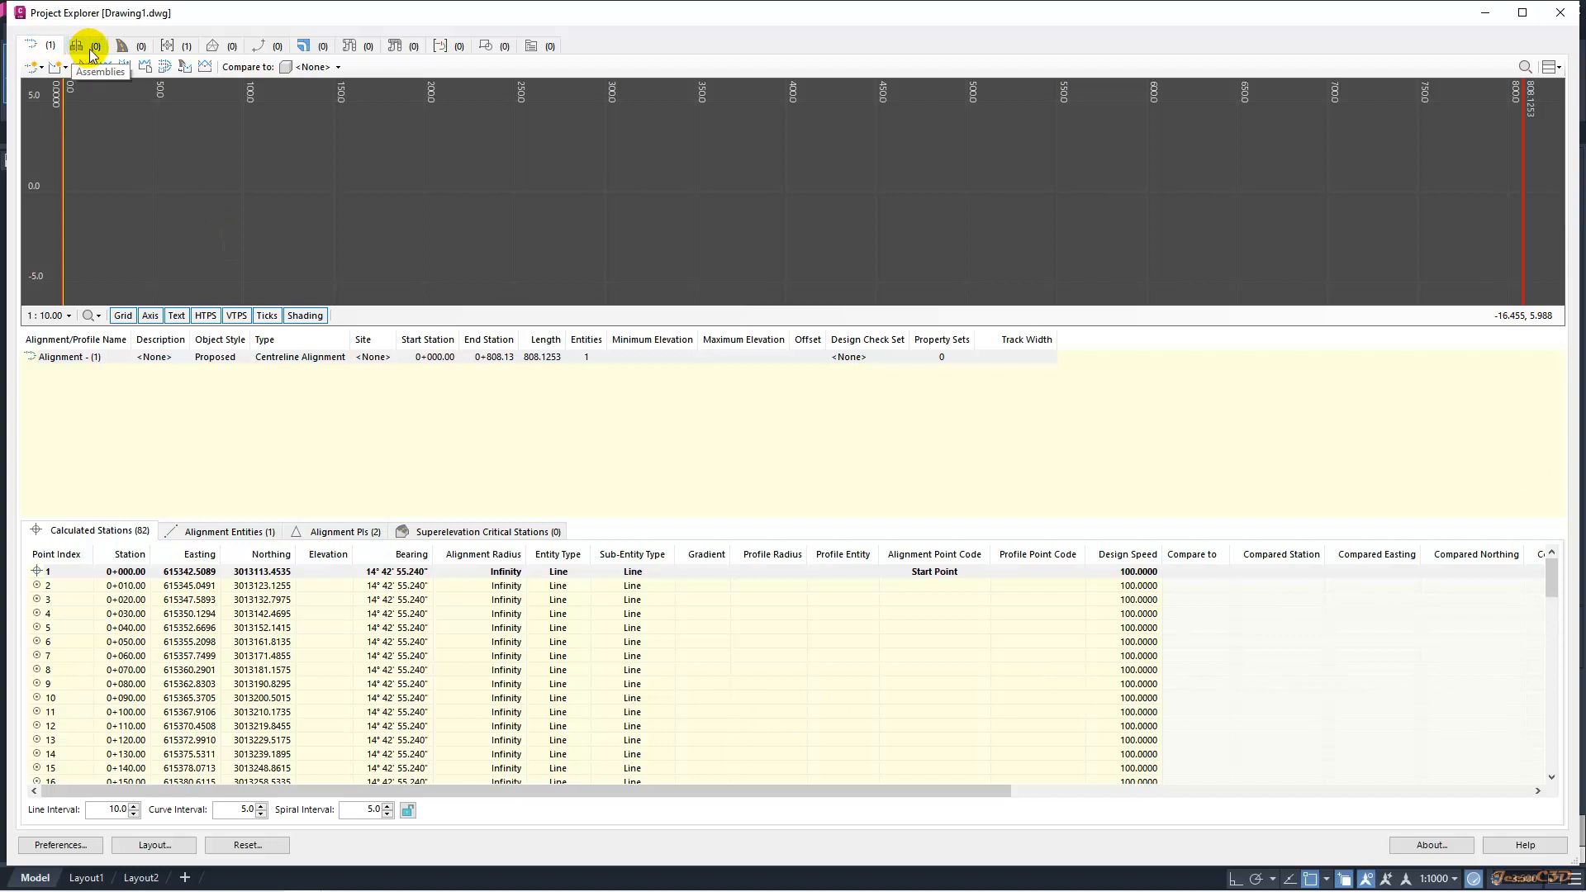
{"action": "mouse_move", "coordinate": [168, 46]}
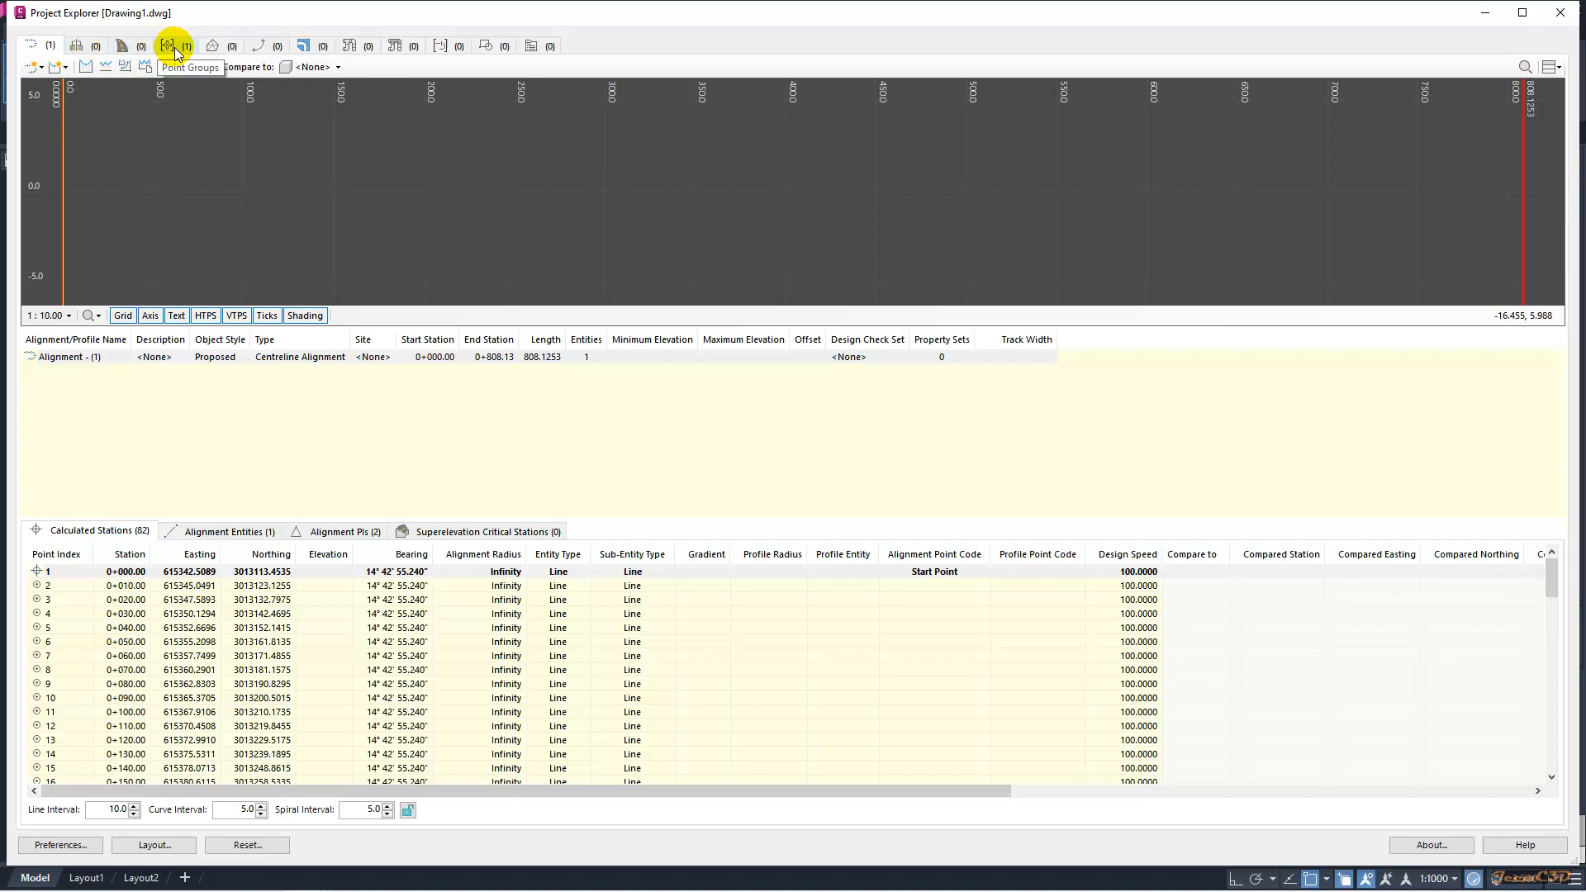
- Switch Project Explorer to Point Groups and select the _All Points group of 914 COGO points
{"action": "left_click", "coordinate": [166, 46]}
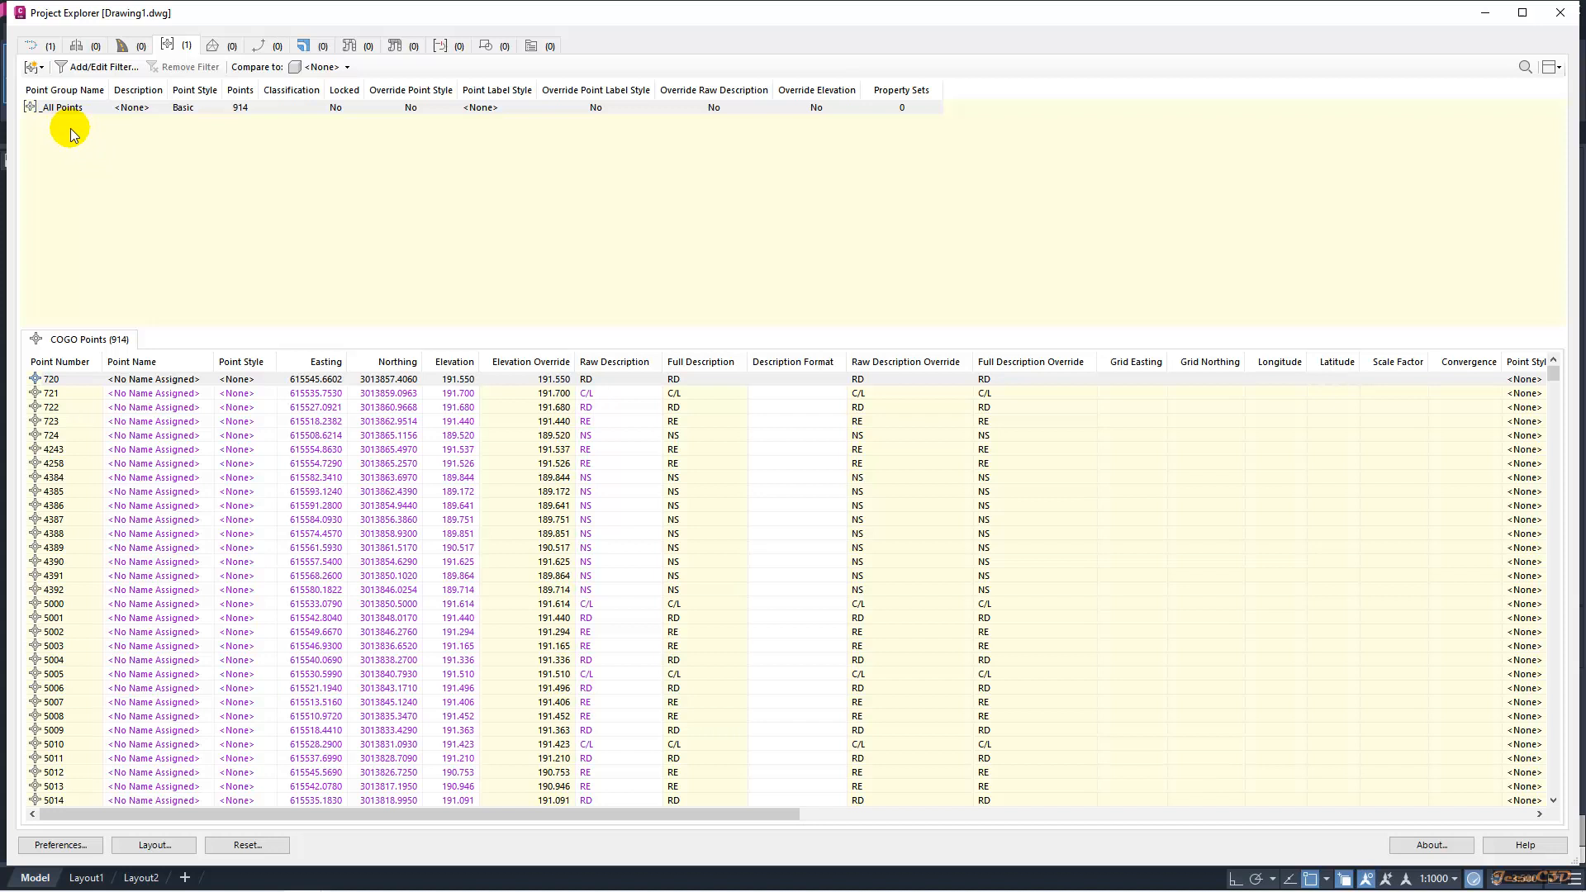
{"action": "left_click", "coordinate": [61, 107]}
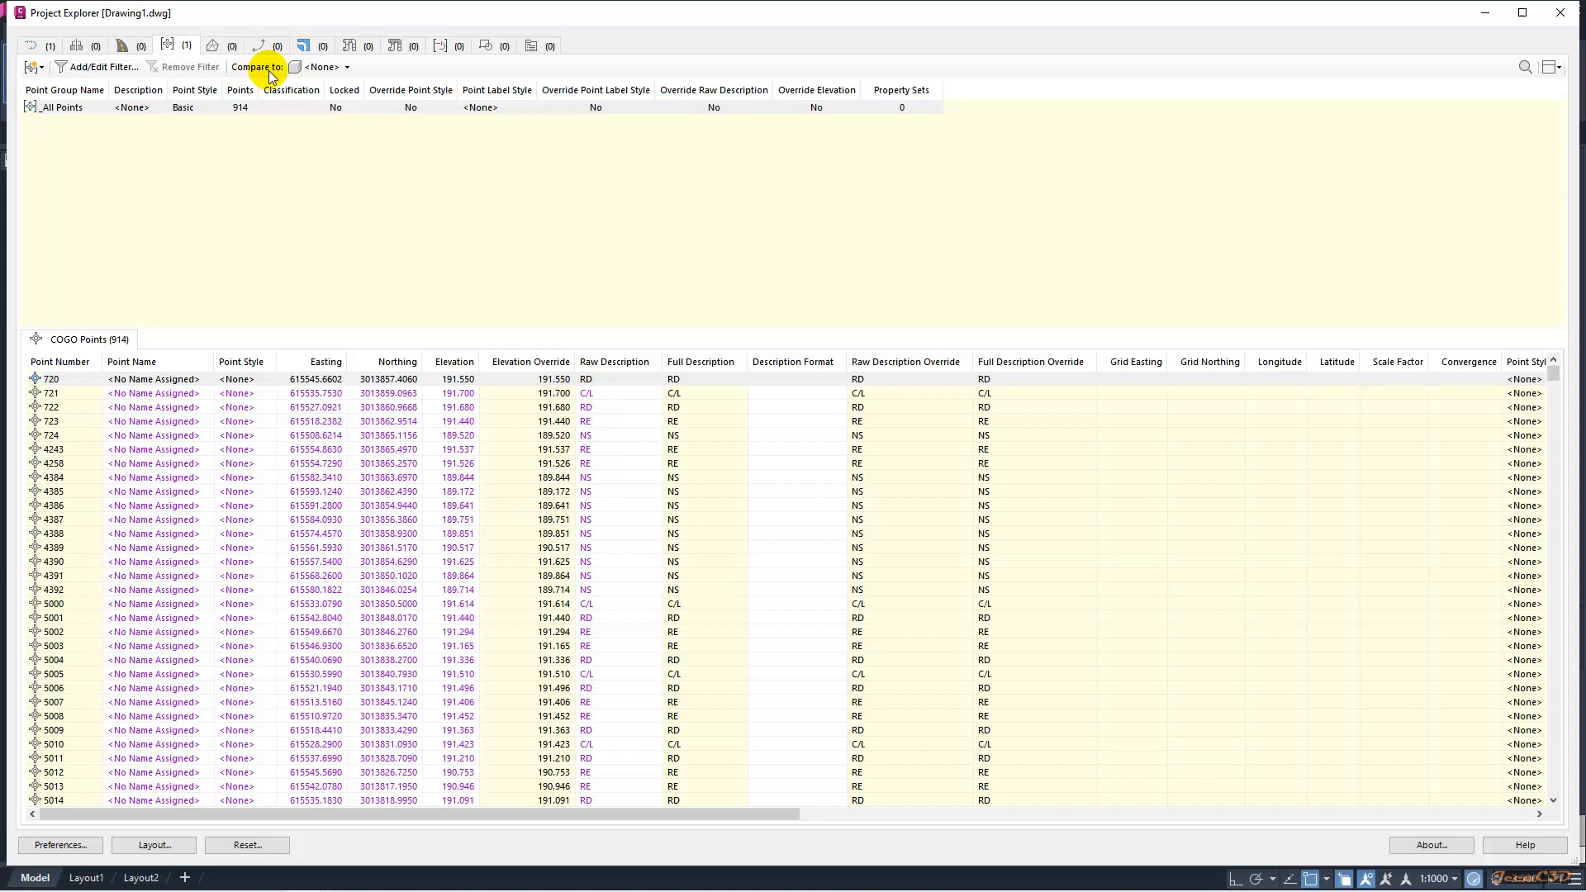
- Compare the points against Alignment - (1) and review the Compared Station and Compared Offset (XY) columns
{"action": "left_click", "coordinate": [346, 66]}
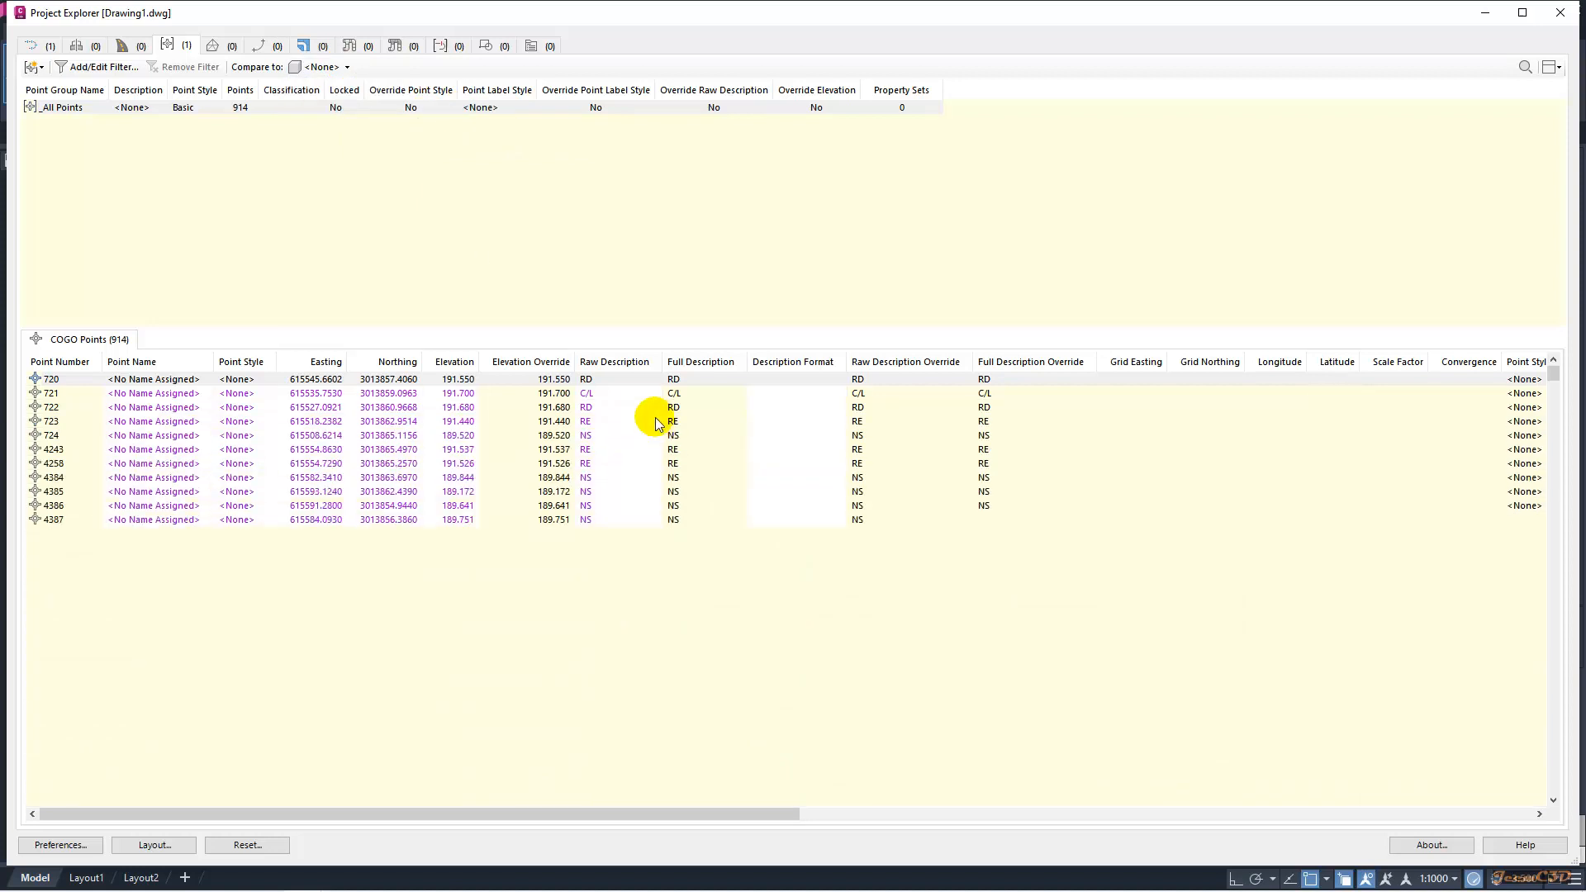
{"action": "left_click", "coordinate": [323, 66]}
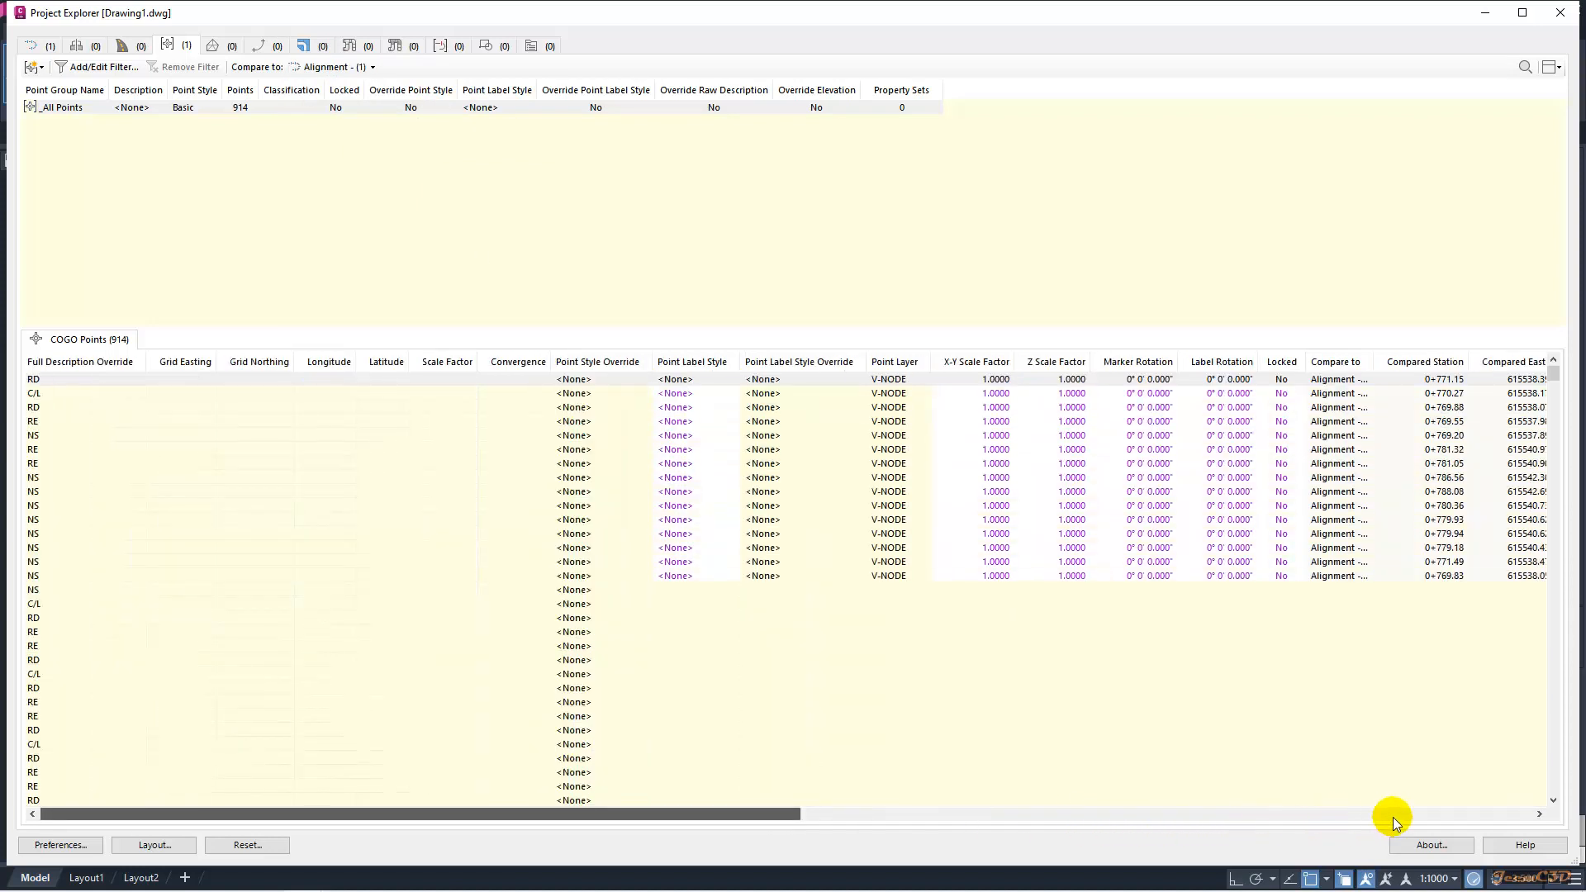
{"action": "scroll", "scroll_direction": "right", "scroll_amount": 3}
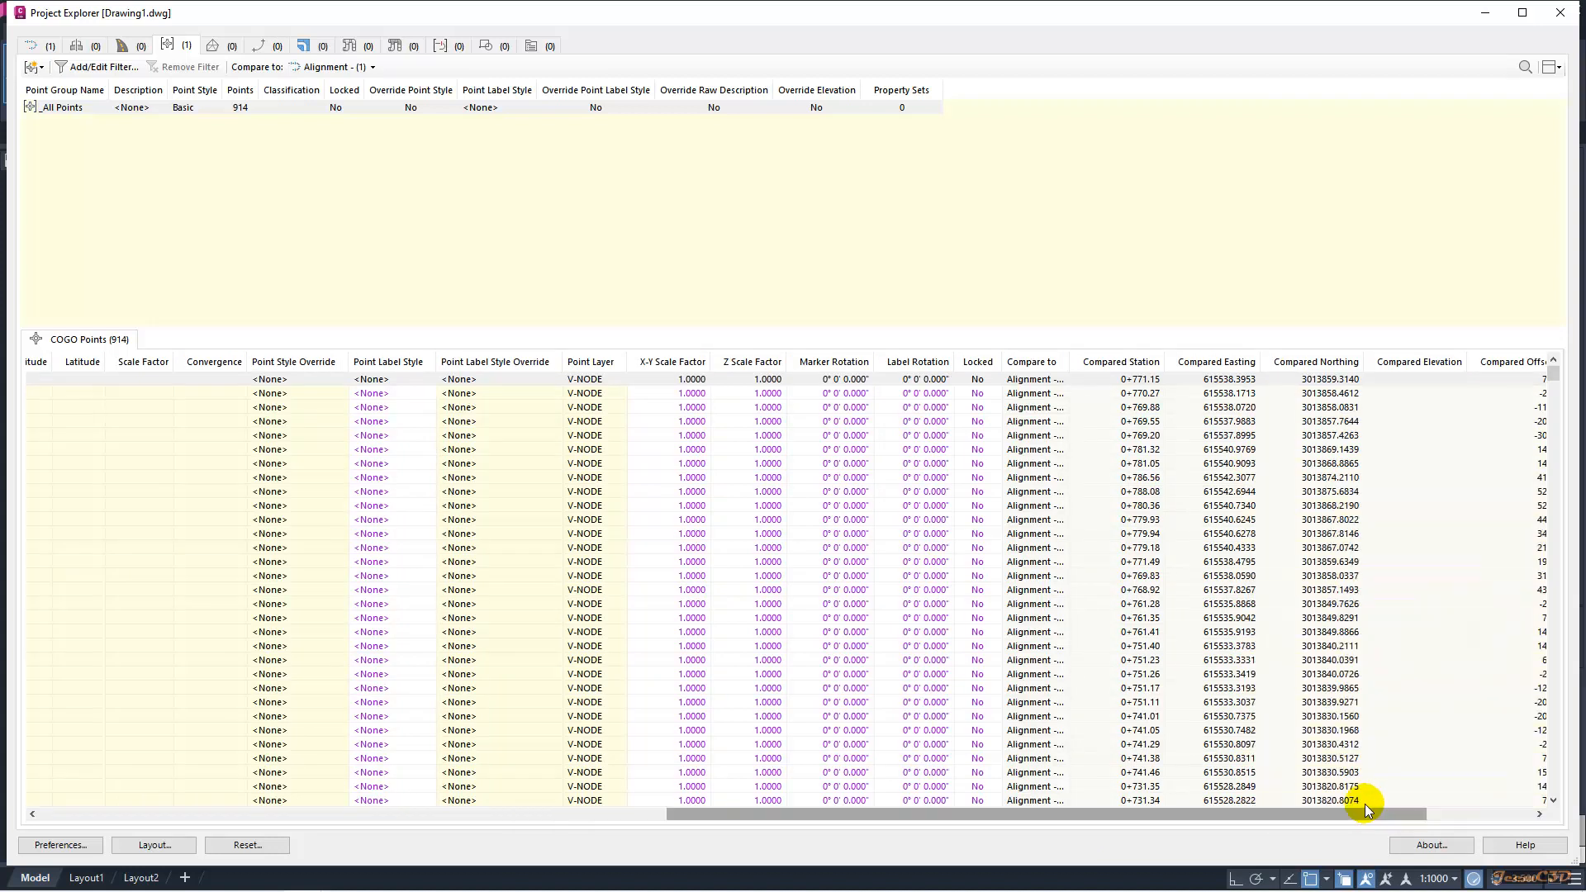
{"action": "mouse_move", "coordinate": [1395, 797]}
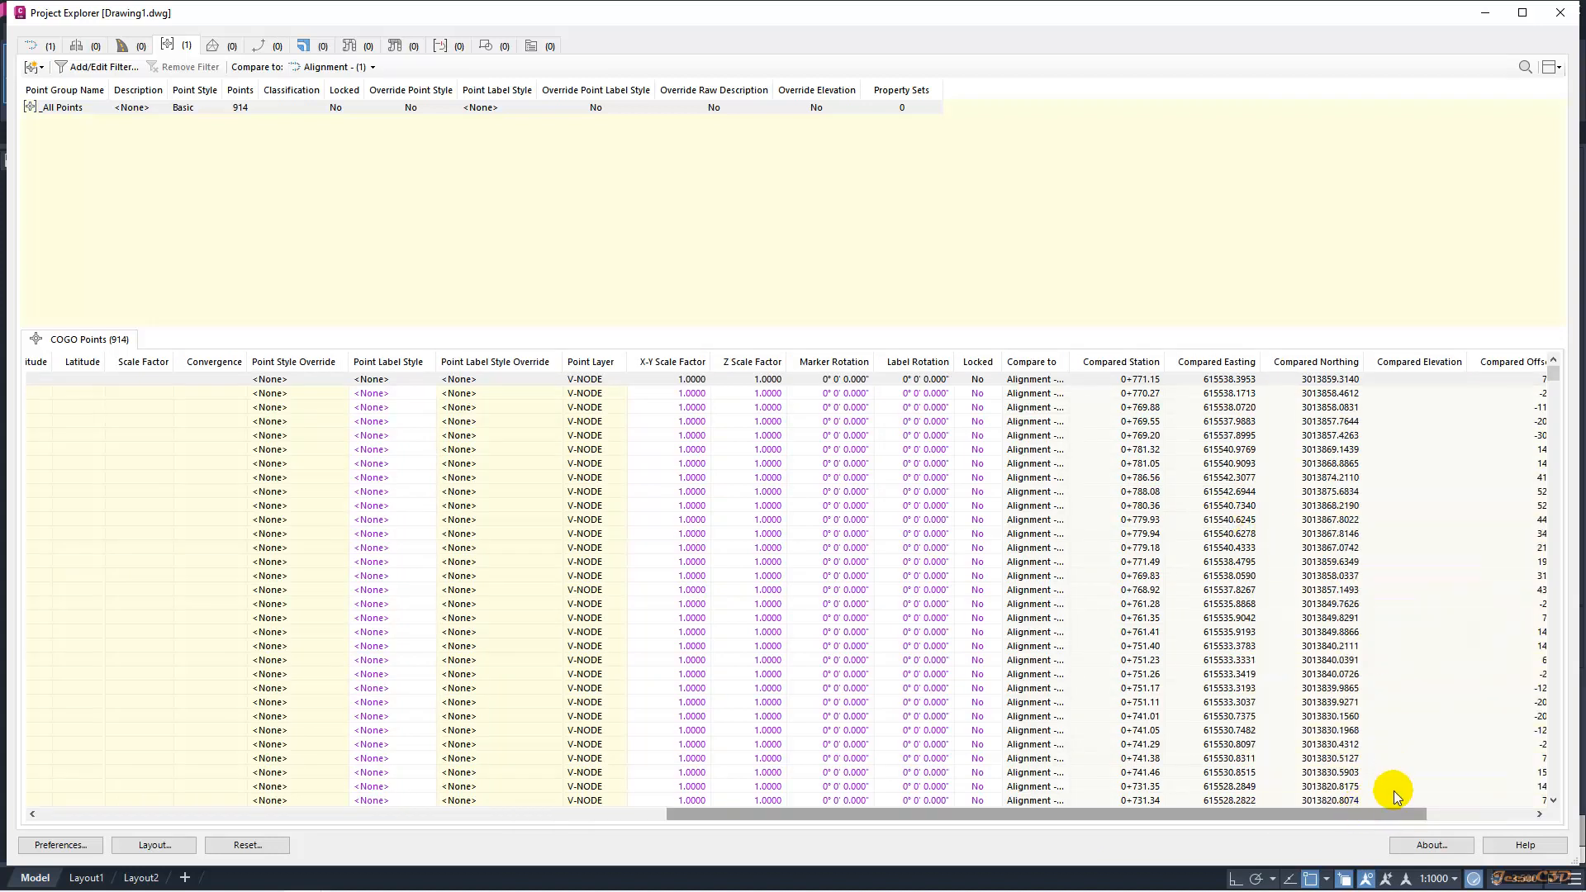
{"action": "scroll", "scroll_direction": "right", "scroll_amount": 3}
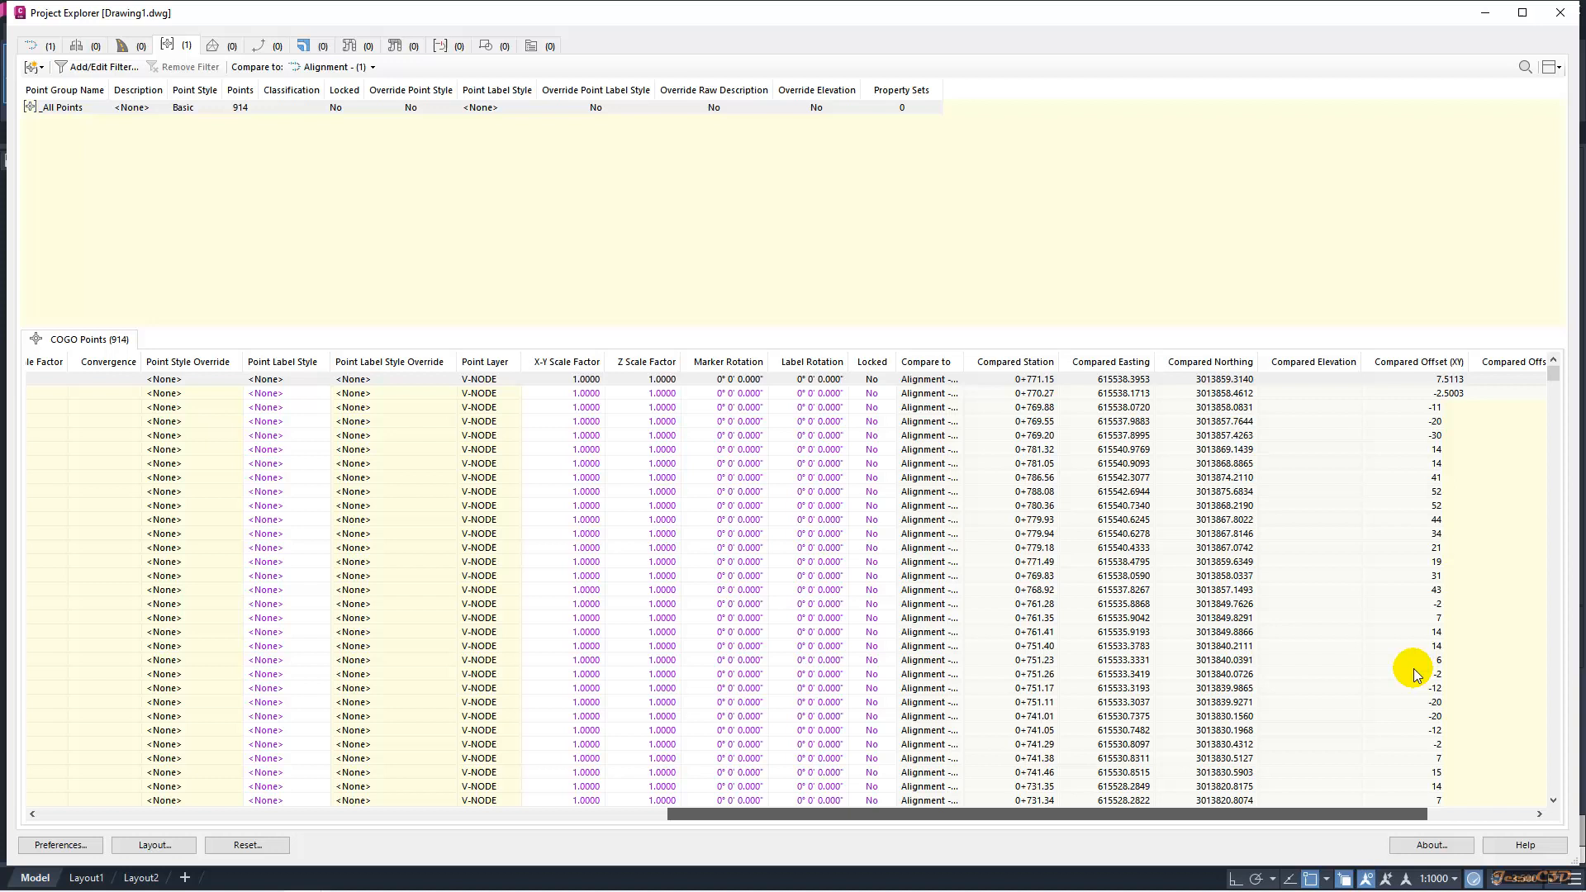
{"action": "left_click", "coordinate": [1417, 362]}
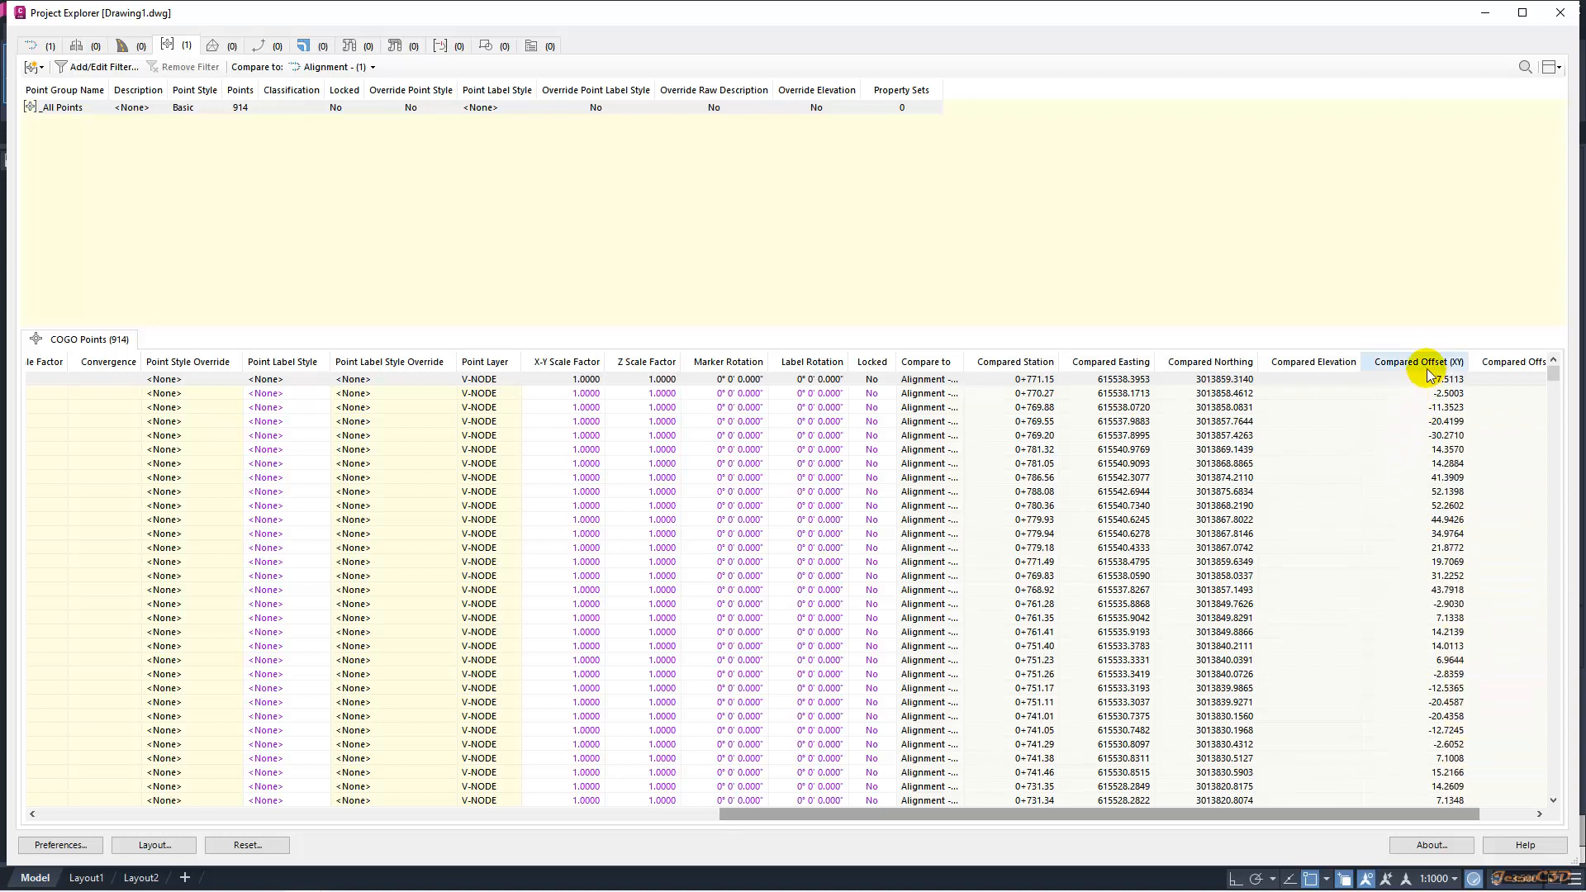
{"action": "mouse_move", "coordinate": [1182, 383]}
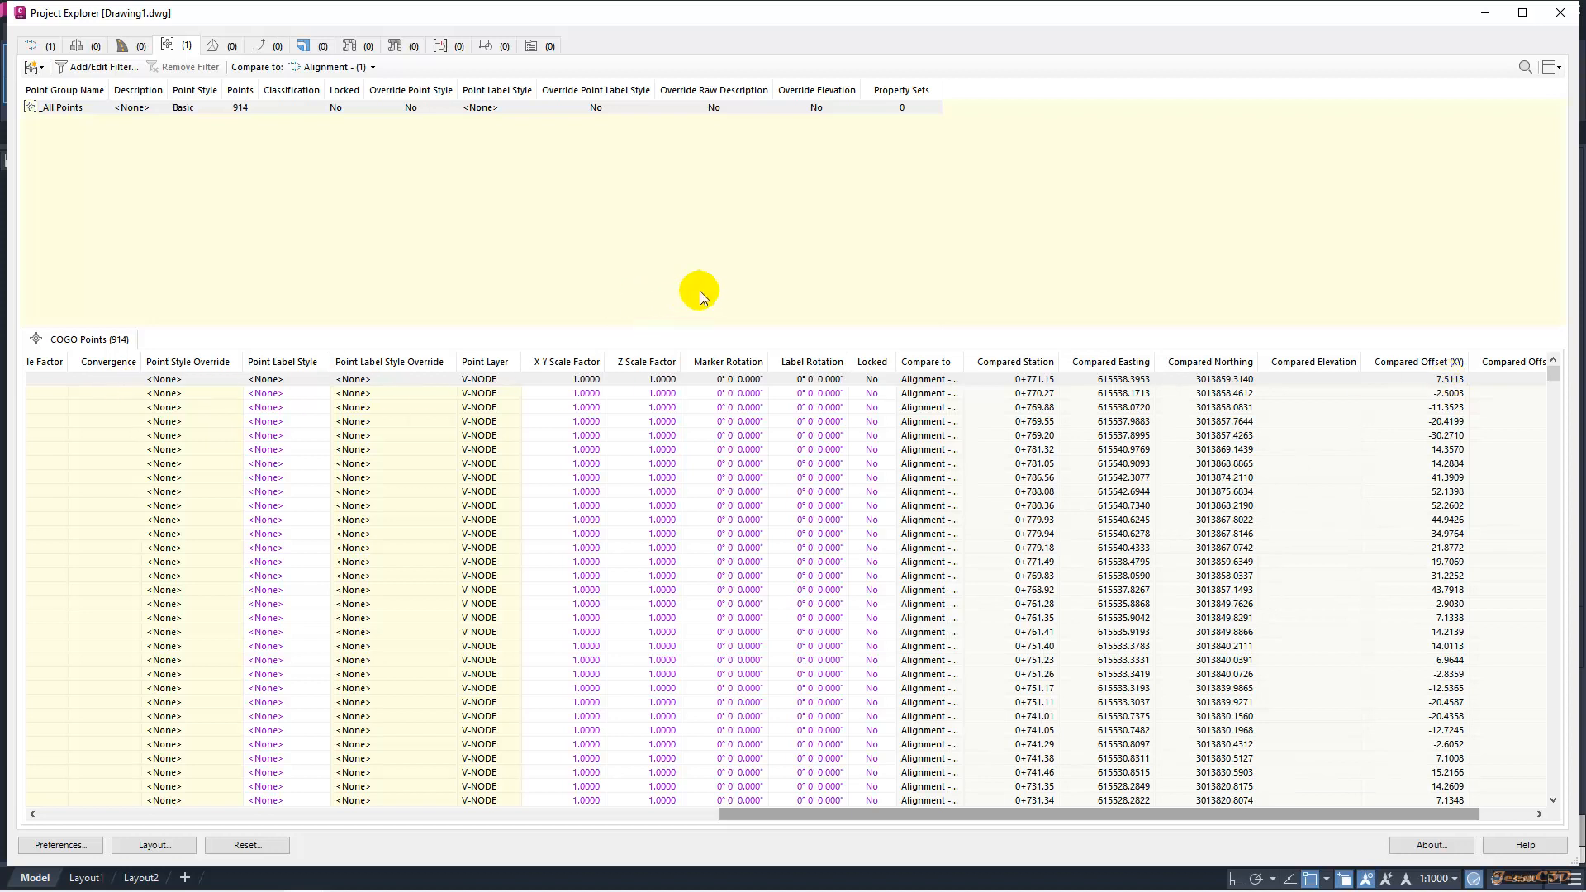
{"action": "mouse_move", "coordinate": [945, 327]}
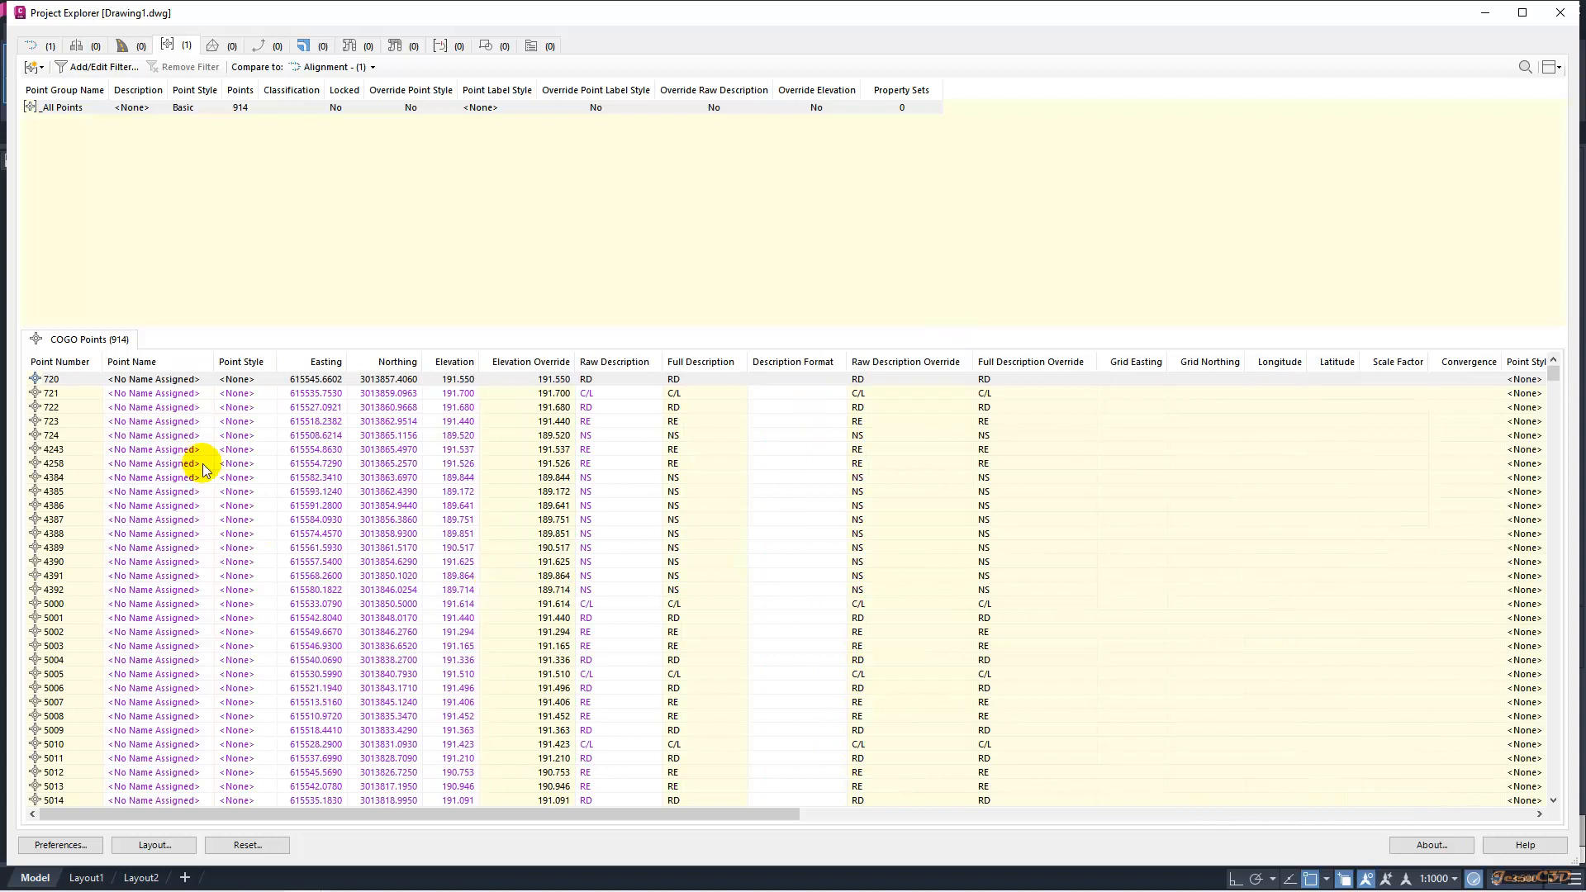
- Select all 914 COGO point rows and copy them to the clipboard
{"action": "left_click", "coordinate": [52, 378]}
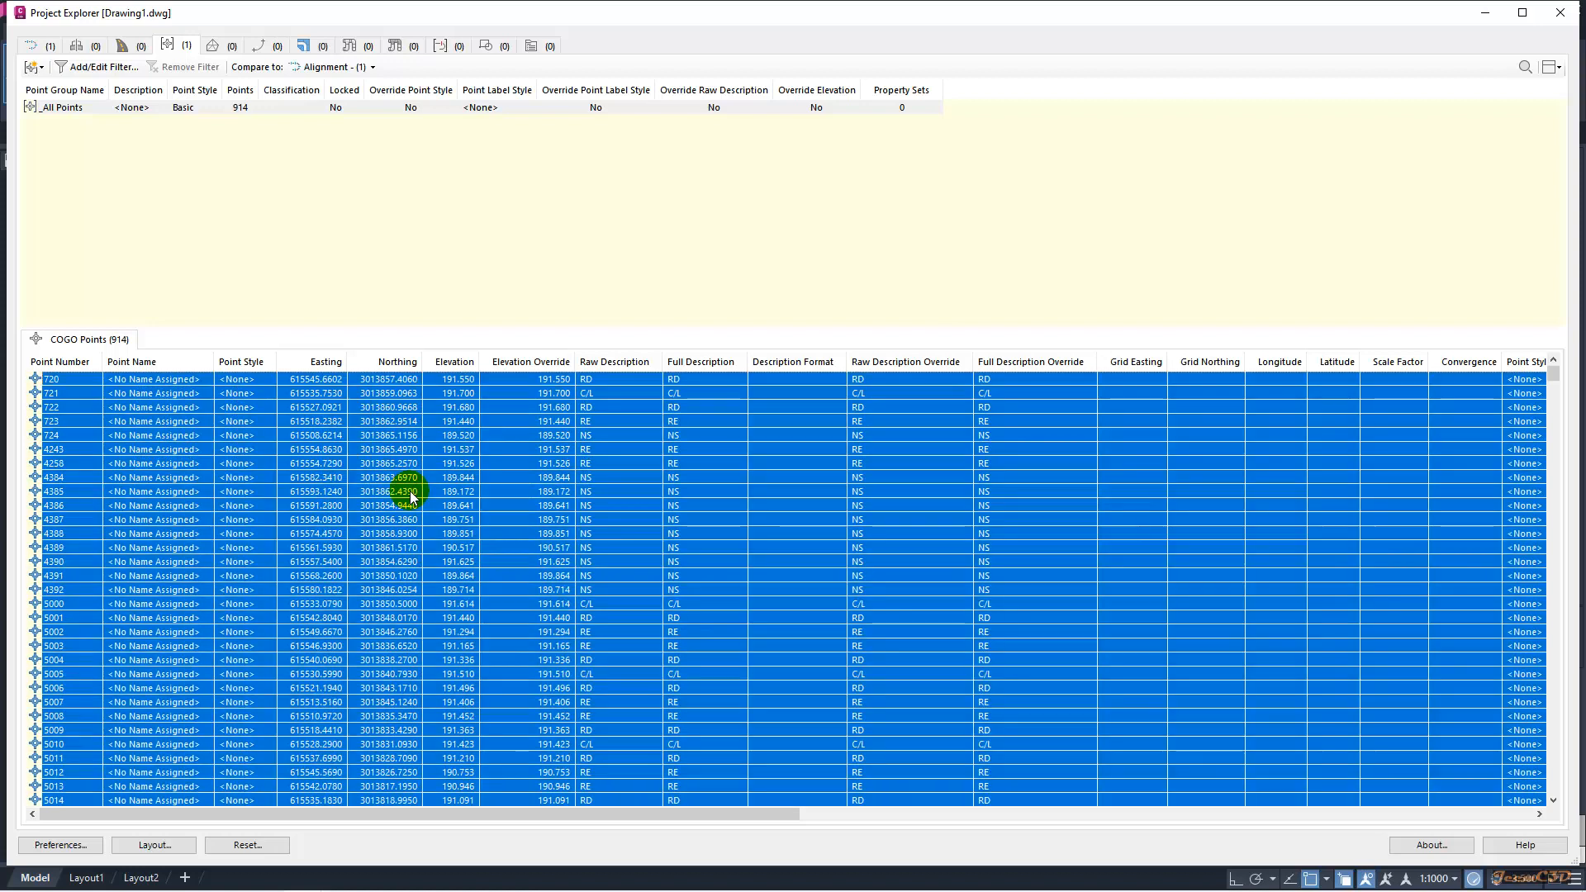
{"action": "right_click", "coordinate": [411, 492]}
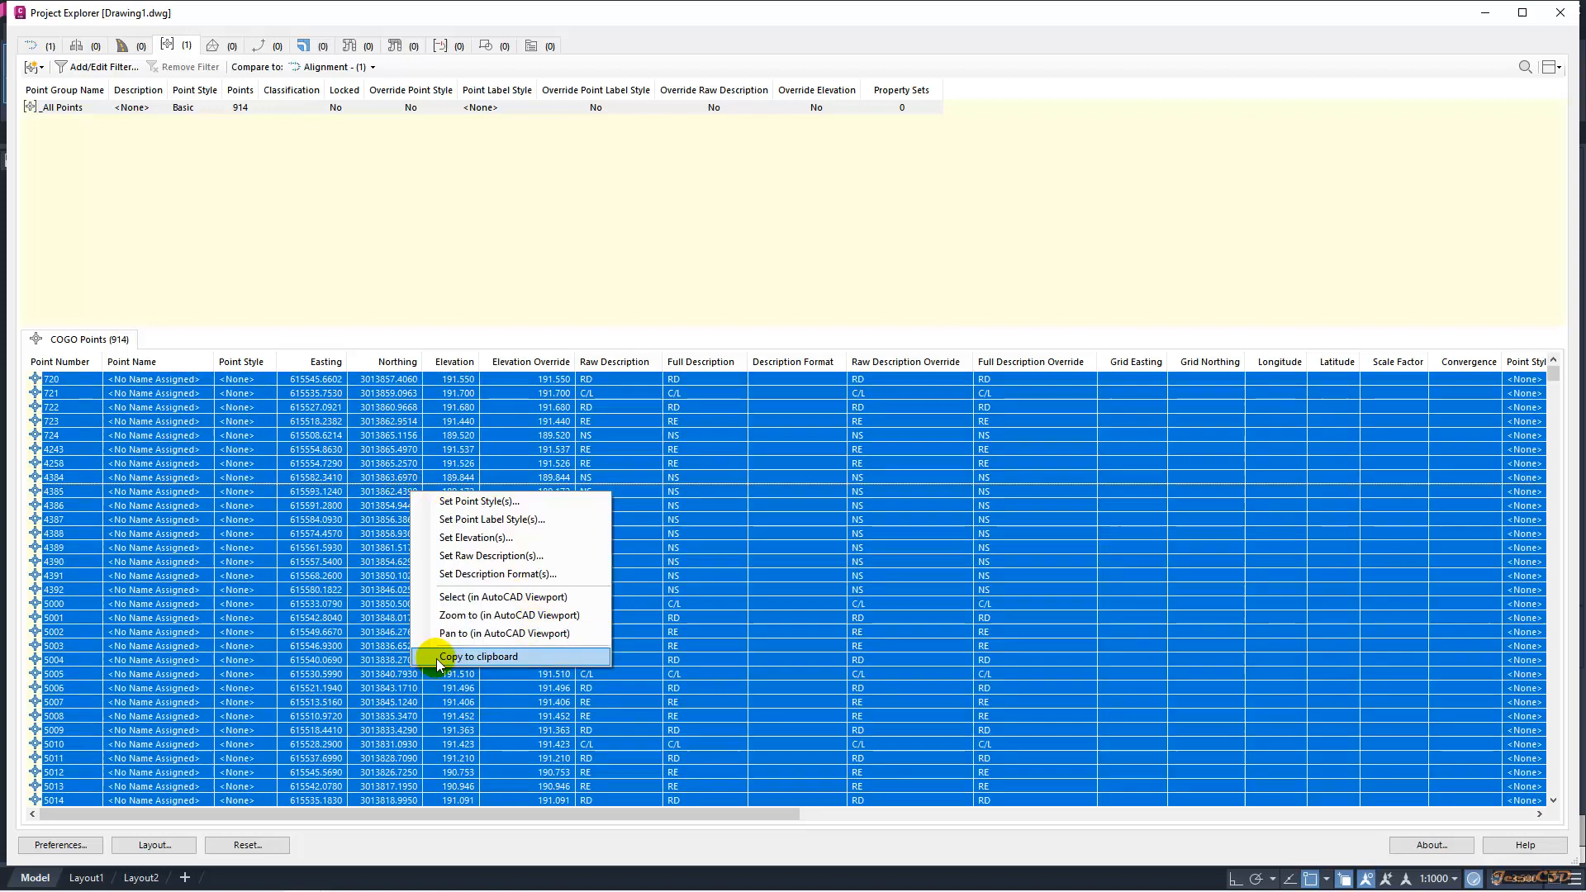
{"action": "left_click", "coordinate": [478, 656]}
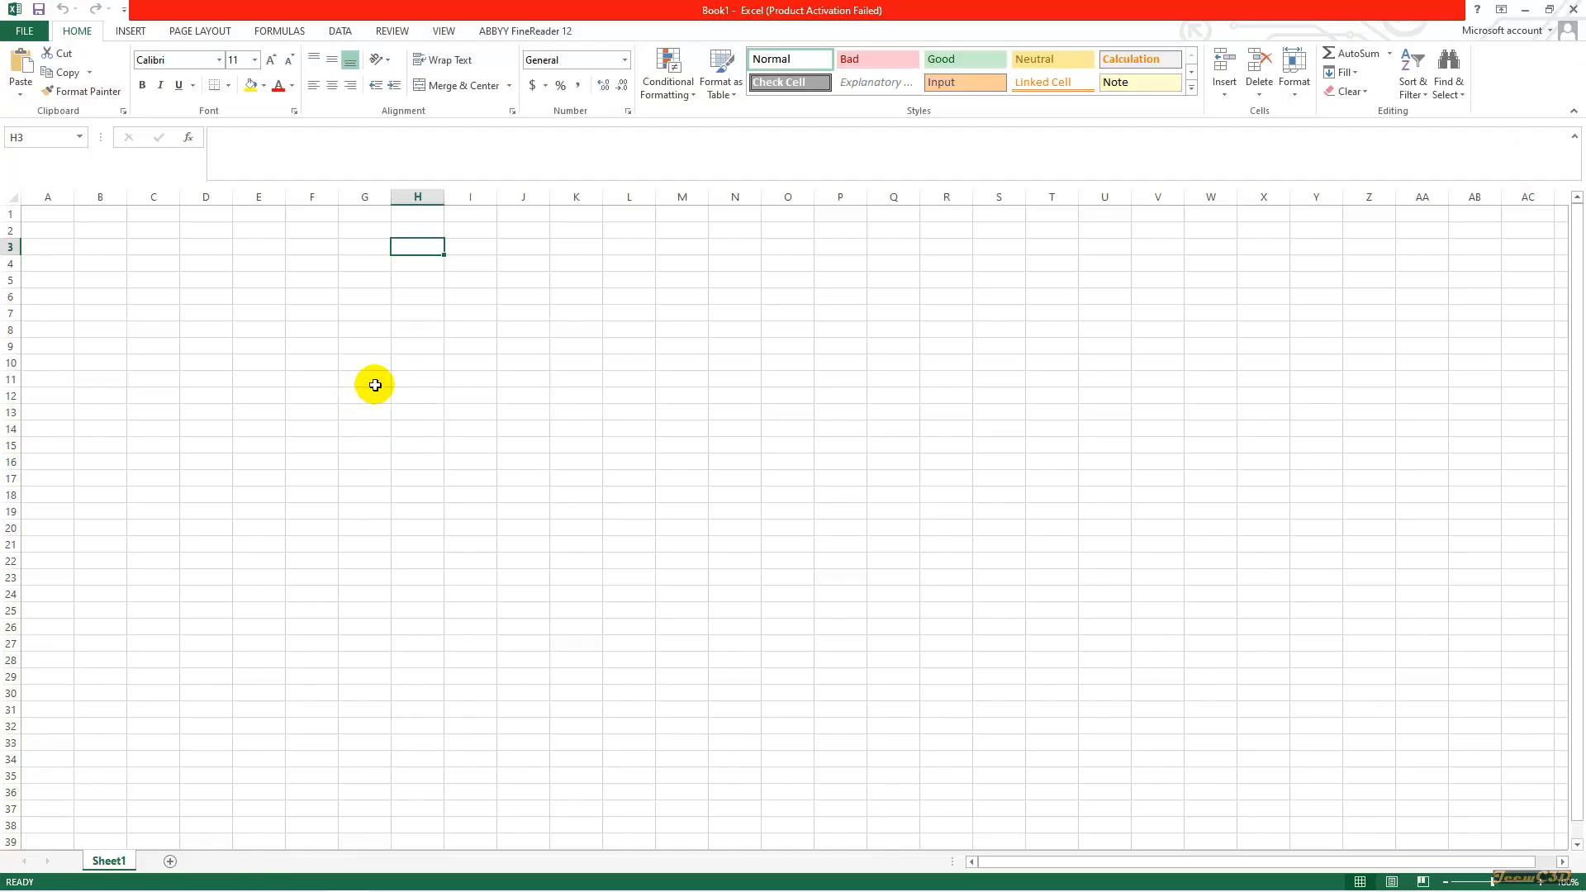
- Paste the point table at the top-left cell and delete the Point Name and Point Style columns
{"action": "left_click", "coordinate": [46, 213]}
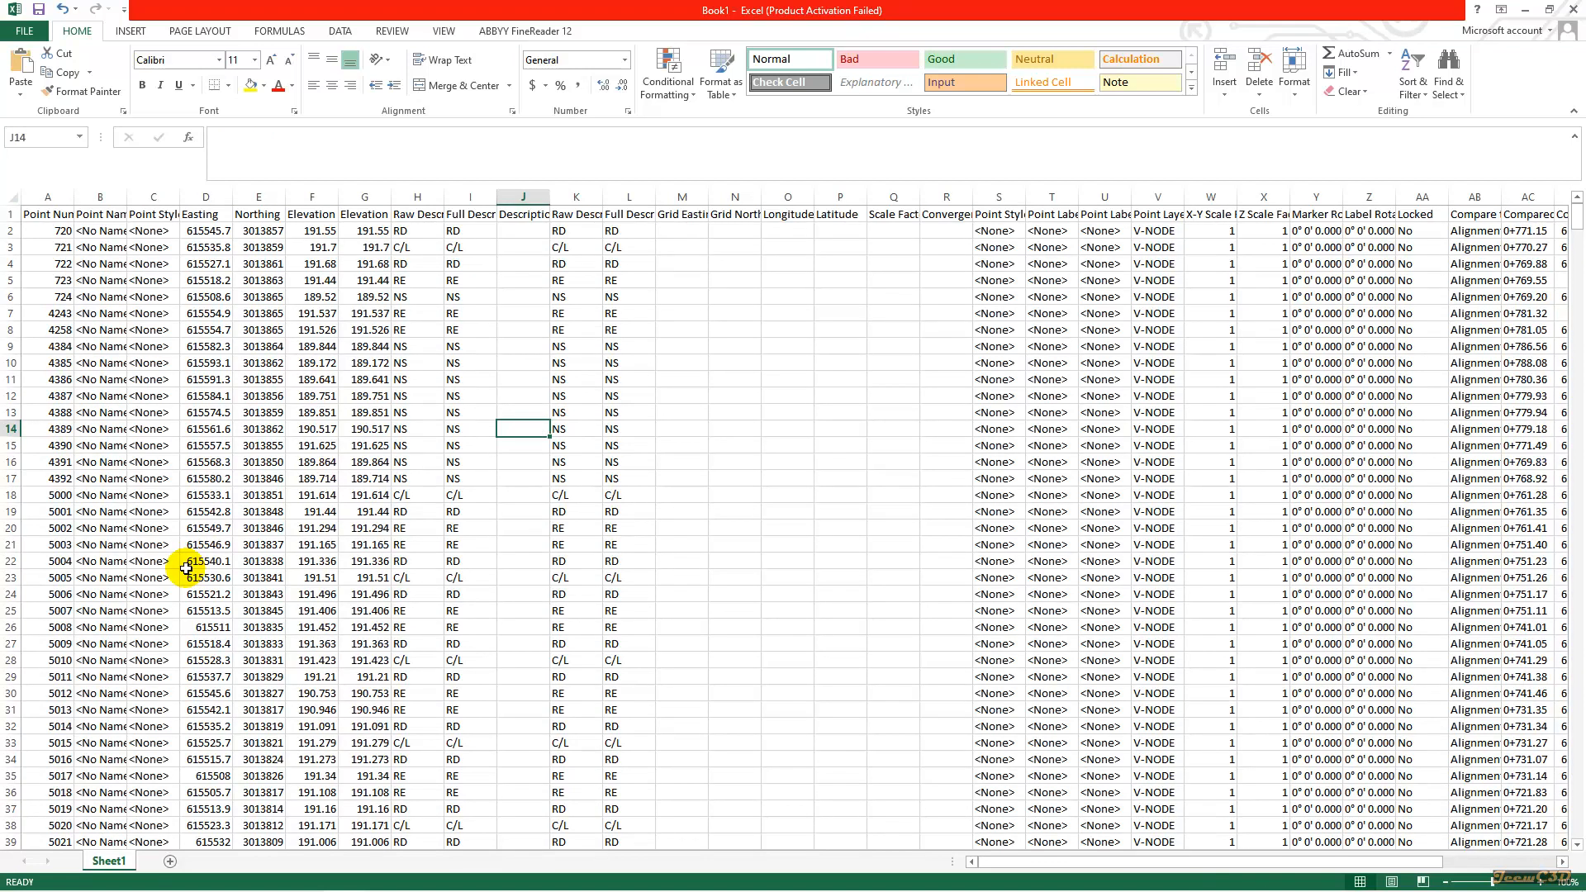
{"action": "mouse_move", "coordinate": [114, 300]}
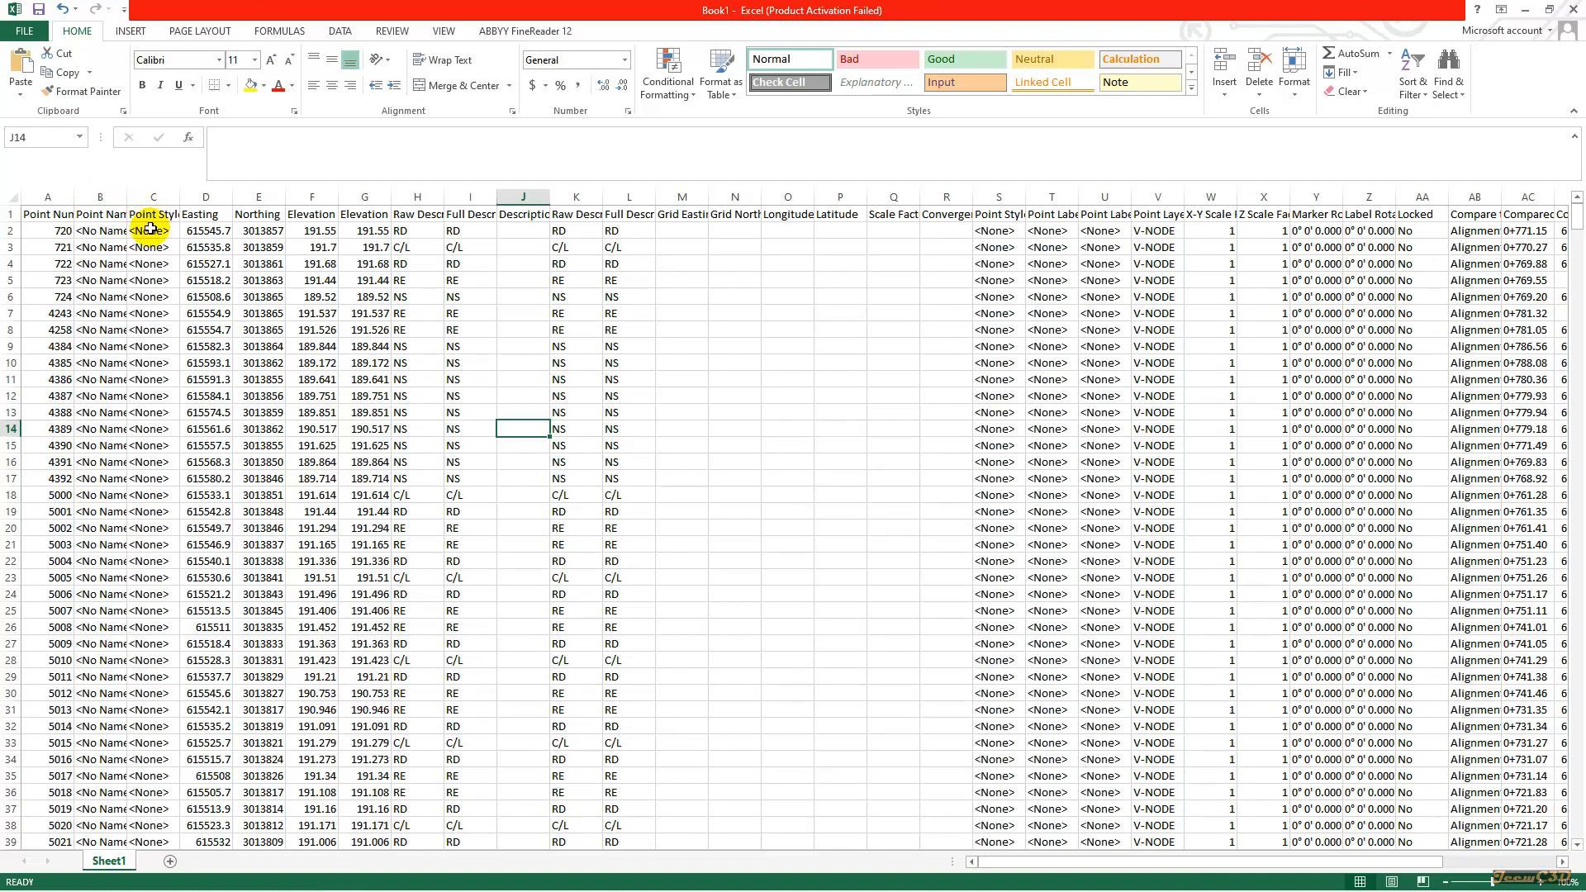
{"action": "left_click", "coordinate": [100, 197]}
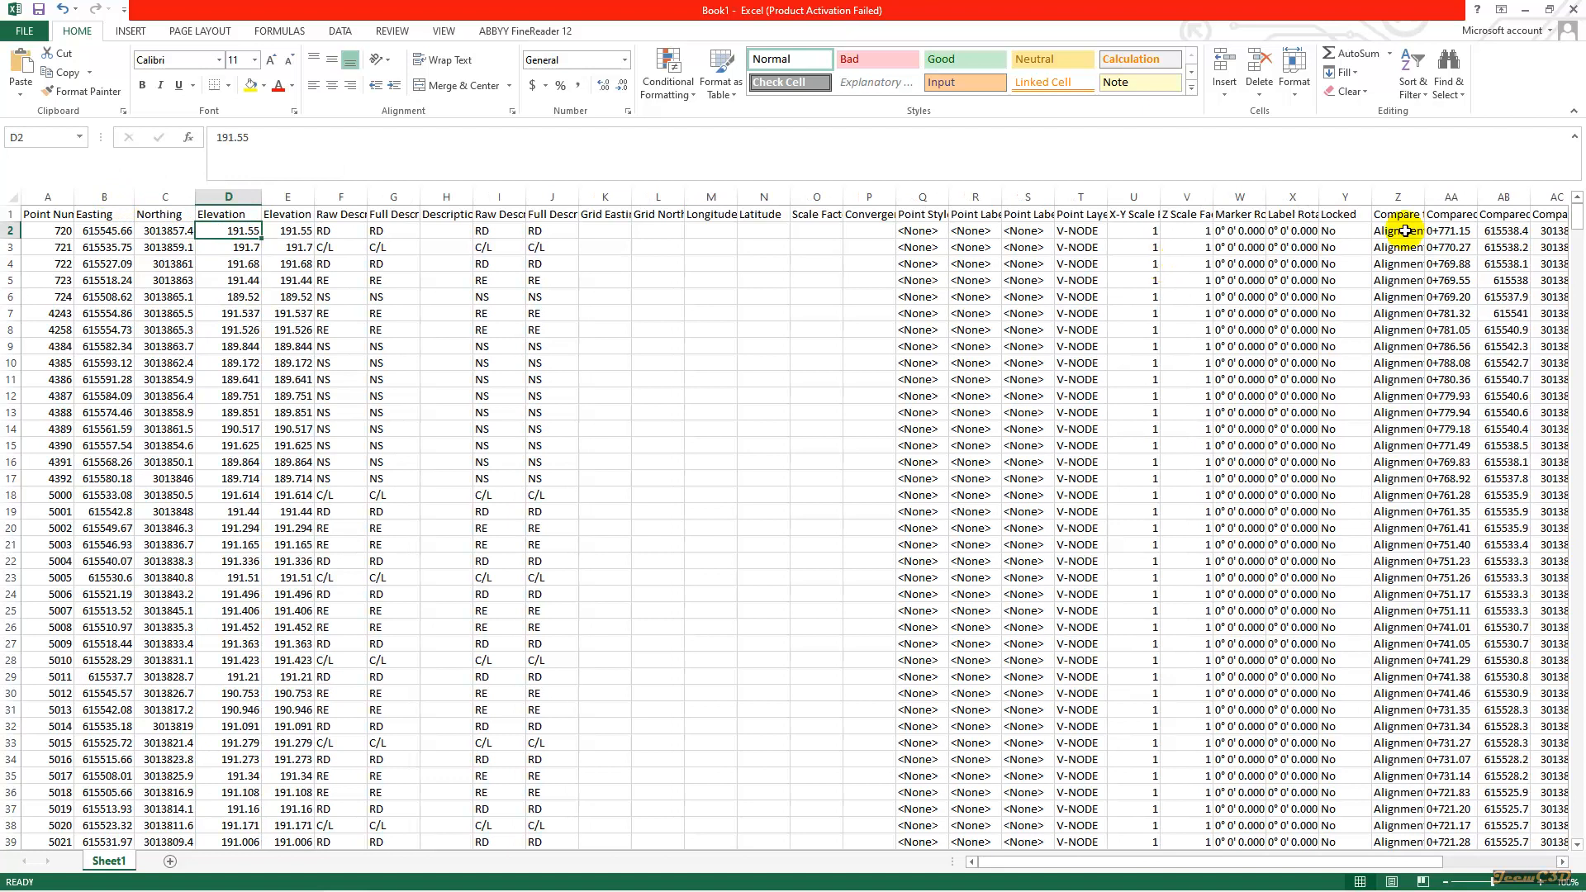
{"action": "left_click", "coordinate": [710, 362]}
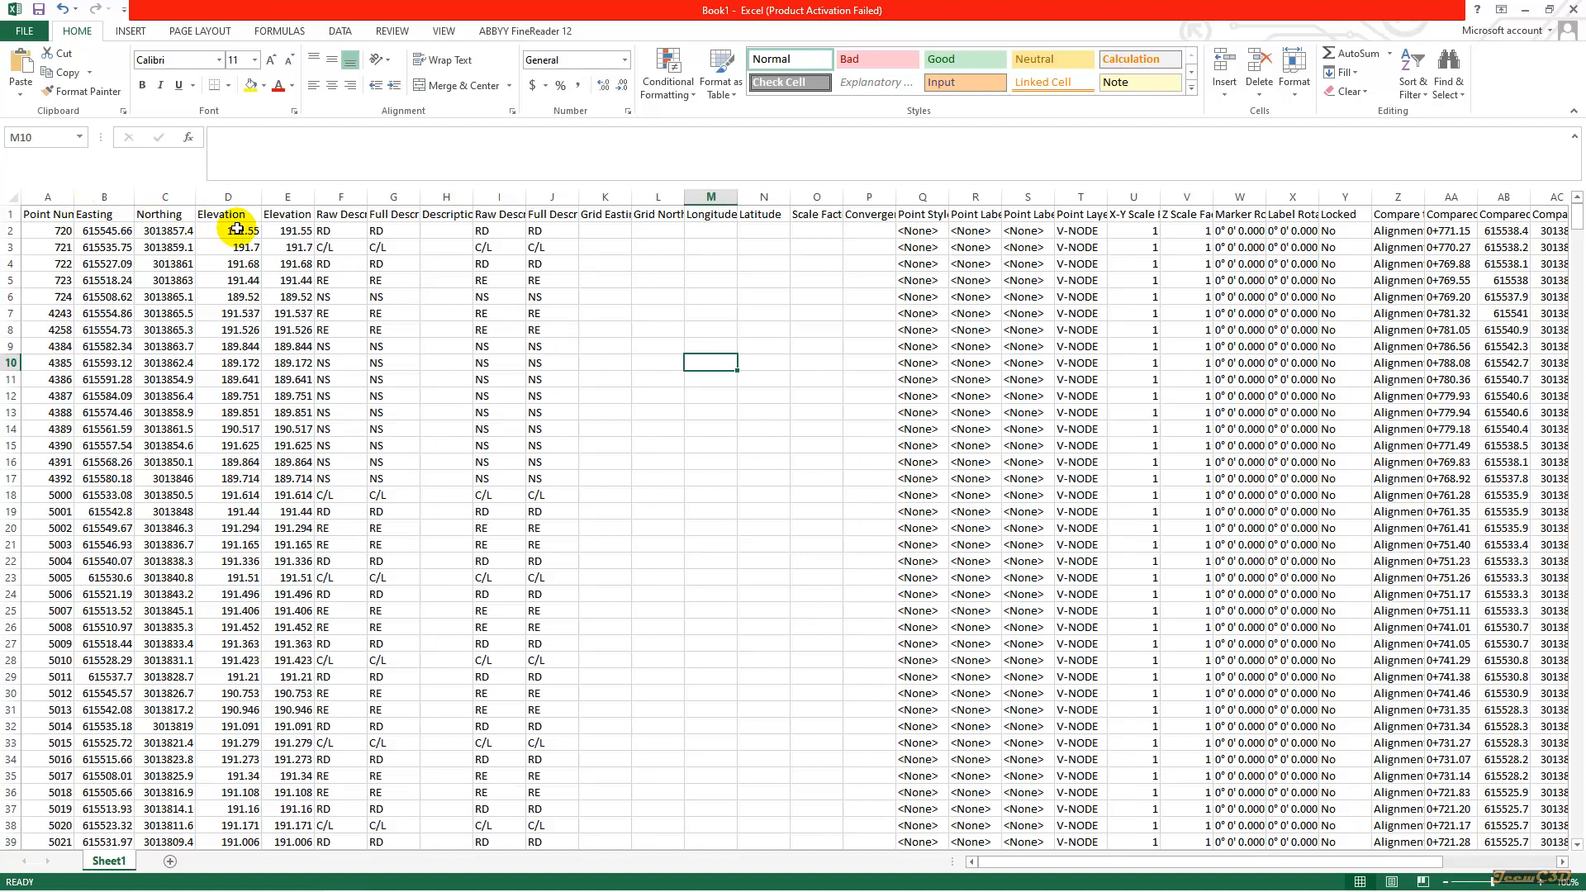
{"action": "mouse_move", "coordinate": [309, 196]}
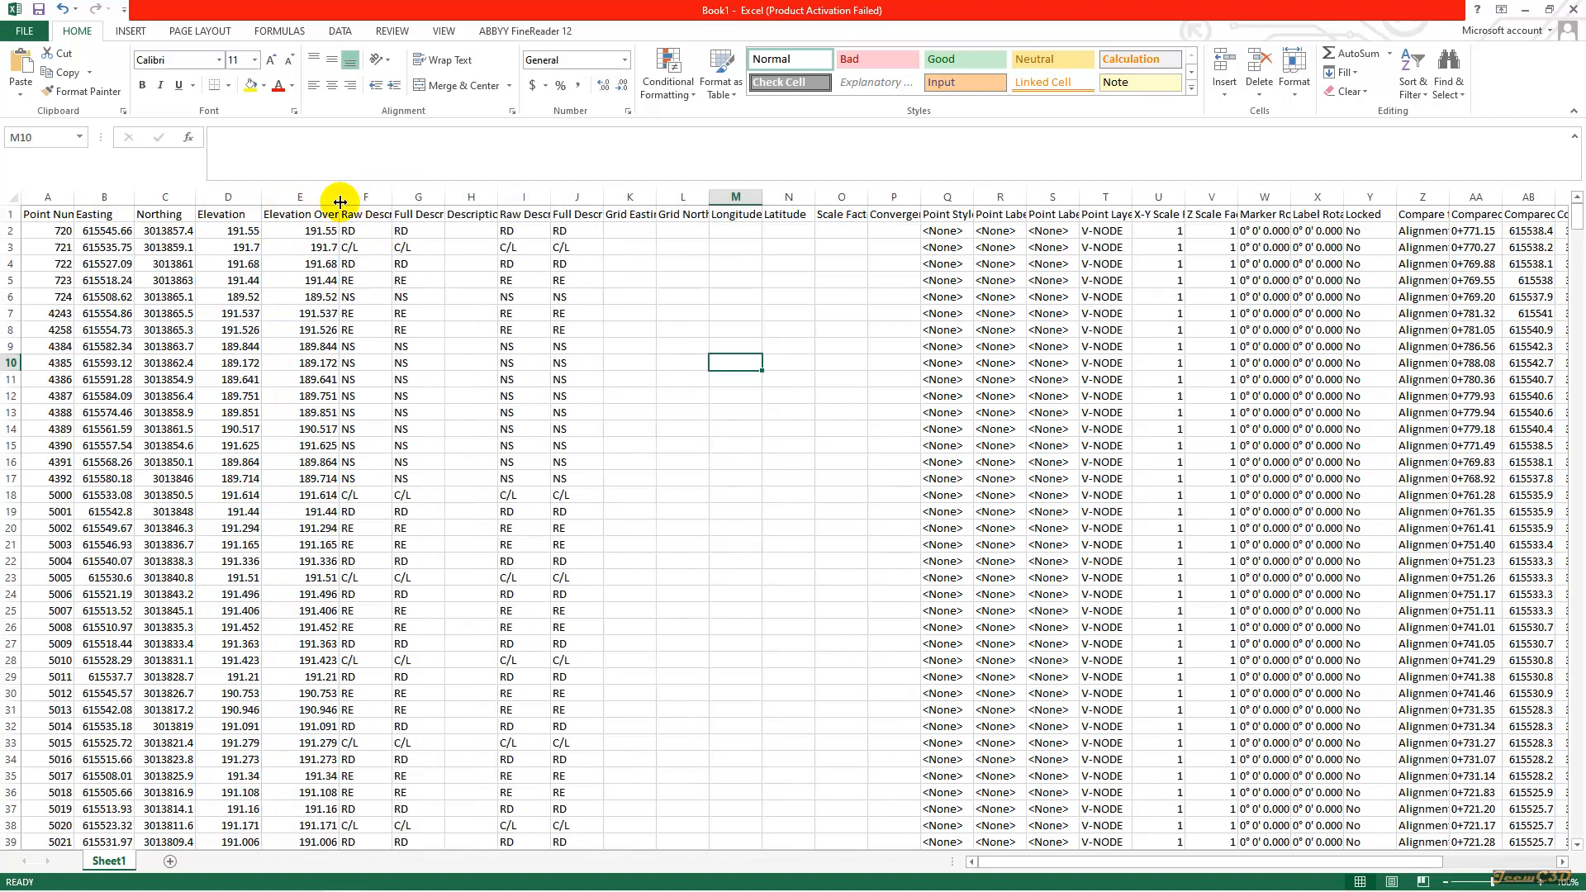
- Delete columns E through Y so Compare to directly follows Elevation
{"action": "left_click_drag", "start_coordinate": [352, 197], "coordinate": [339, 196]}
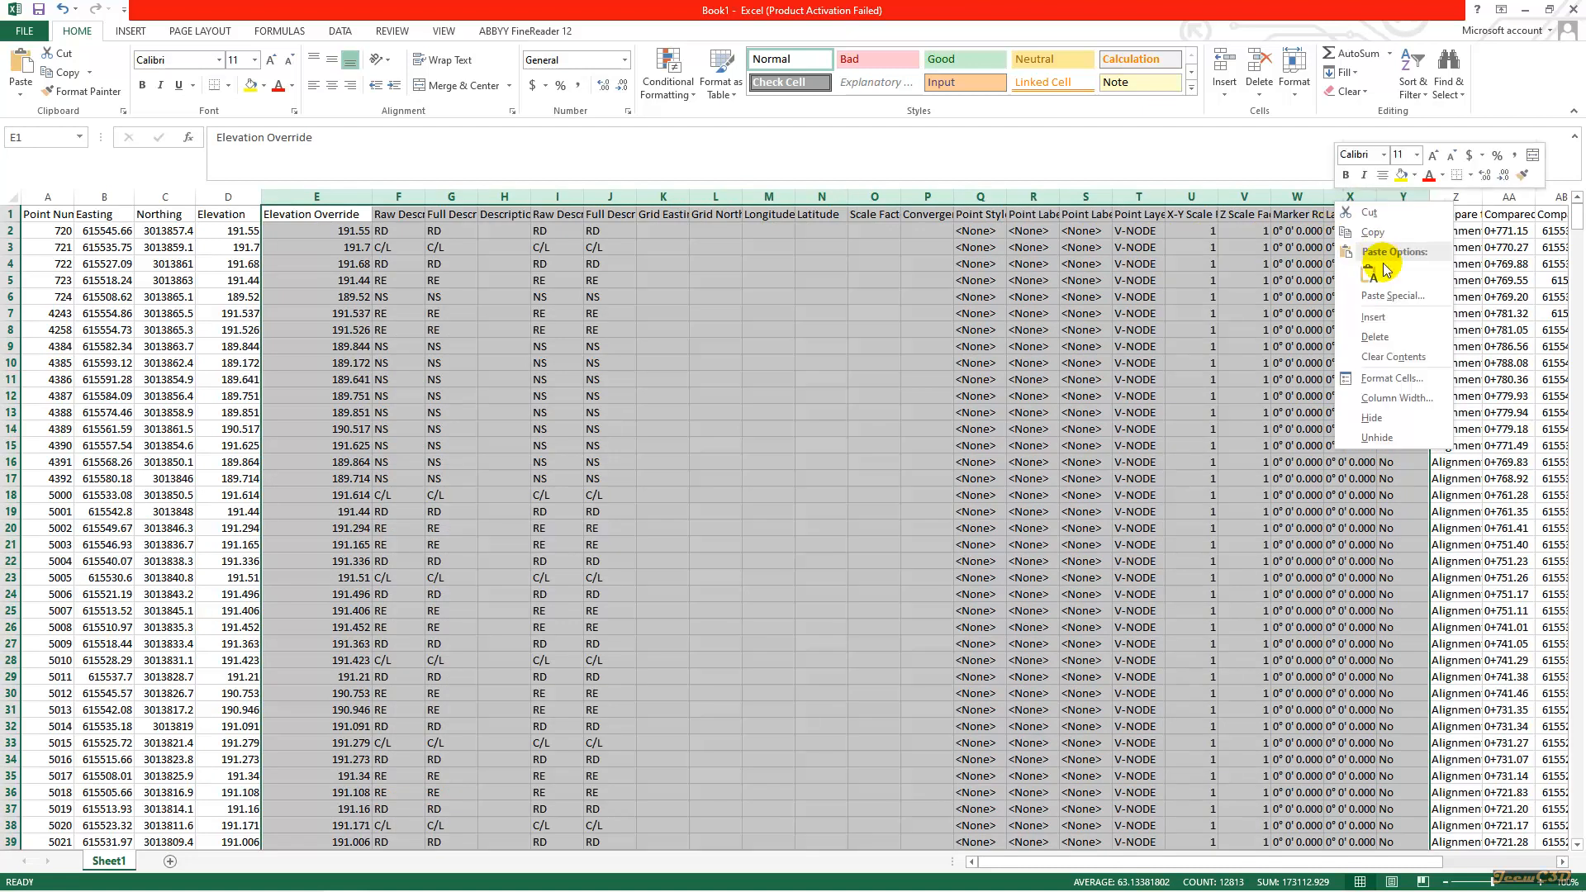
{"action": "left_click", "coordinate": [1374, 335]}
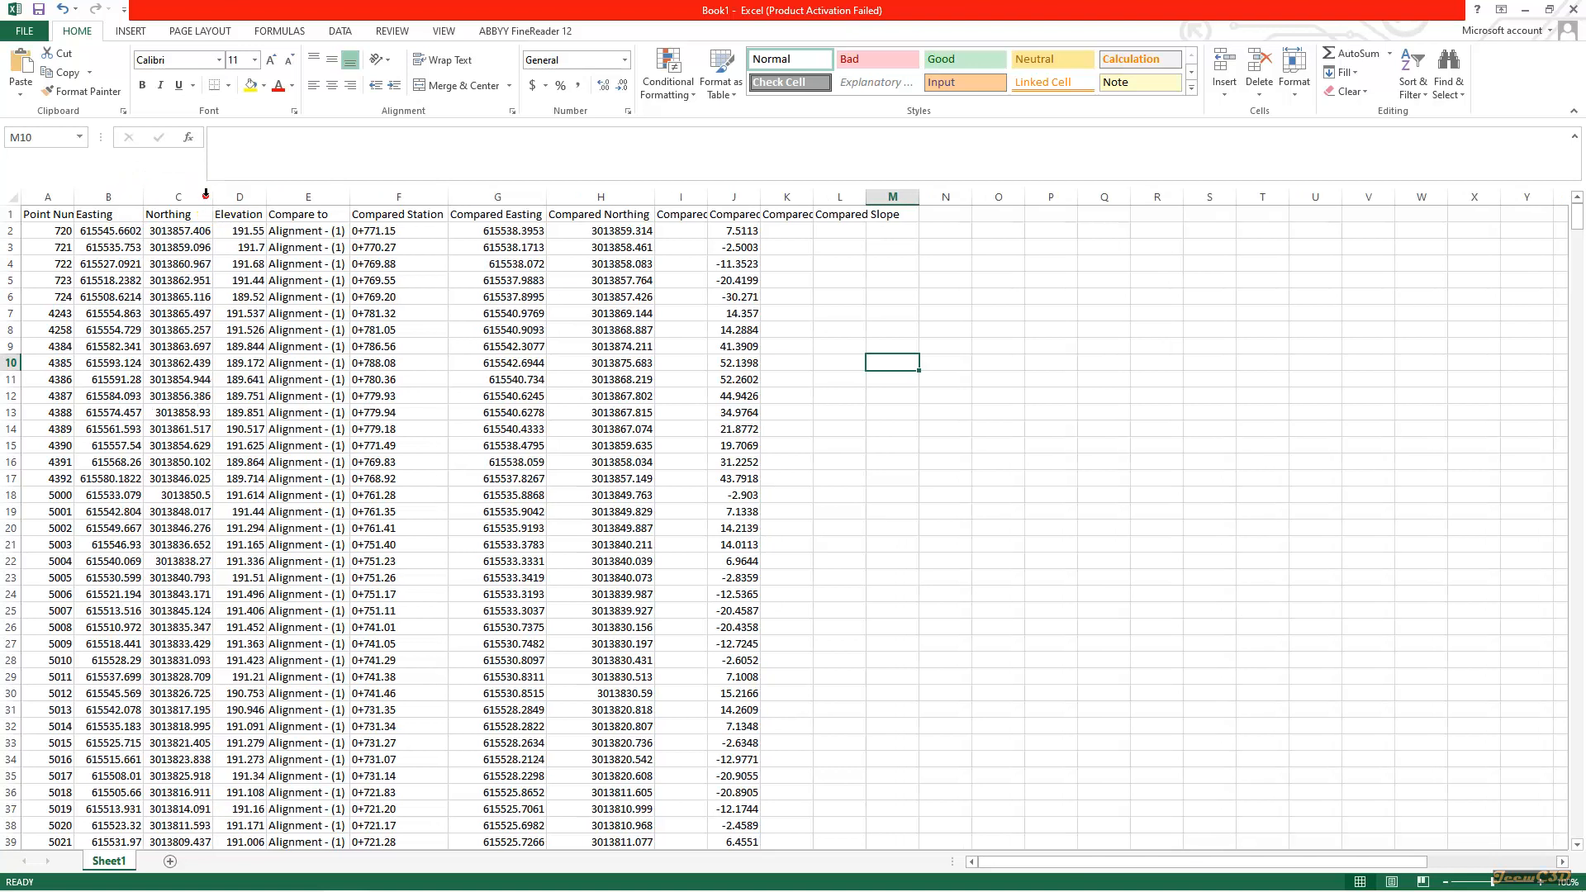
- Delete the Compared Easting, Northing, Elevation, Offset (Z) and Slope columns, ending at Compared Offset (XY)
{"action": "left_click", "coordinate": [498, 229]}
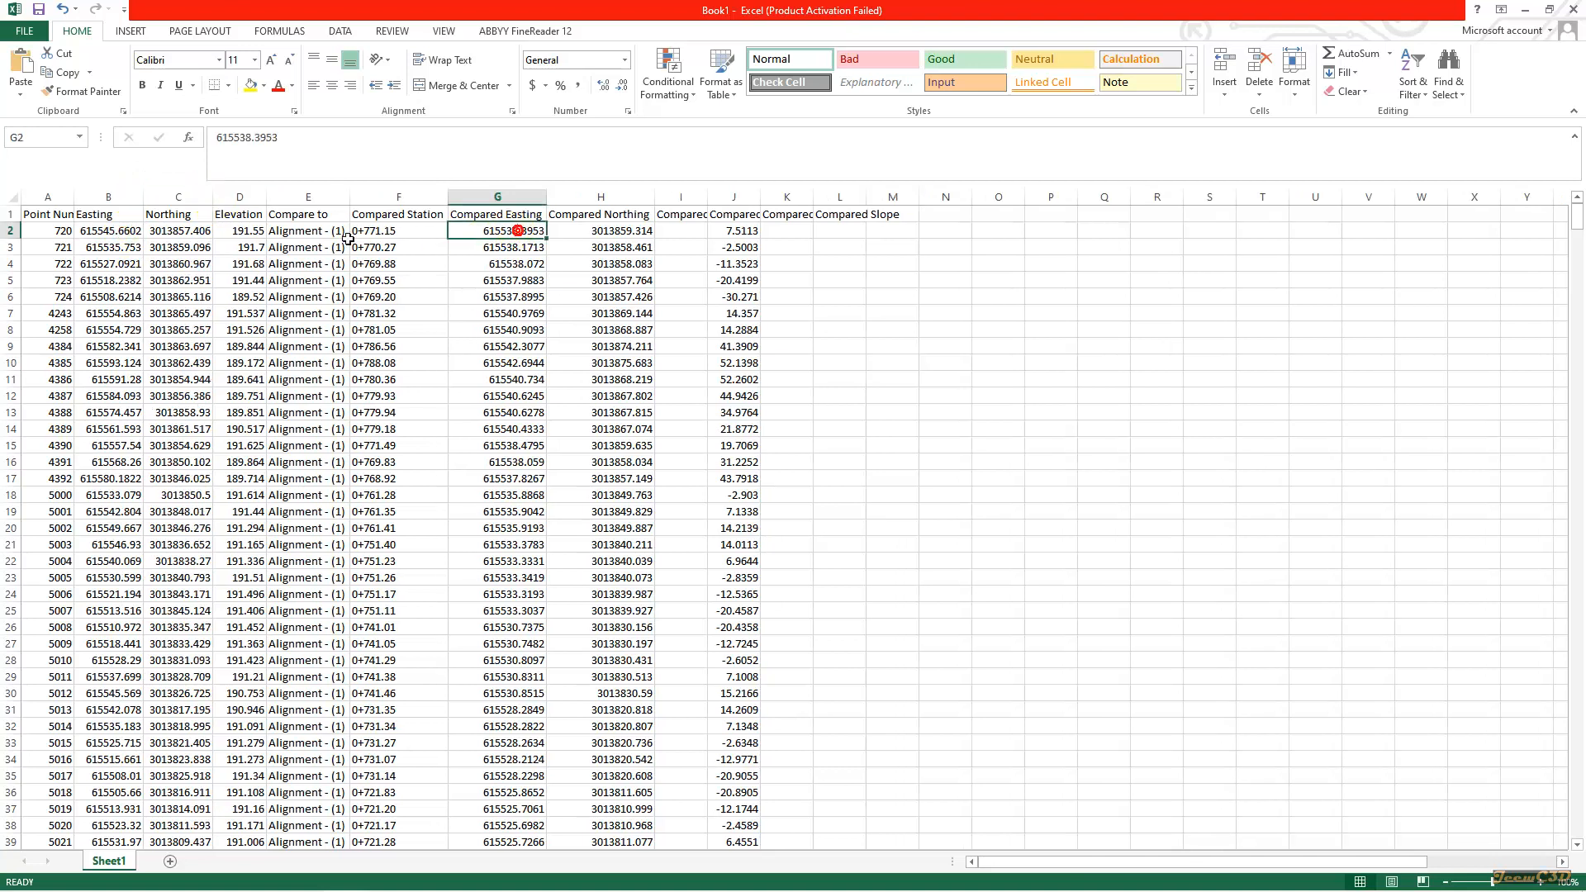
{"action": "left_click", "coordinate": [495, 197]}
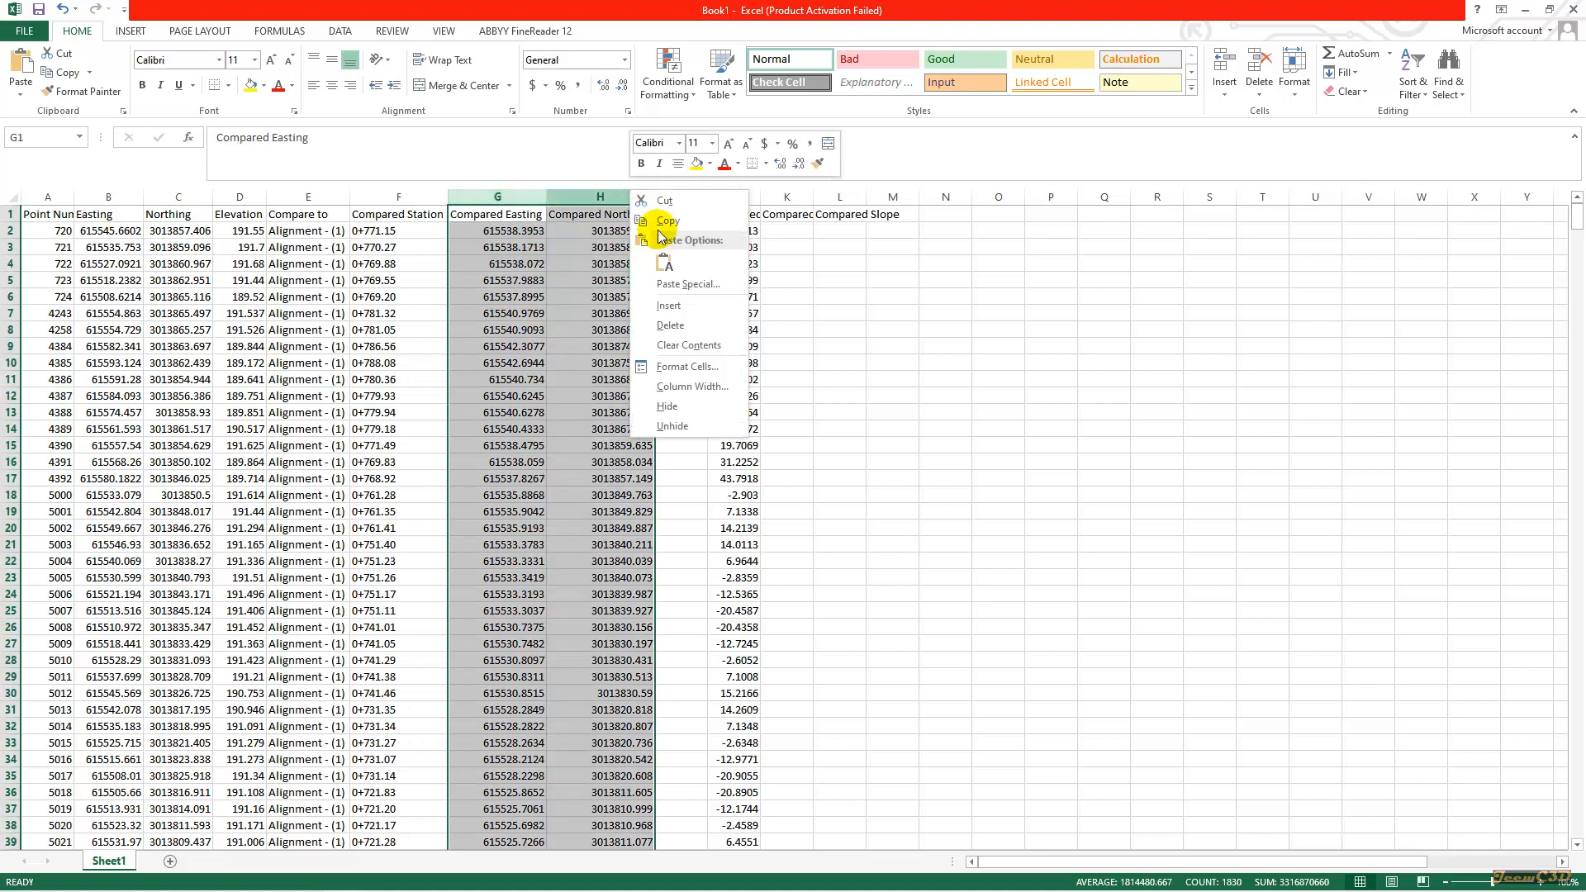
{"action": "left_click", "coordinate": [669, 325]}
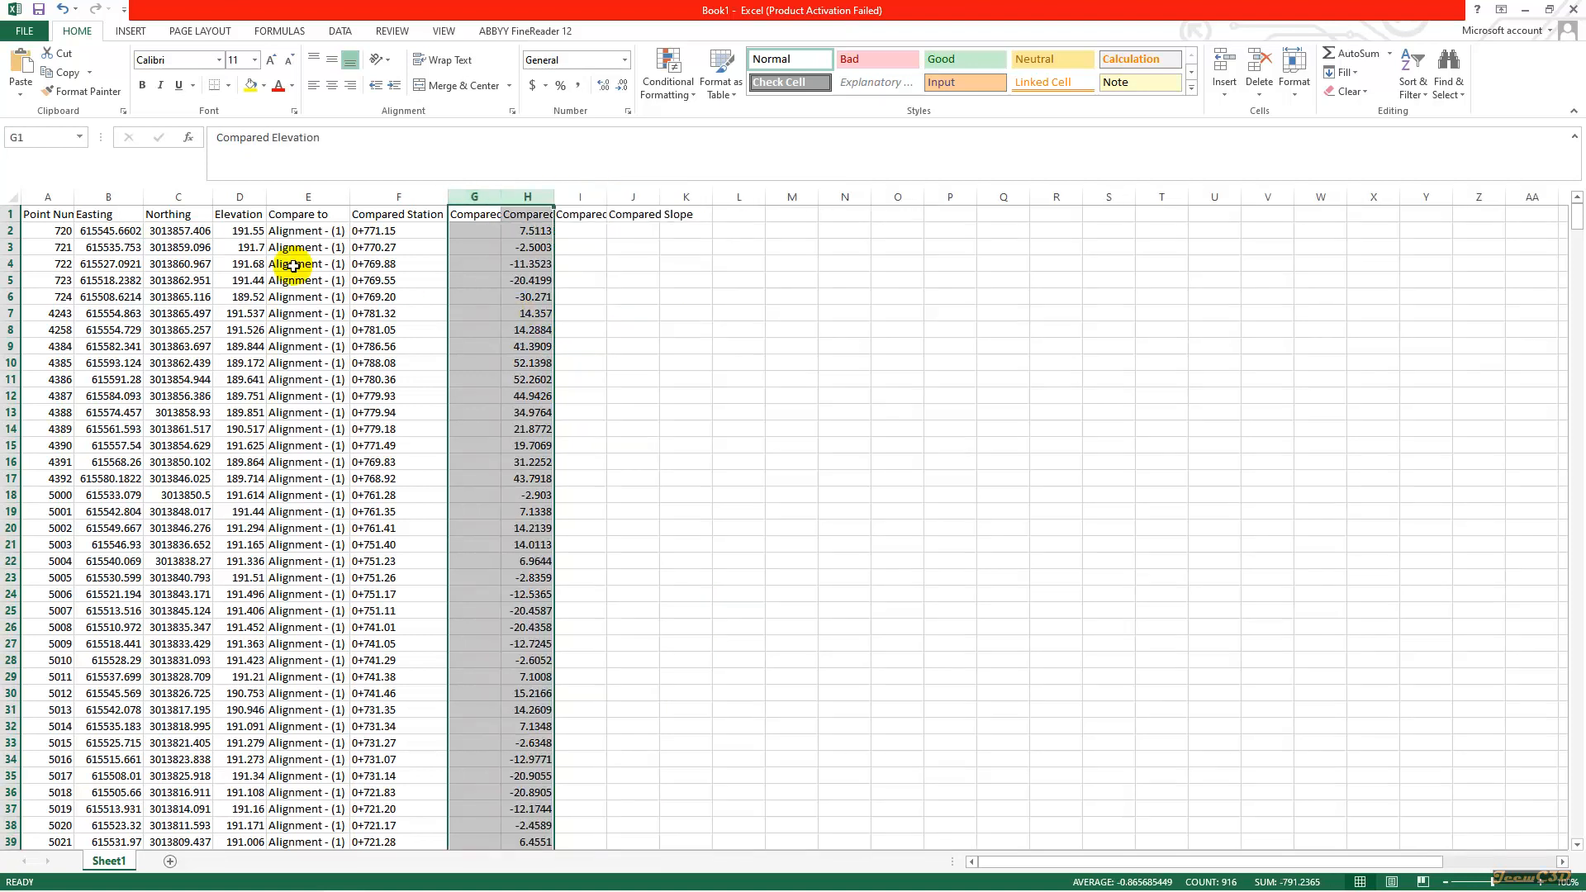
{"action": "mouse_move", "coordinate": [398, 222]}
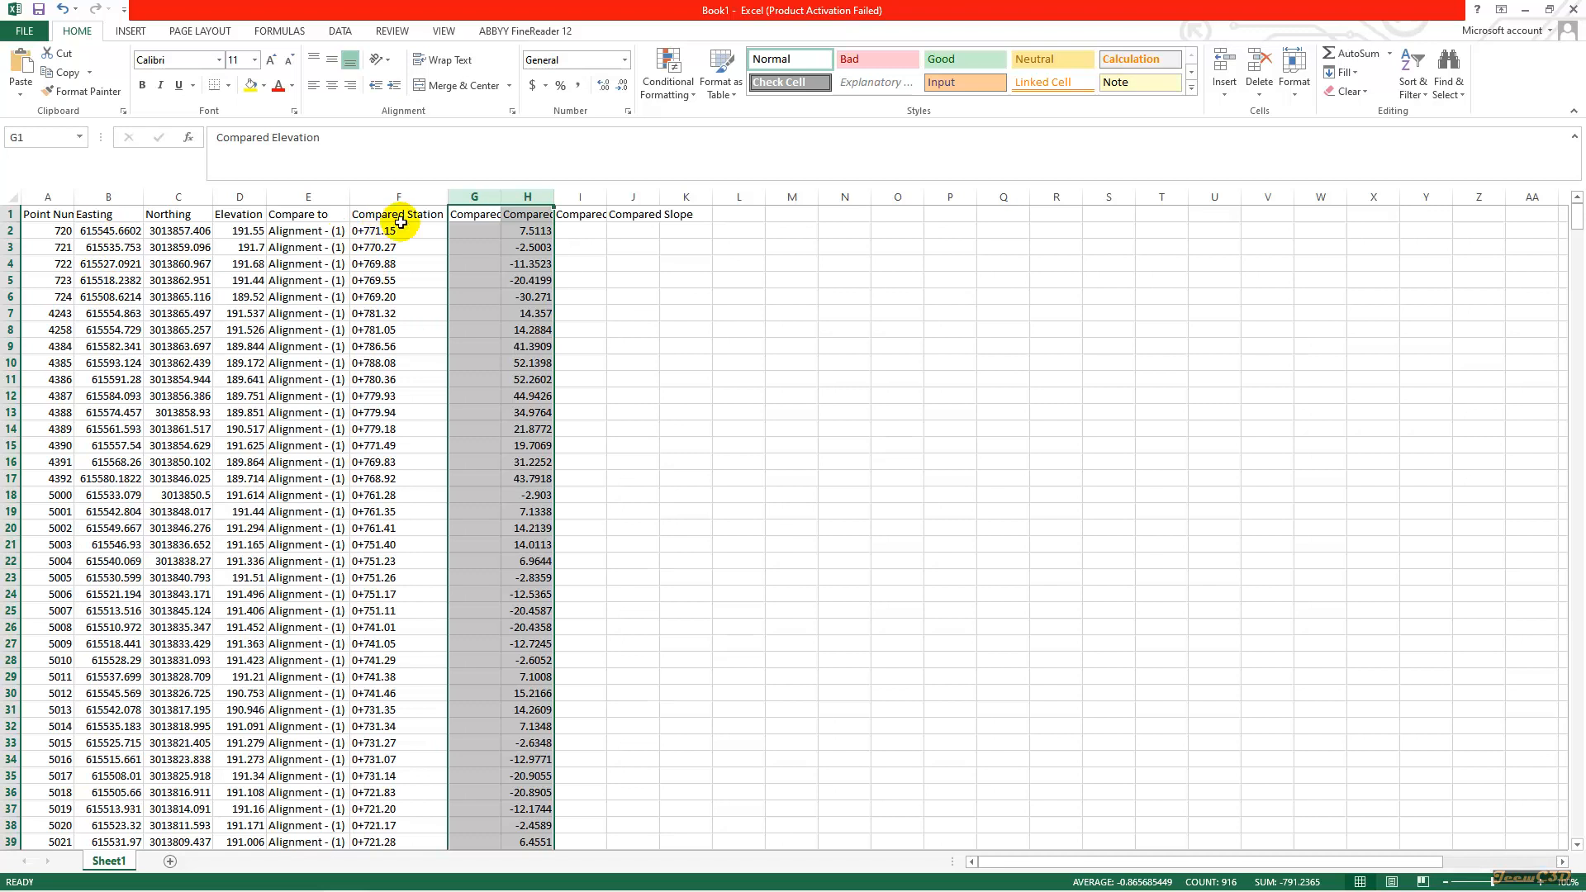
{"action": "left_click", "coordinate": [472, 197]}
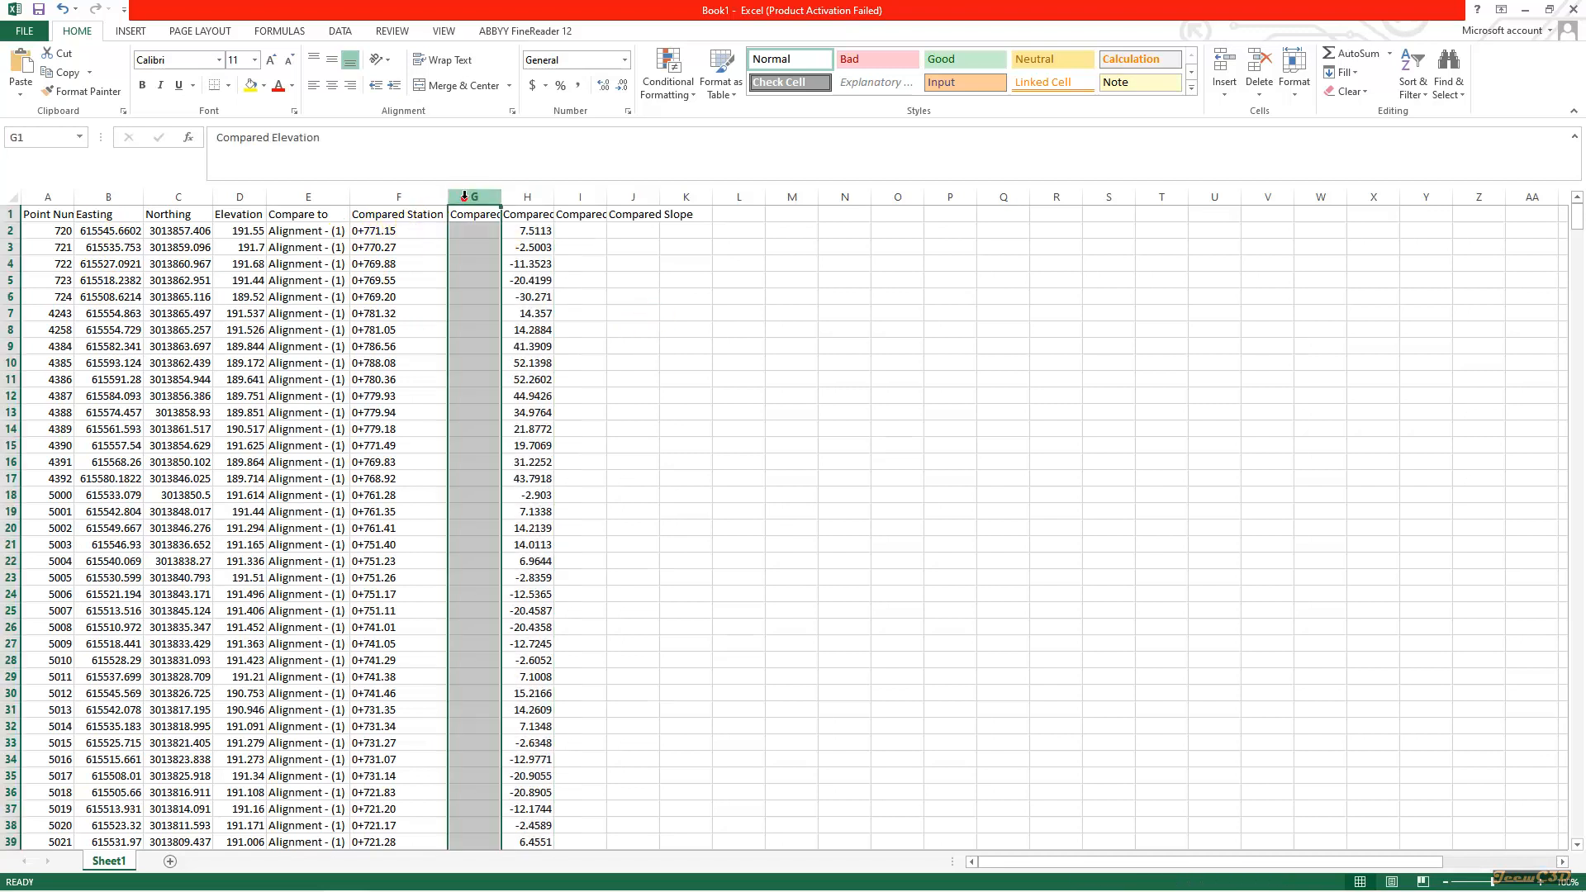
{"action": "left_click", "coordinate": [632, 329]}
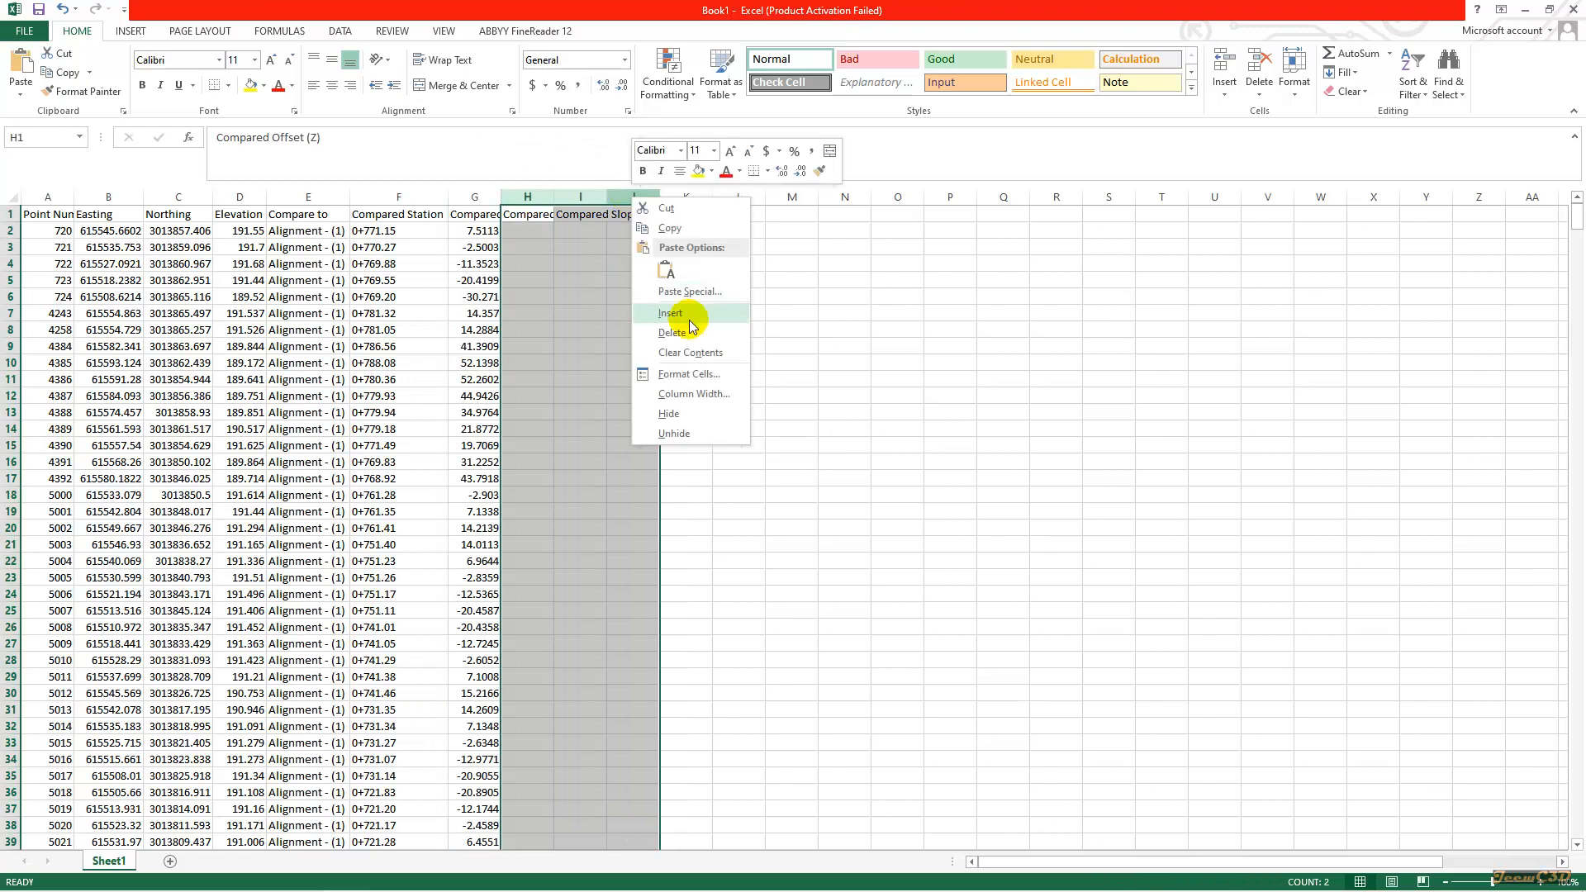
{"action": "left_click", "coordinate": [672, 332]}
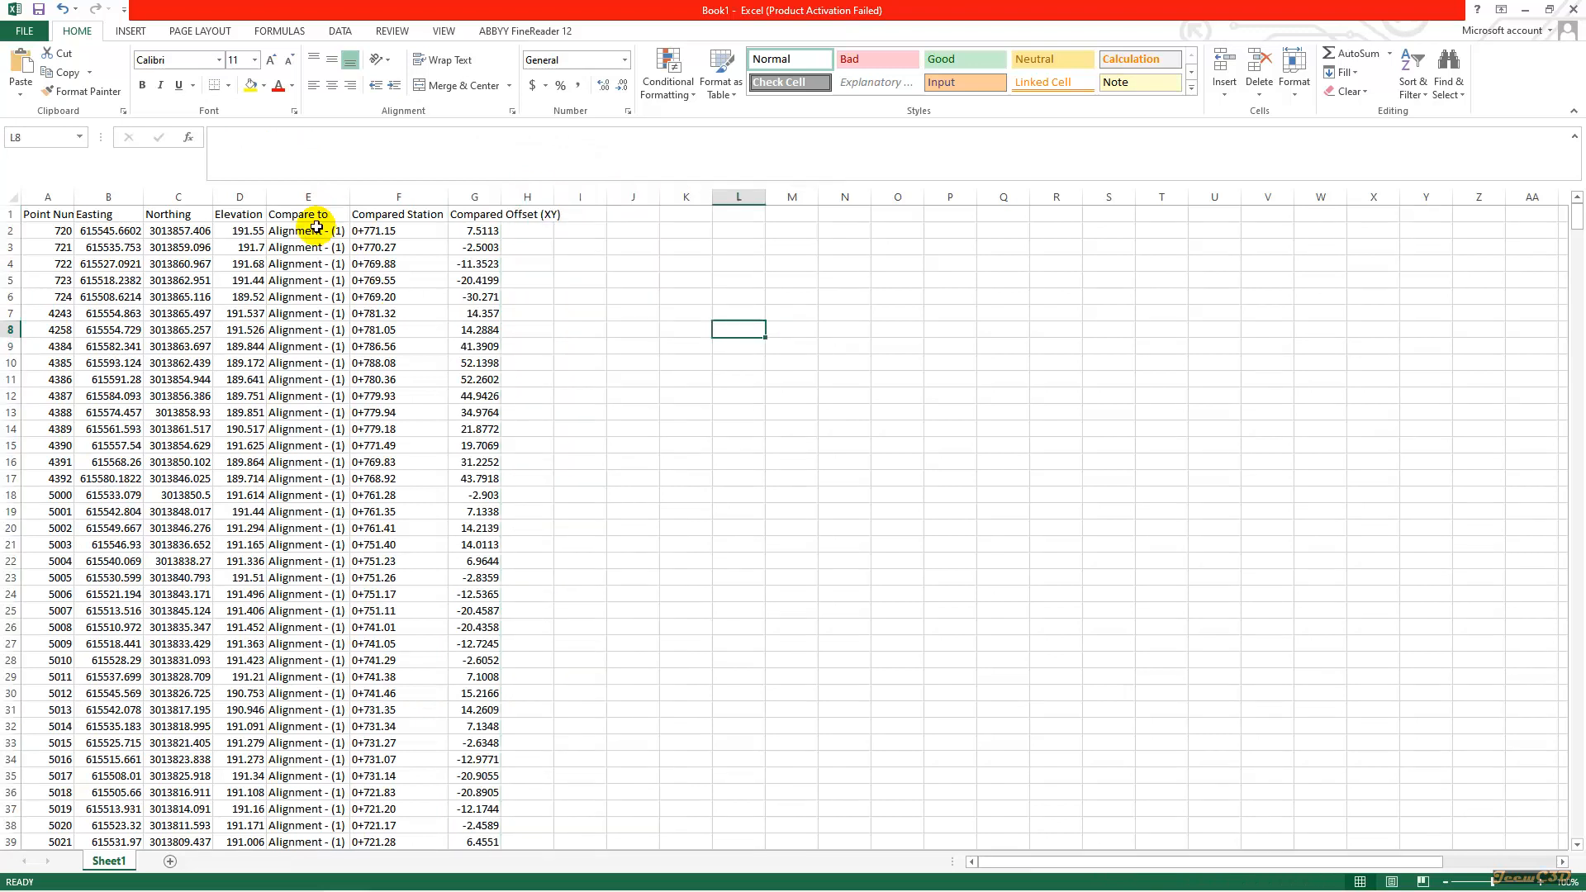
- AutoFit the Compared Station and Compared Offset (XY) columns and spot-check northing, elevation and point number values
{"action": "left_click", "coordinate": [309, 196]}
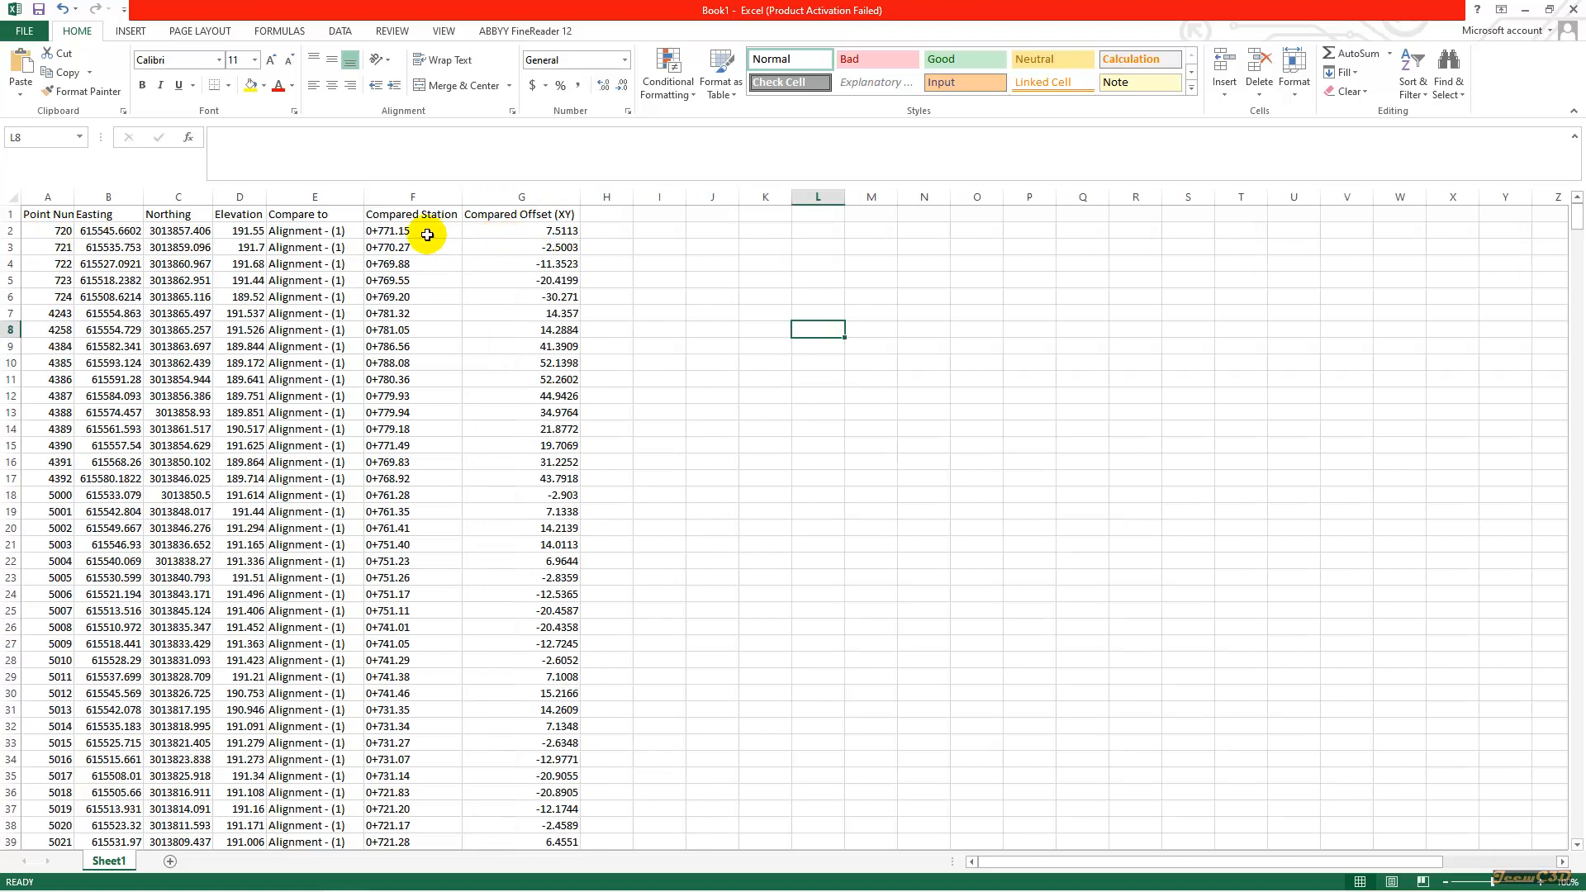
{"action": "left_click", "coordinate": [178, 231]}
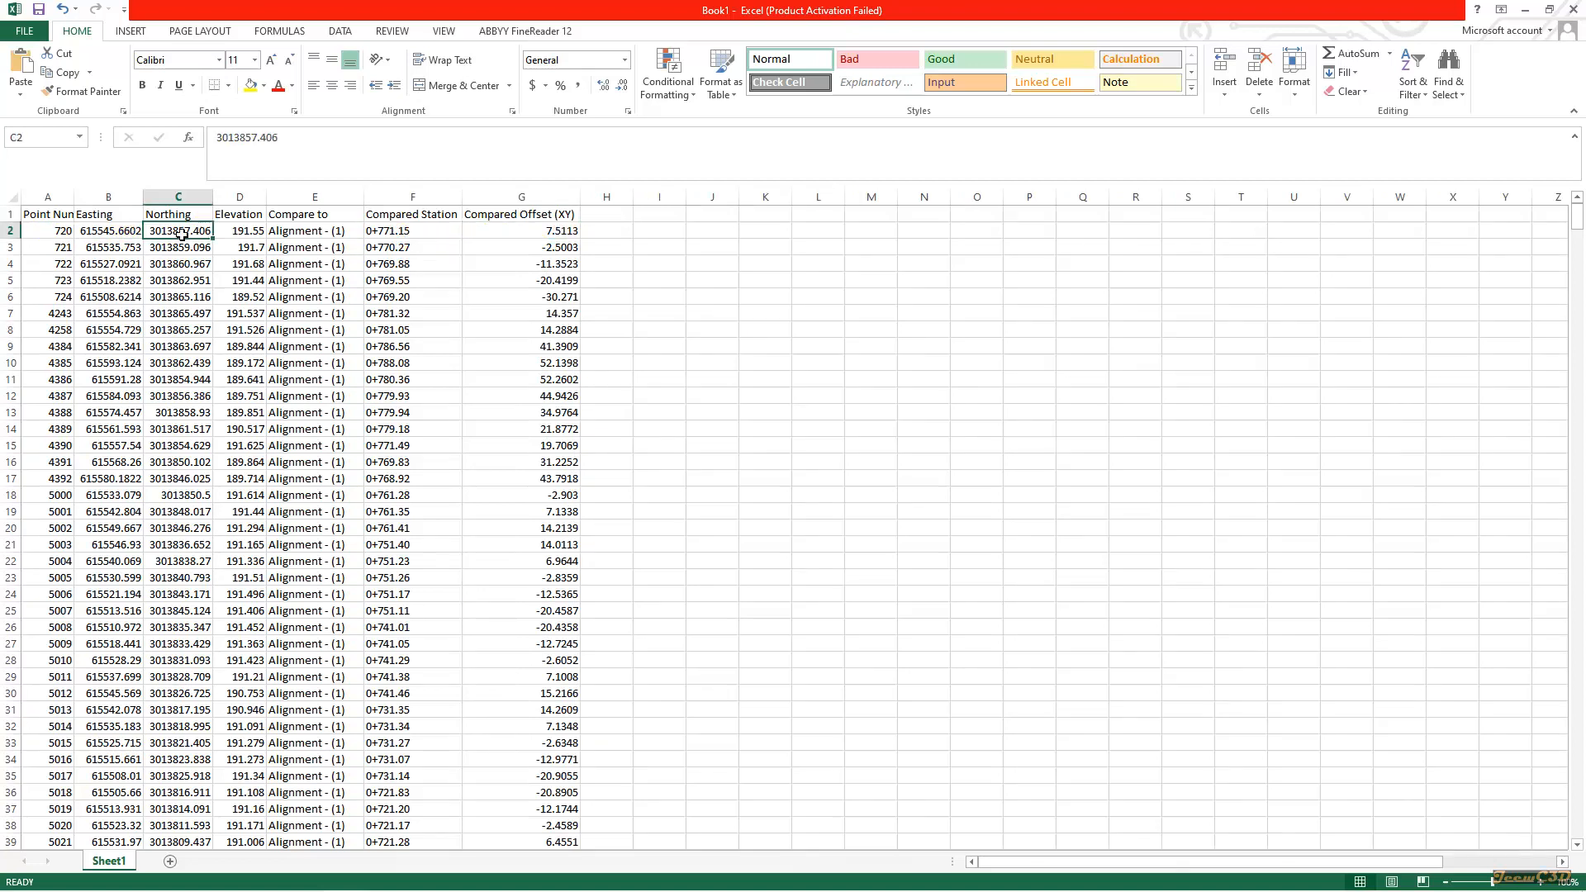
{"action": "left_click", "coordinate": [239, 231]}
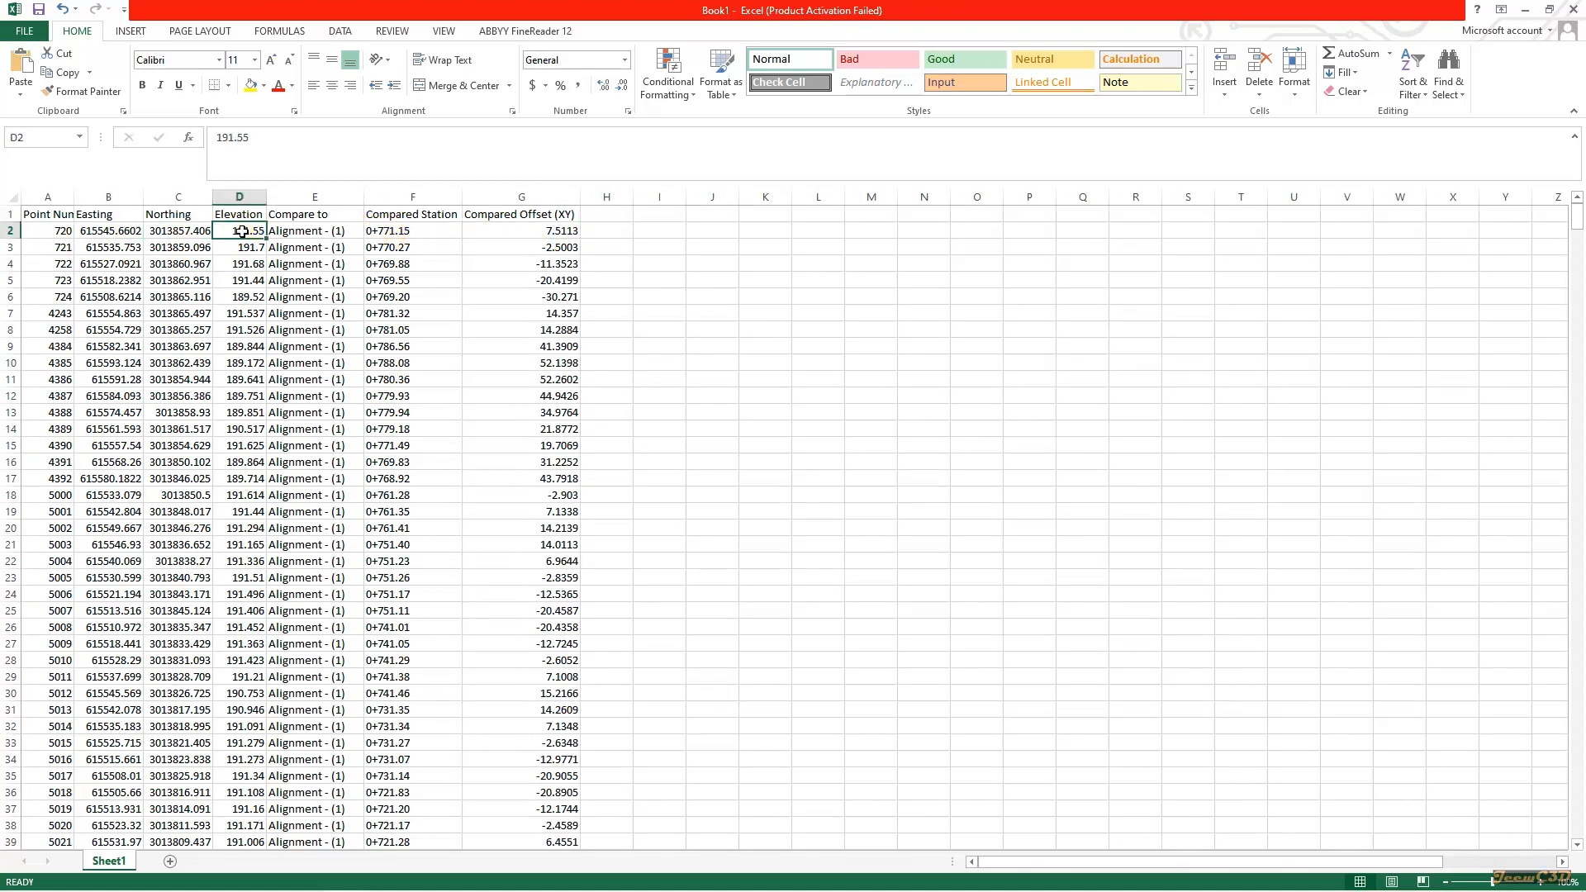
{"action": "left_click", "coordinate": [47, 229]}
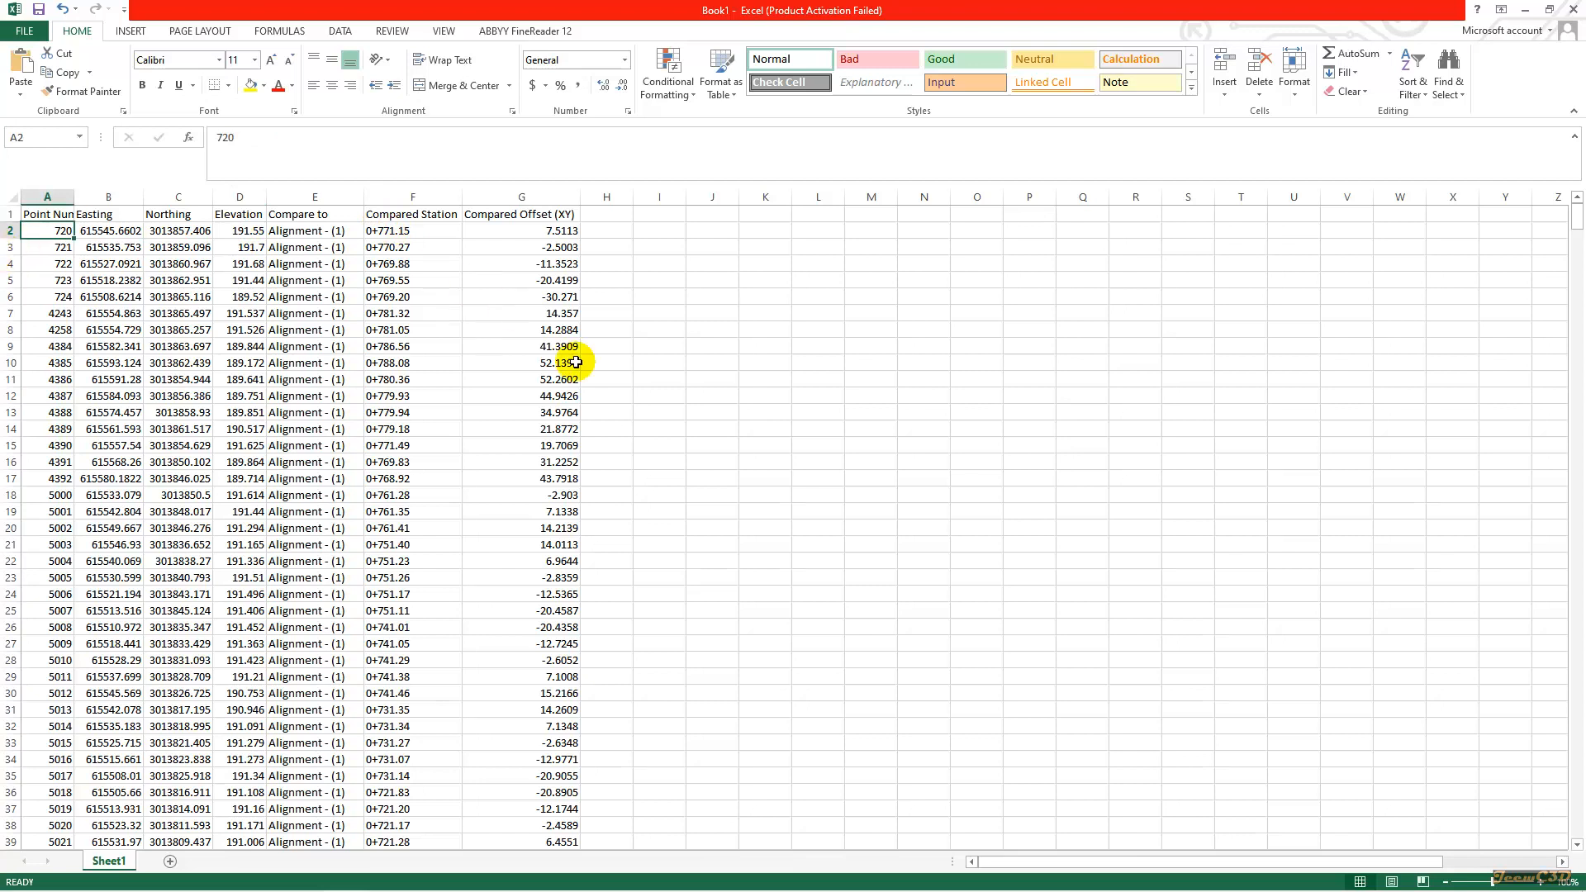
{"action": "mouse_move", "coordinate": [631, 584]}
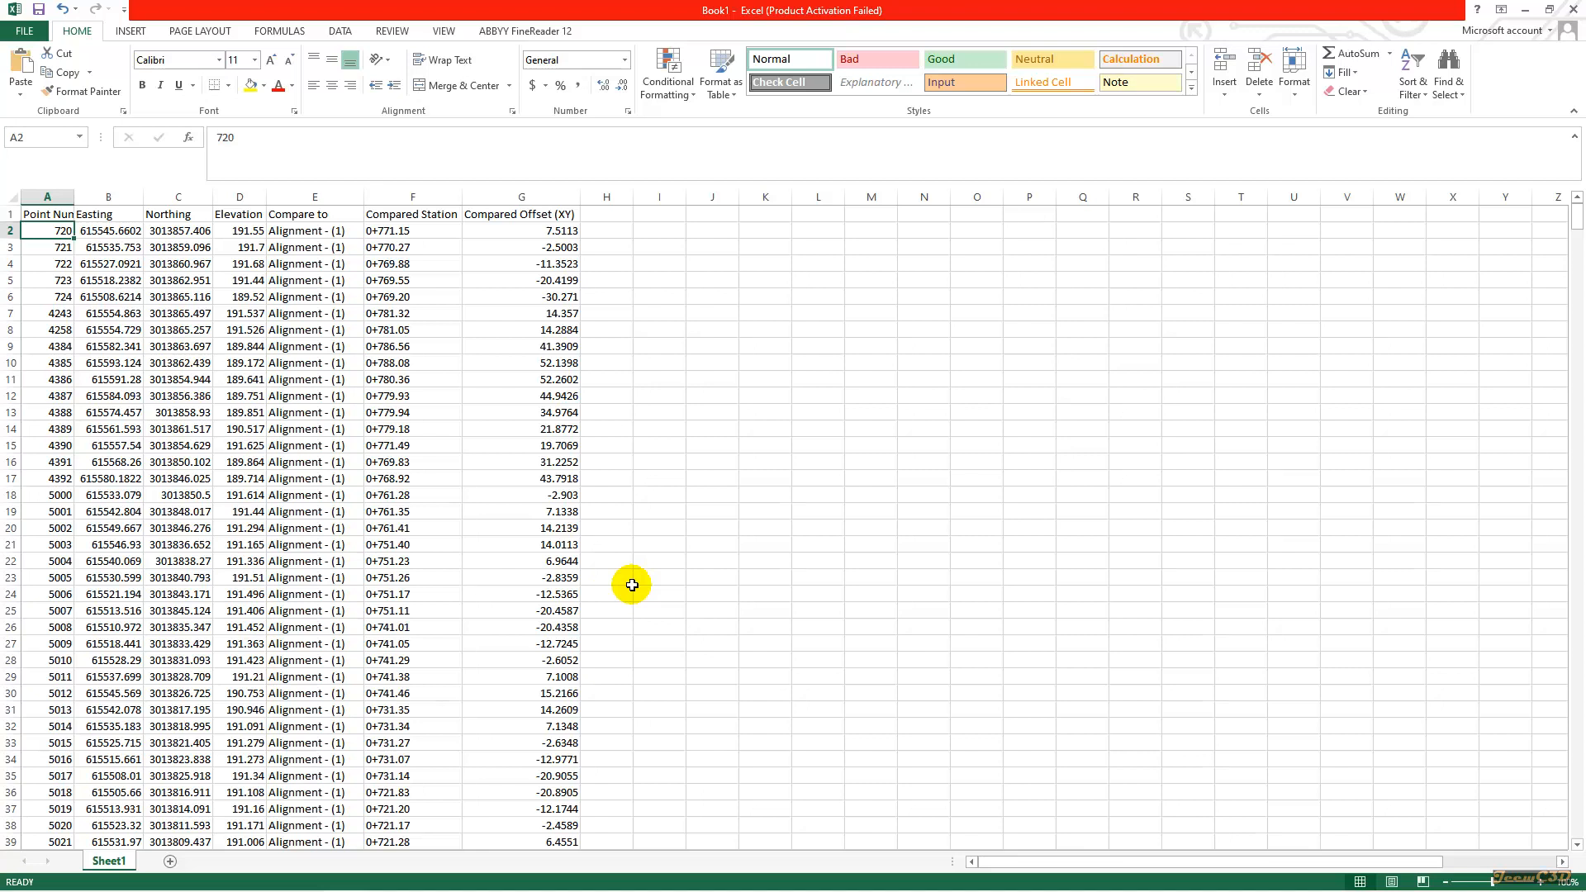
{"action": "mouse_move", "coordinate": [682, 403]}
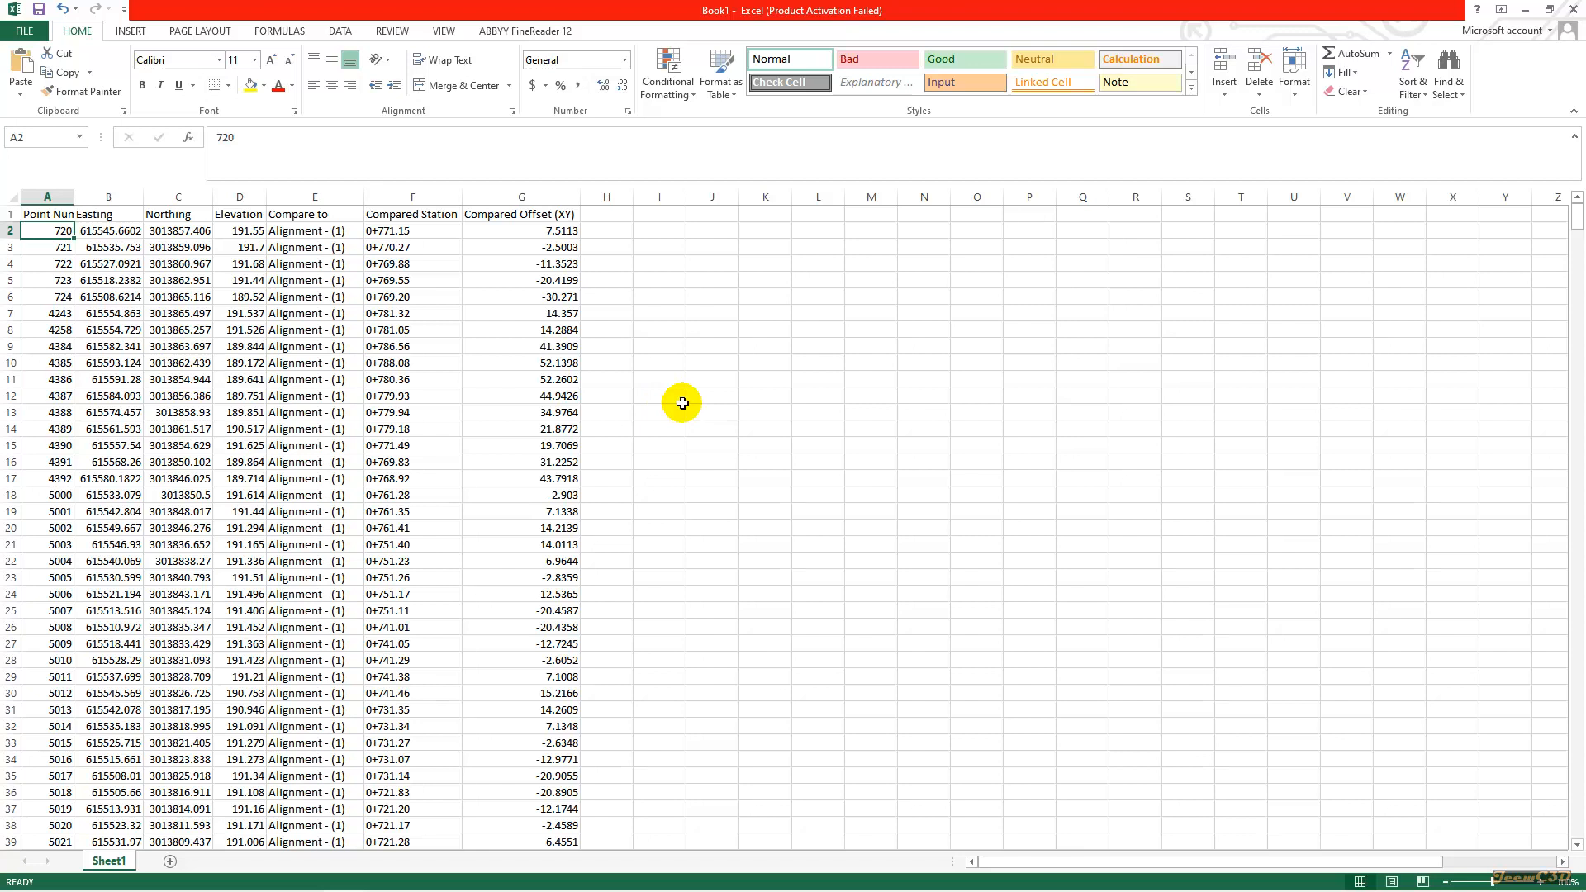
{"action": "mouse_move", "coordinate": [666, 380]}
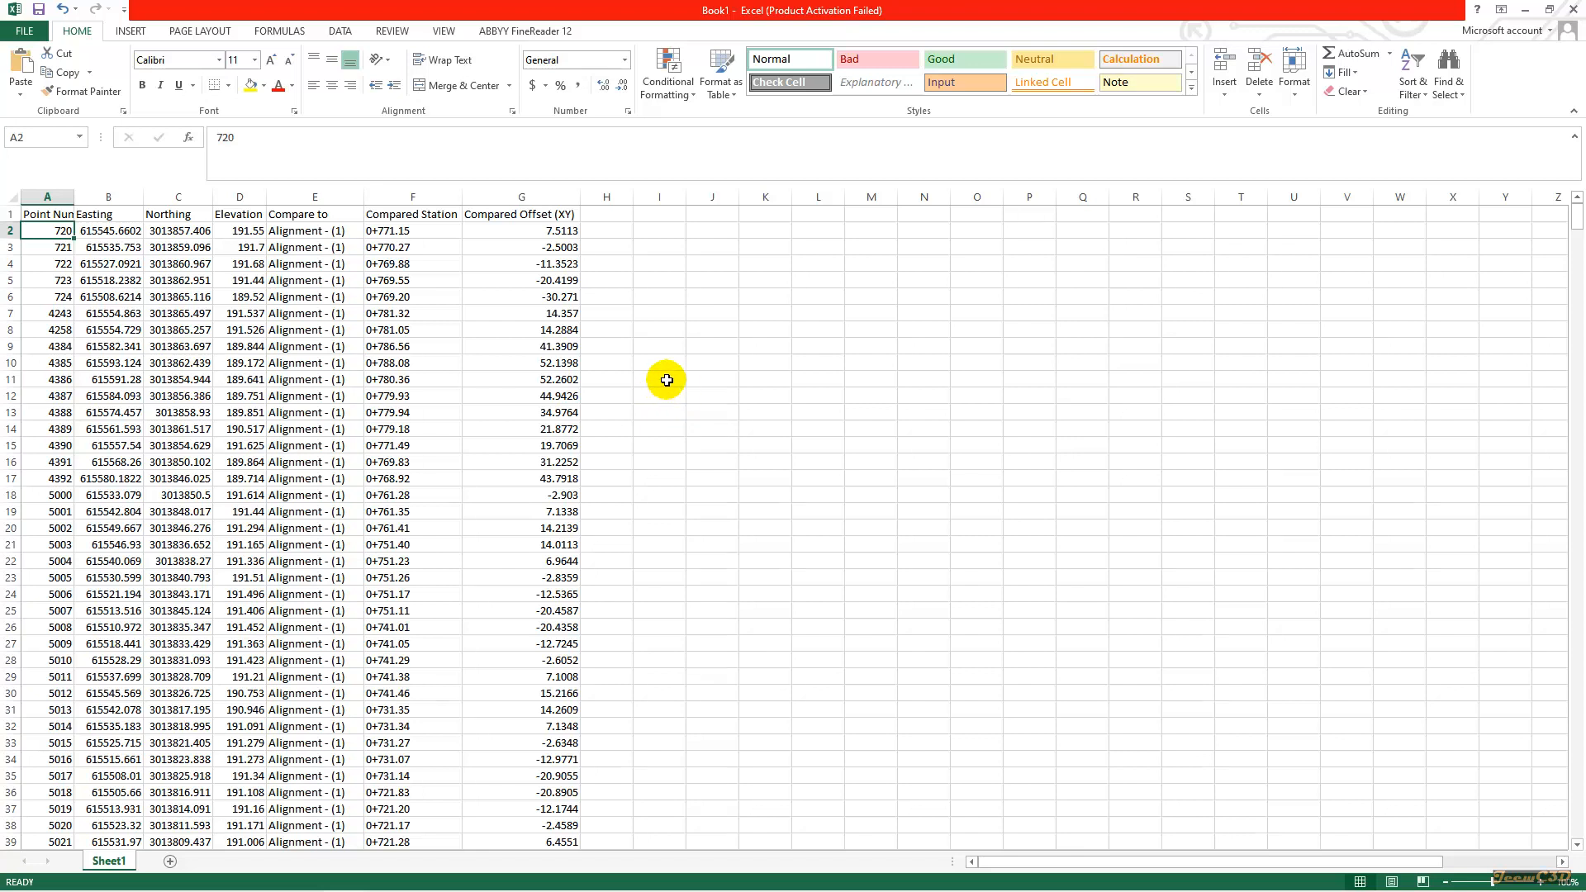
{"action": "mouse_move", "coordinate": [670, 372]}
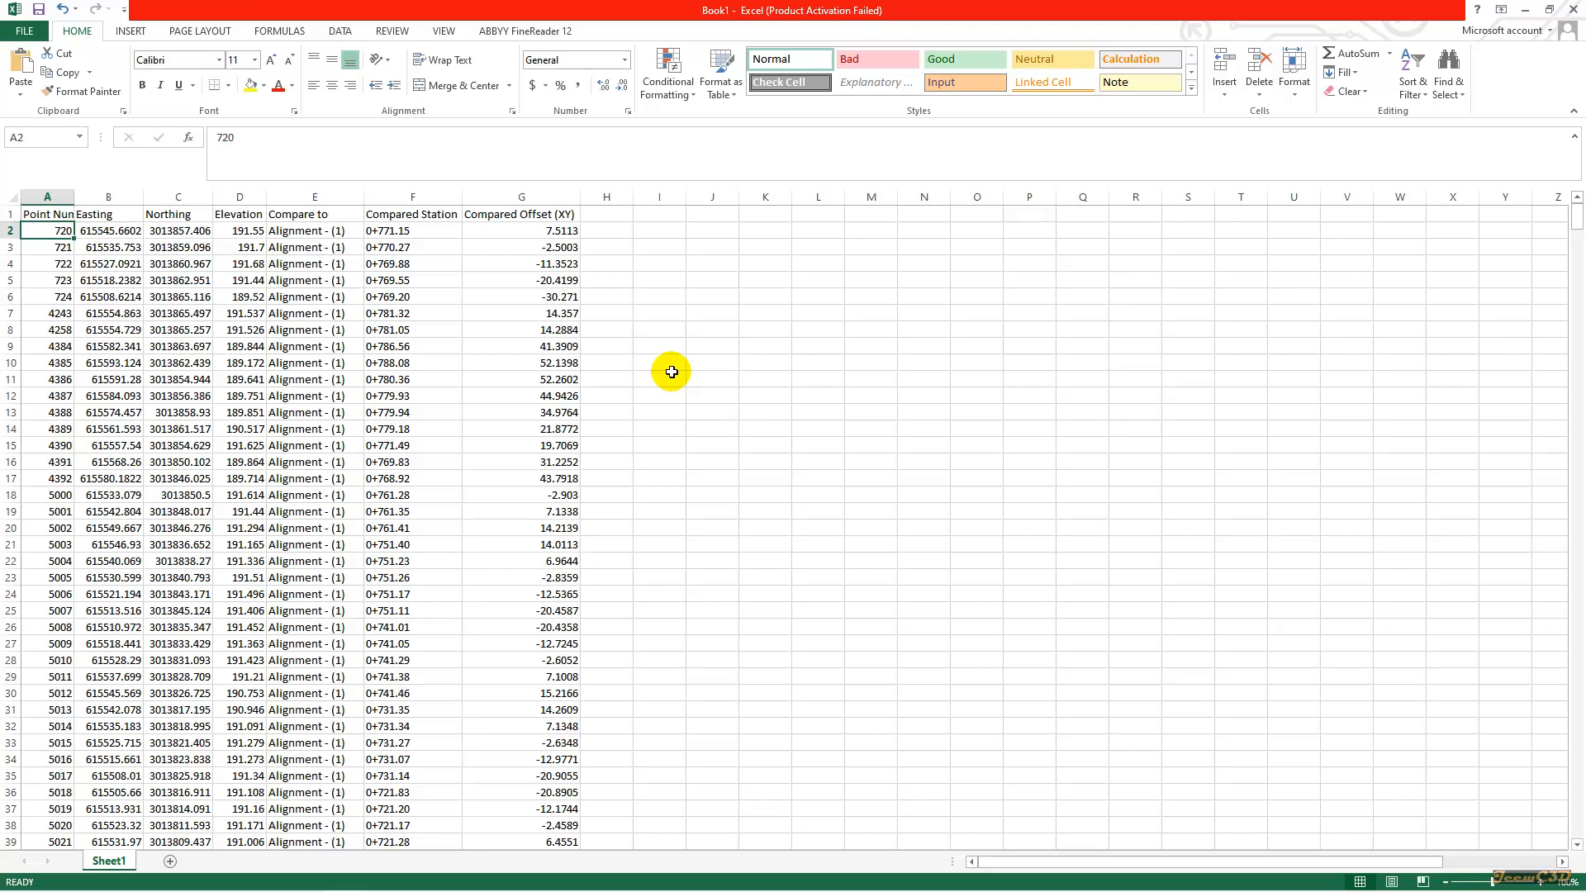
{"action": "mouse_move", "coordinate": [716, 411]}
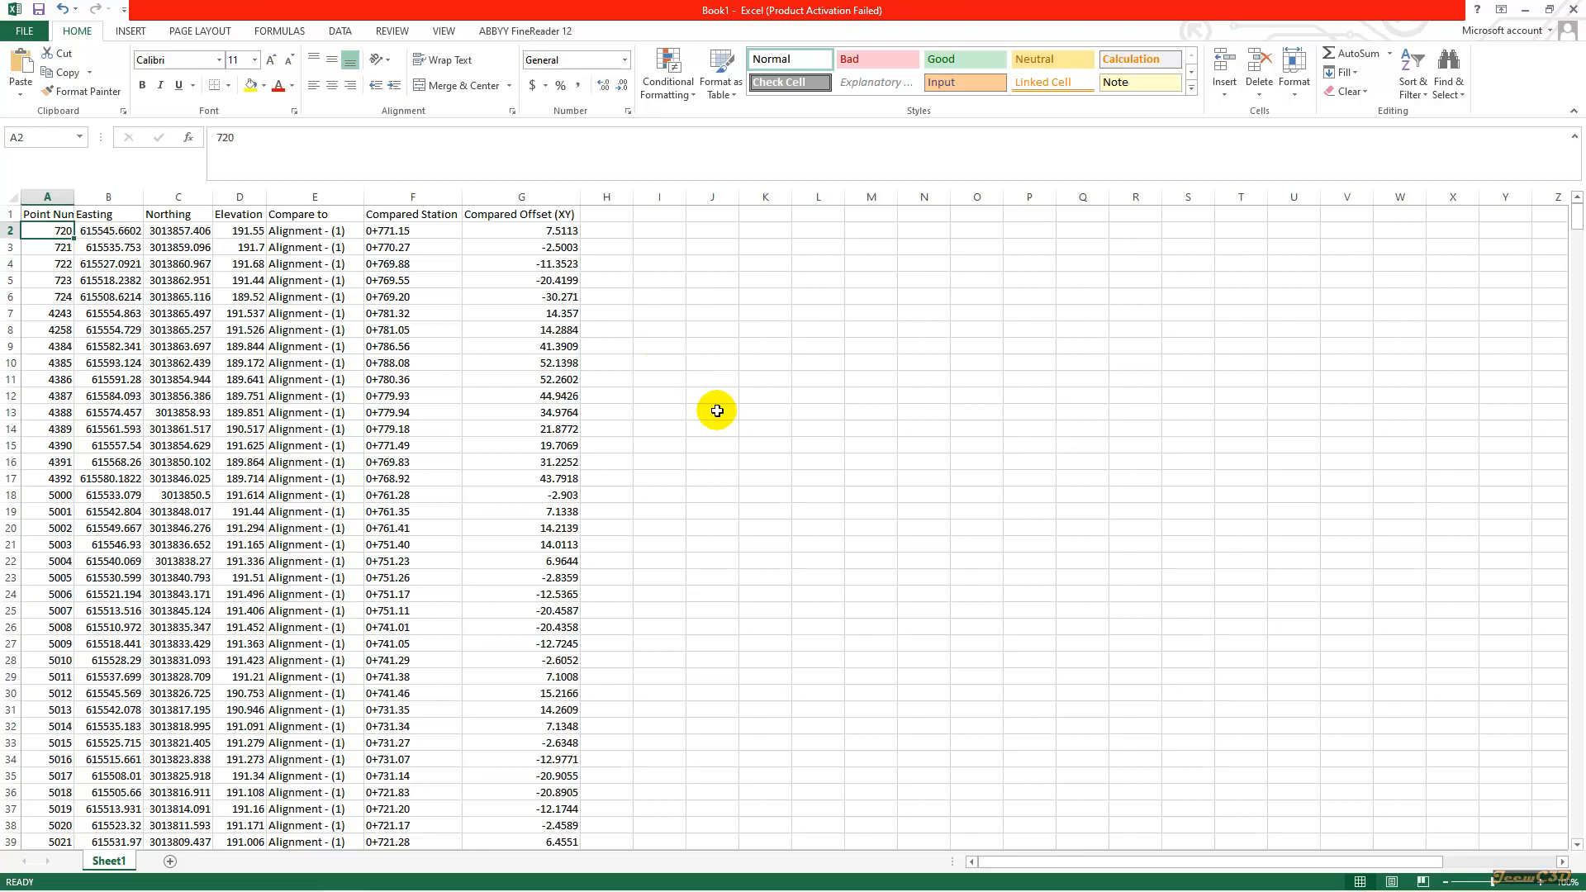
{"action": "mouse_move", "coordinate": [725, 399]}
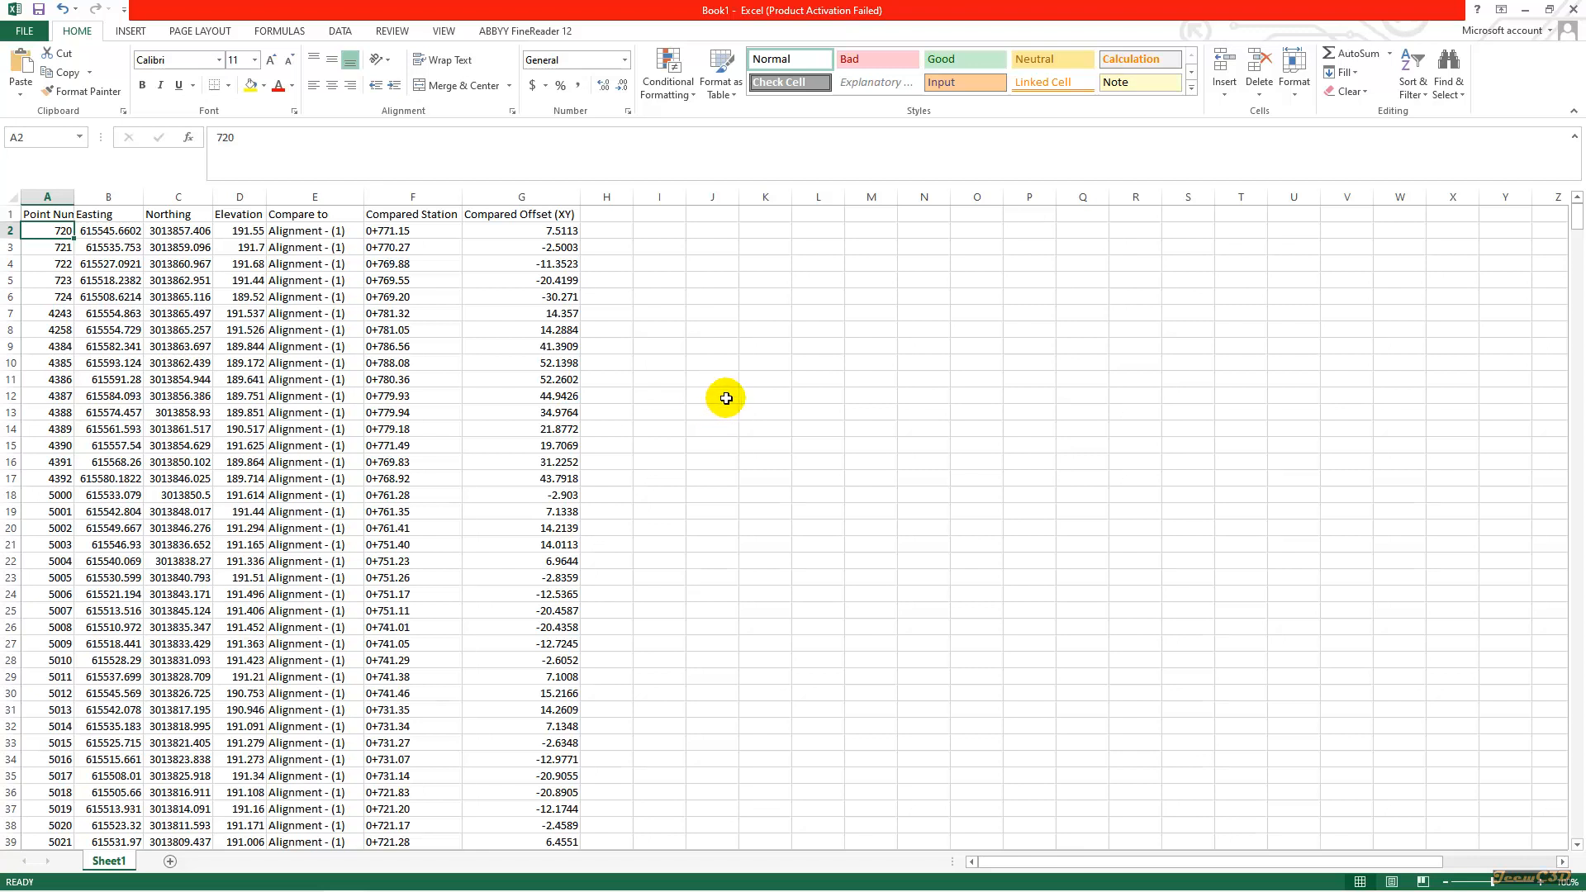